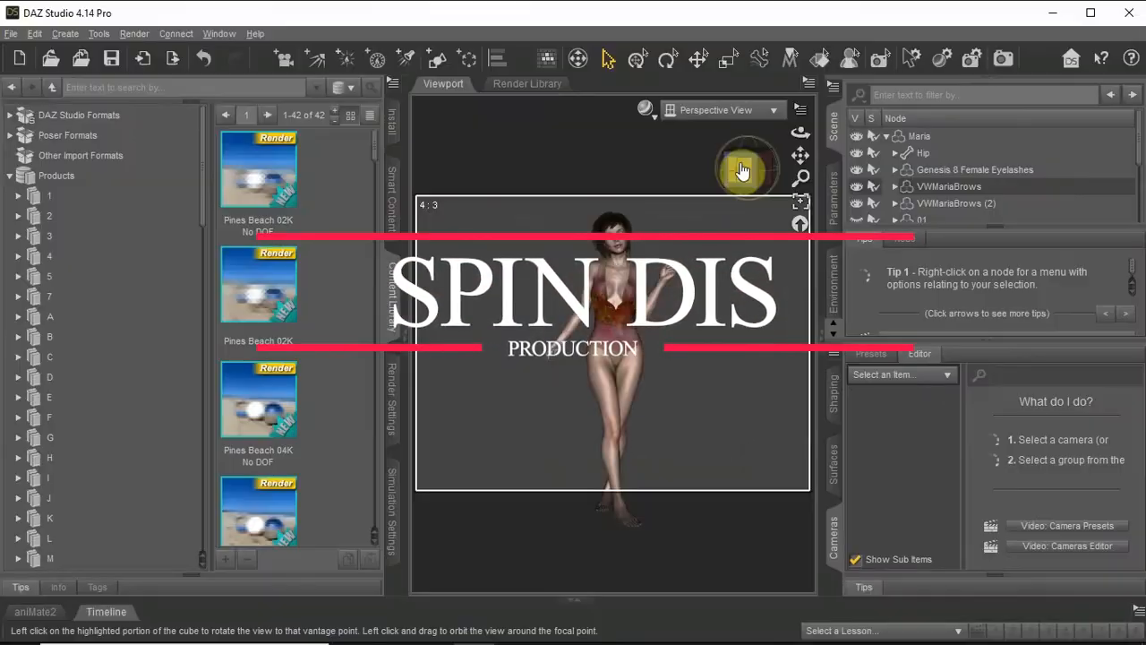
# Scroll the Pines Beach product thumbnails and select the Pines Beach 04K No DOF preset
pyautogui.click(743, 170)
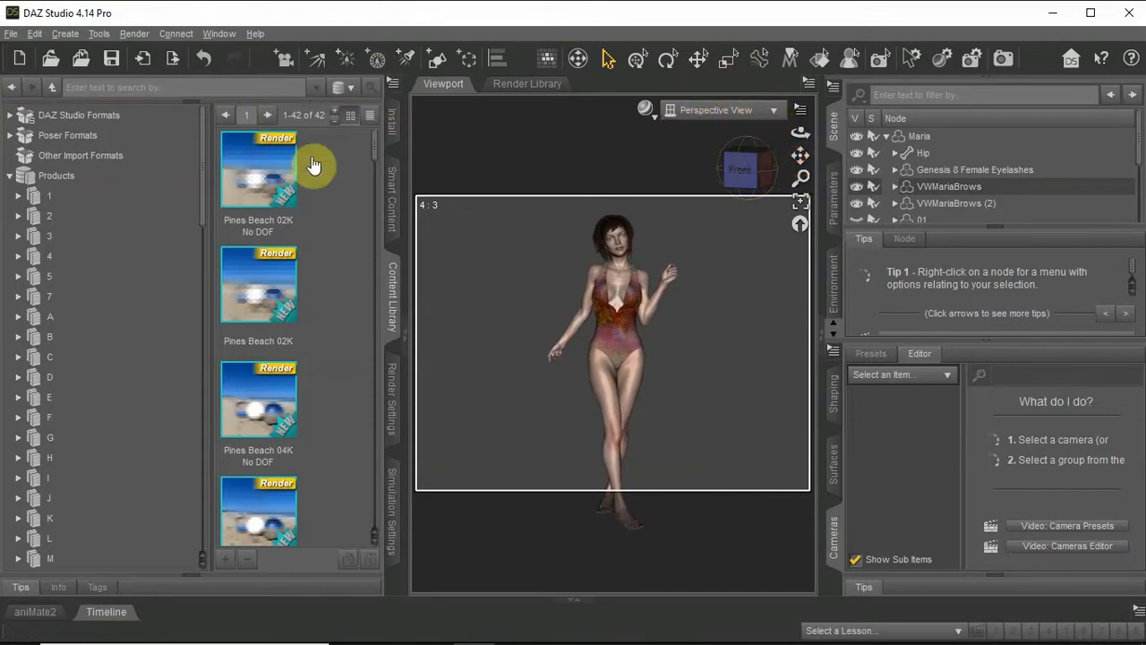
pyautogui.moveTo(375, 157)
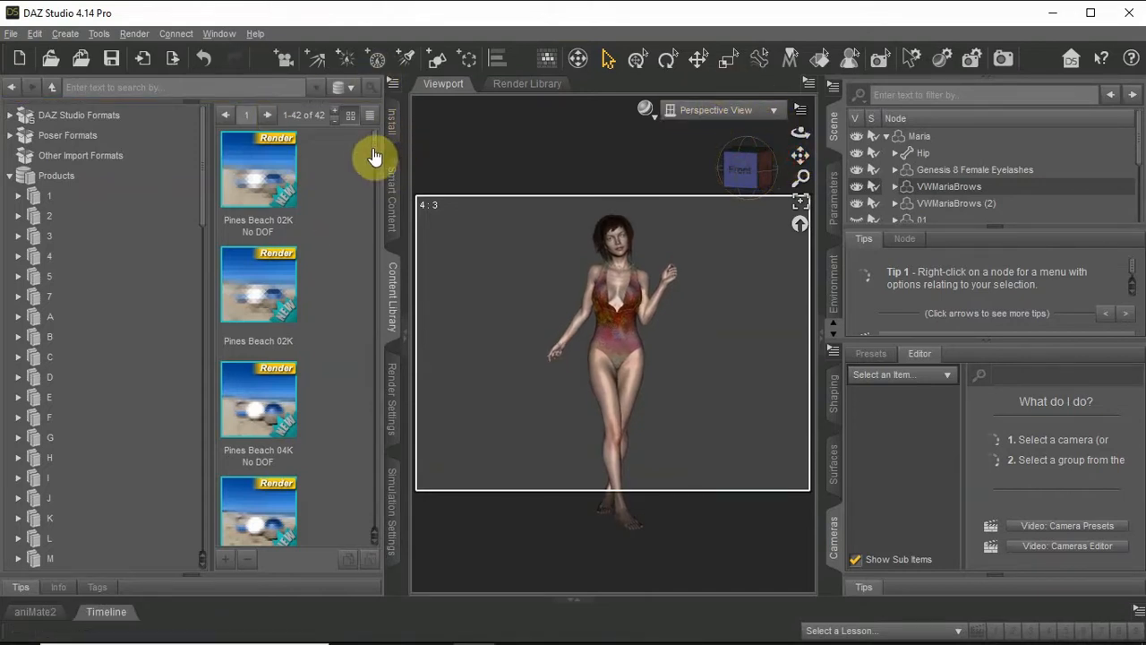
pyautogui.scroll(-3)
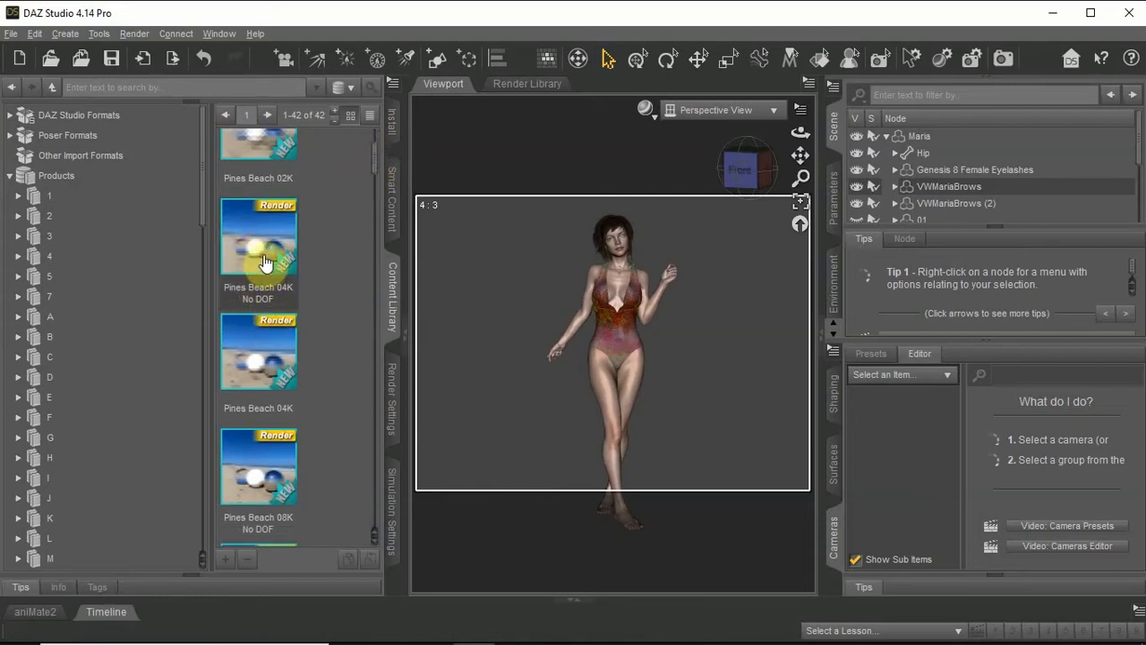
pyautogui.click(258, 250)
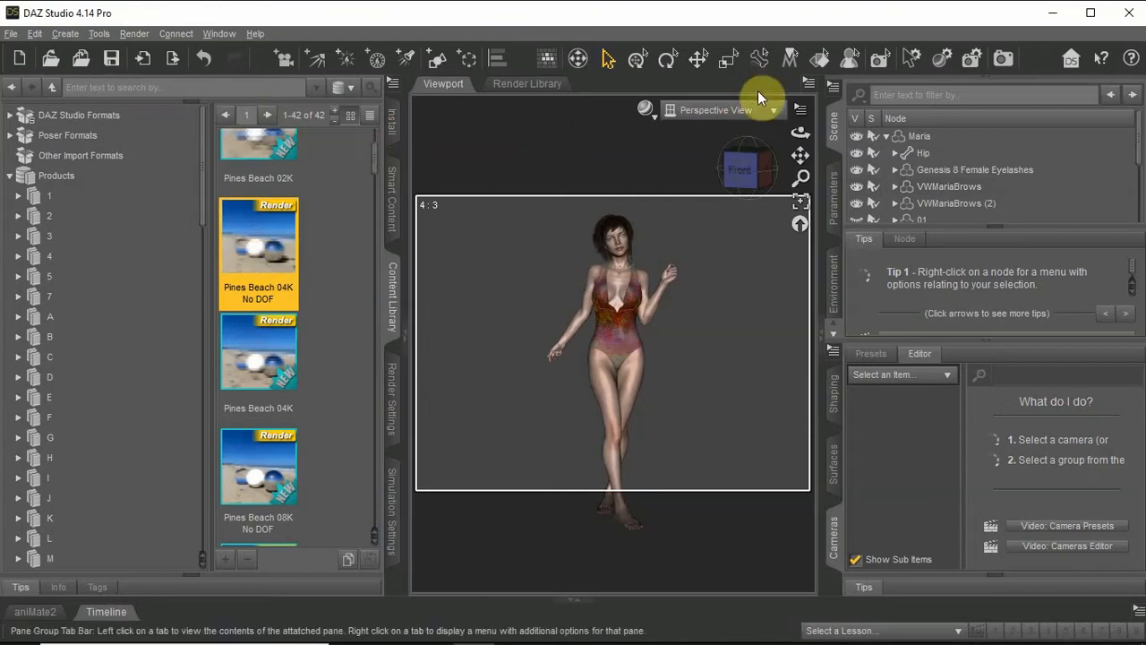
# Load the Pines Beach 04K No DOF environment in live Iray and show Tone Mapping settings
pyautogui.click(645, 110)
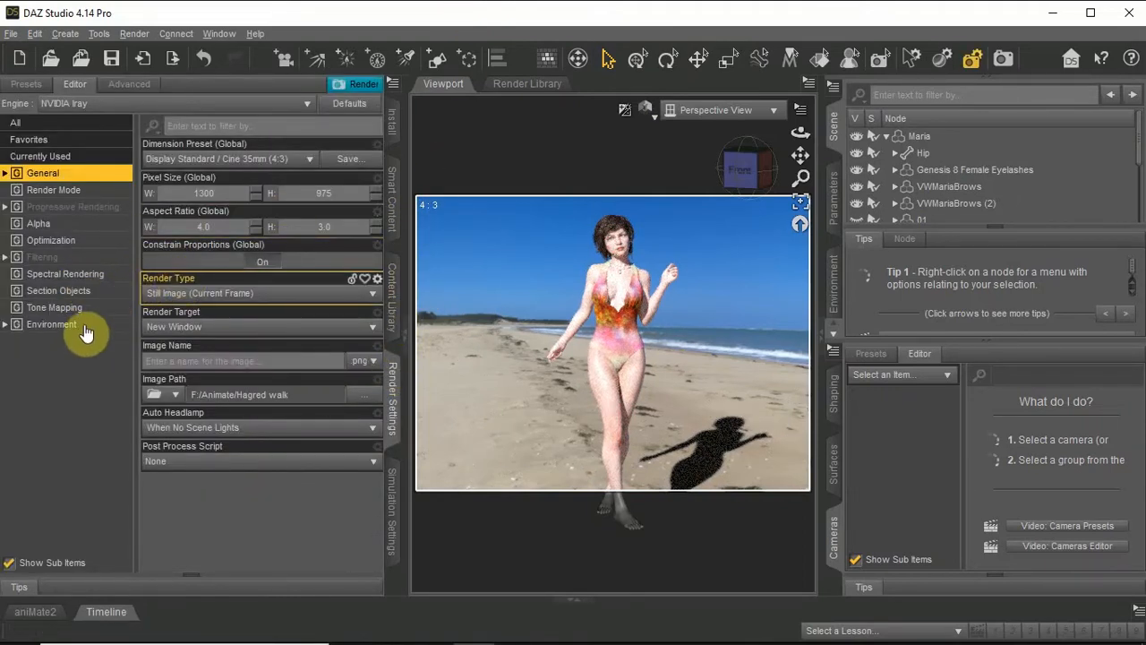
pyautogui.click(54, 307)
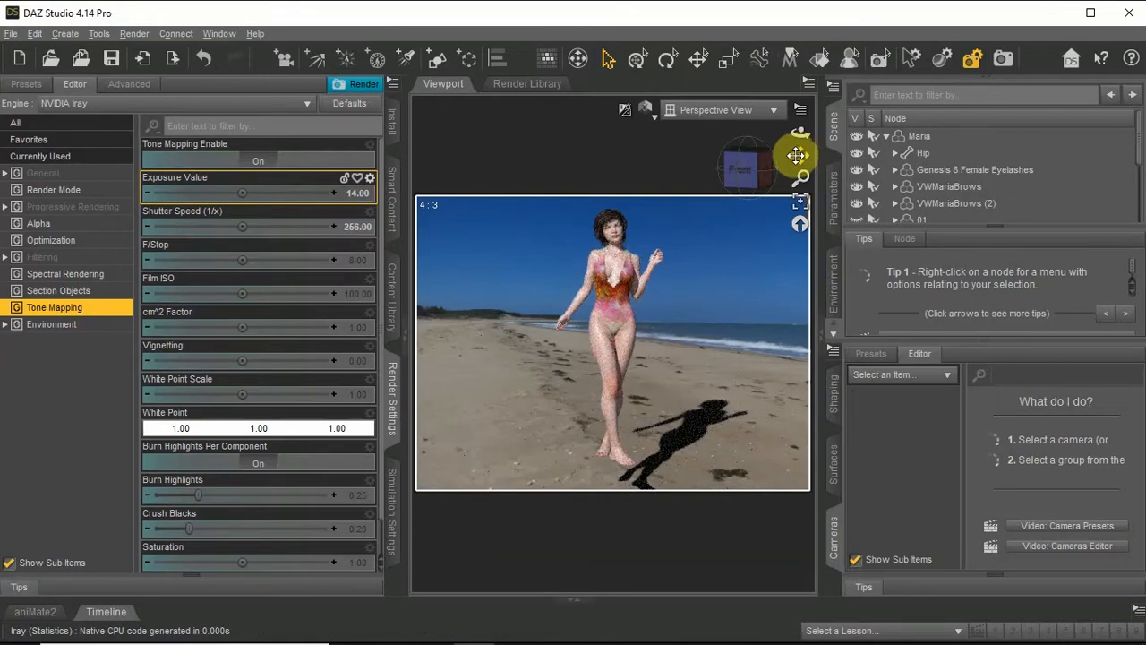
# Switch the viewport DrawStyle to Texture Shaded and turn on Show Floor
pyautogui.click(646, 110)
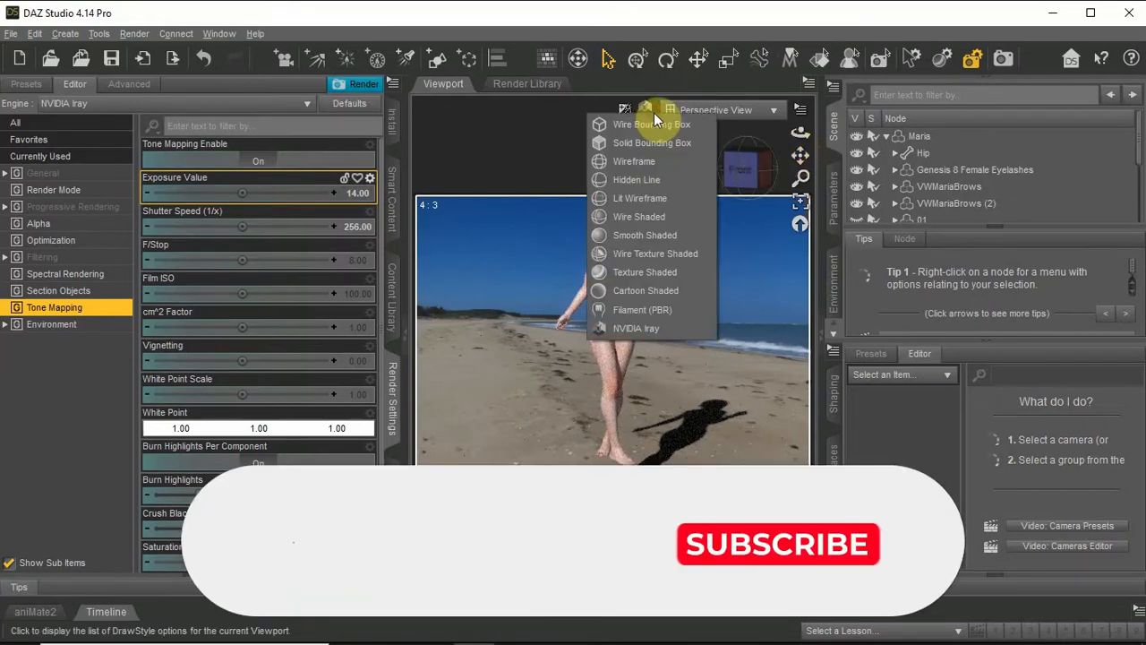
pyautogui.moveTo(642, 308)
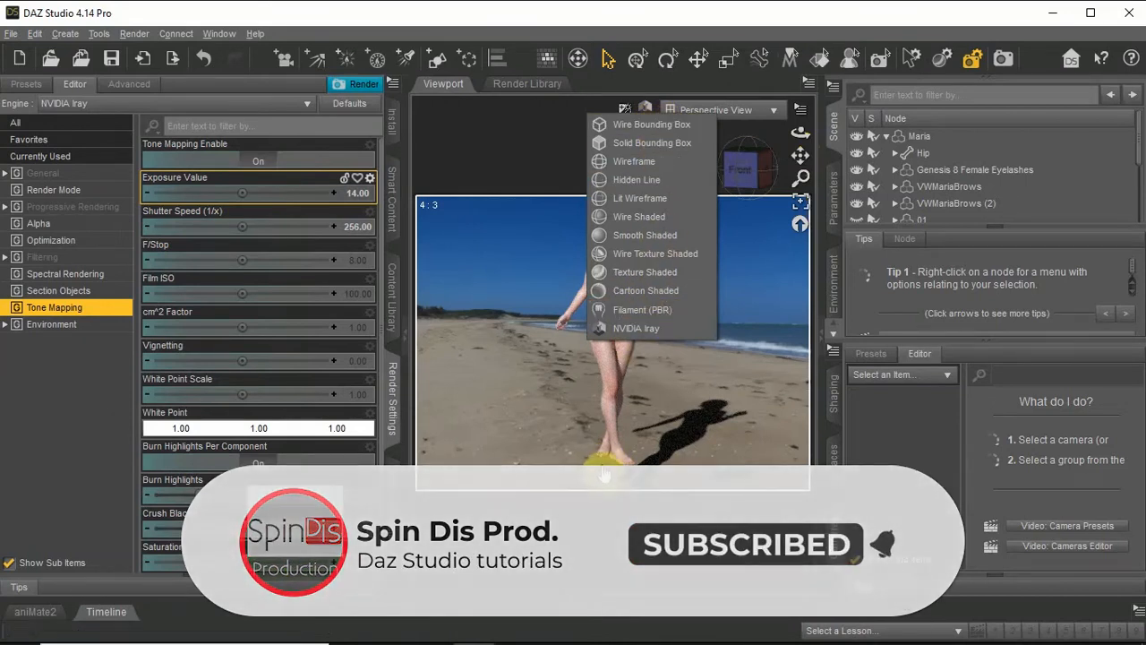
pyautogui.moveTo(645, 290)
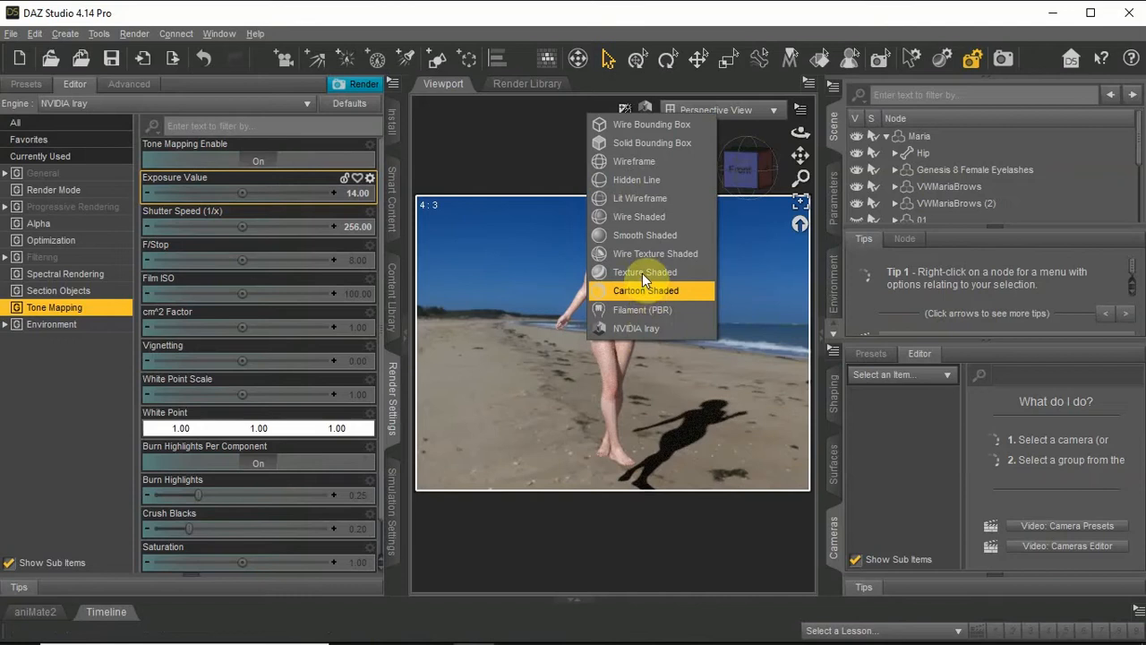
pyautogui.click(645, 272)
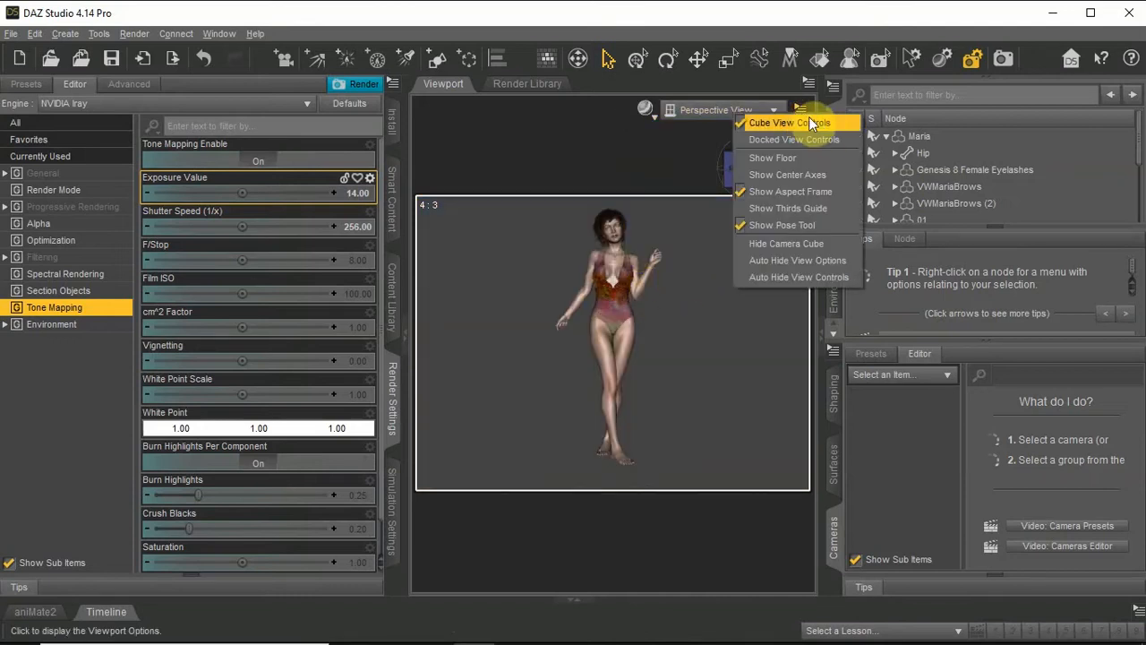
pyautogui.moveTo(787, 174)
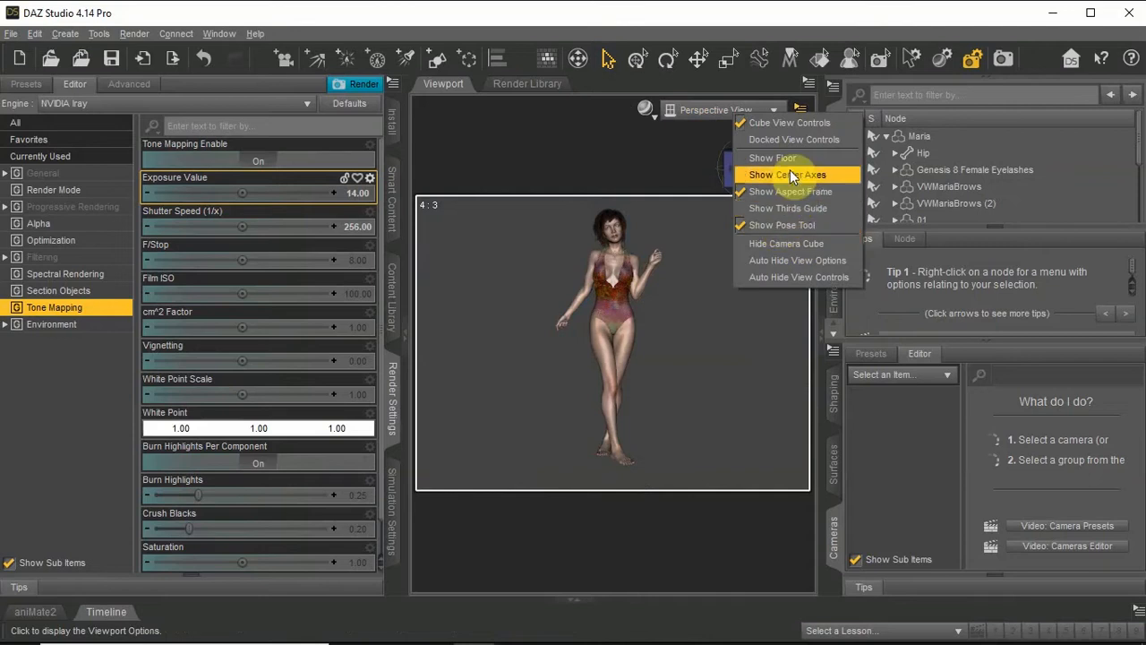
pyautogui.click(772, 158)
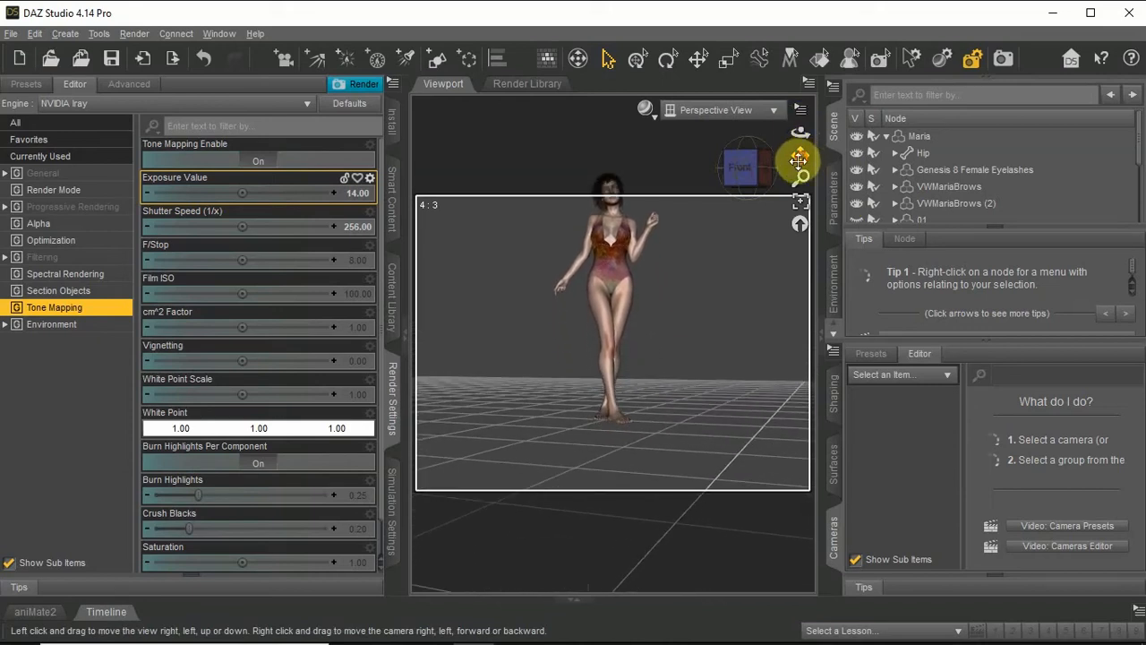
# Show the Posing and Shaping panes and set the DrawStyle to NVIDIA Iray
pyautogui.rightClick(614, 296)
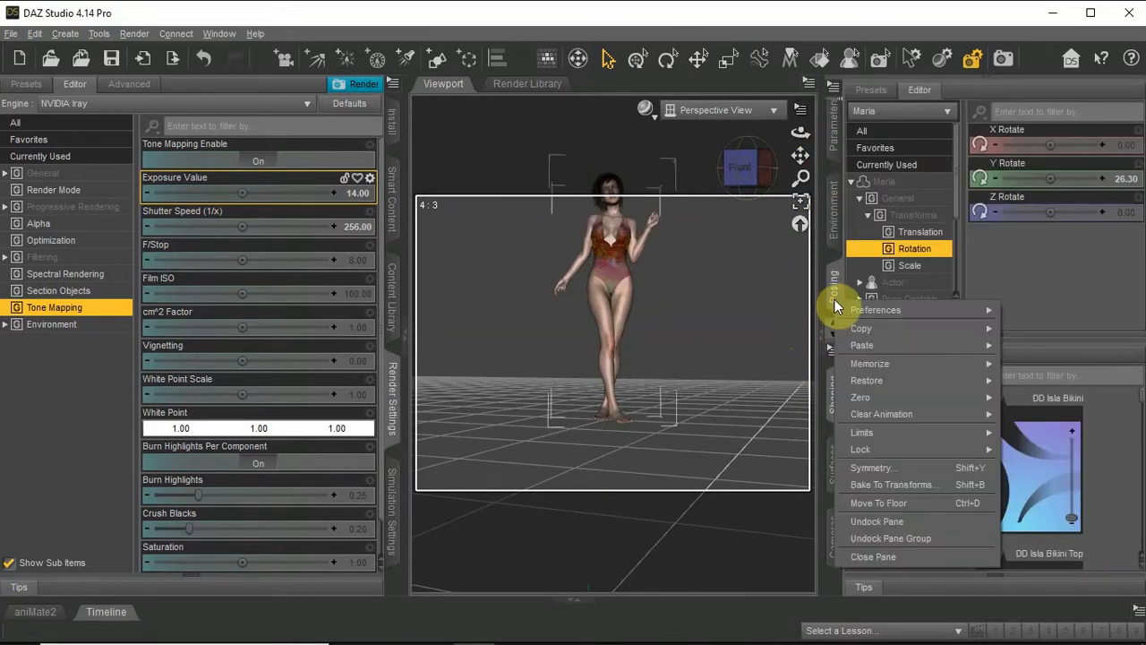
pyautogui.moveTo(882, 345)
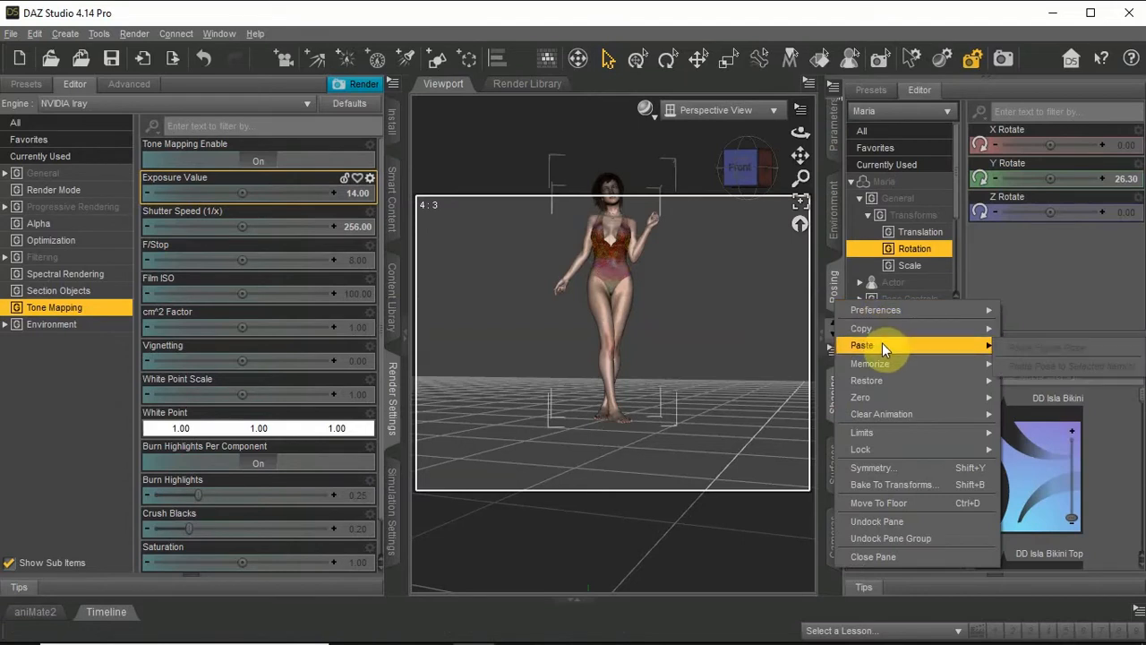
pyautogui.moveTo(861, 329)
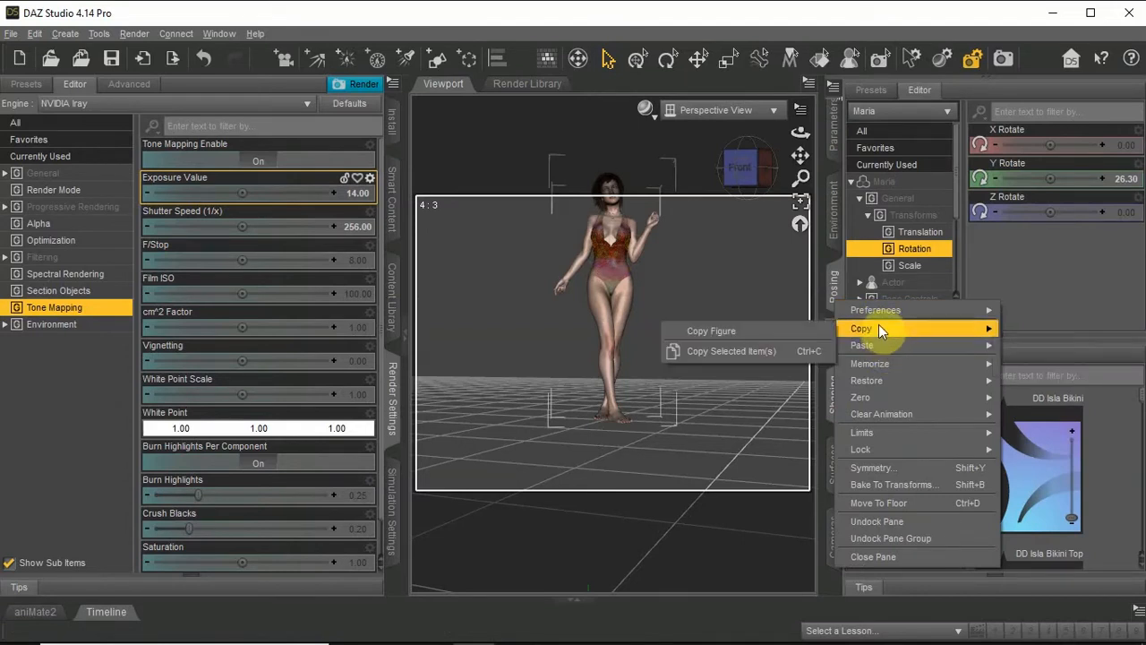
pyautogui.moveTo(890, 537)
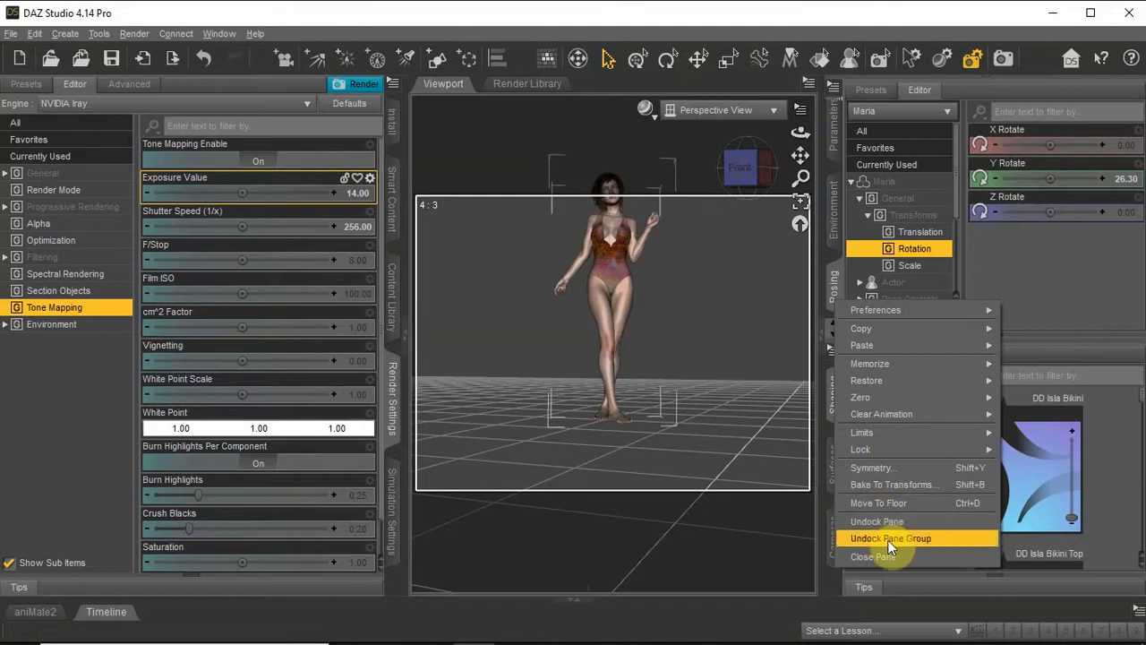
pyautogui.click(890, 537)
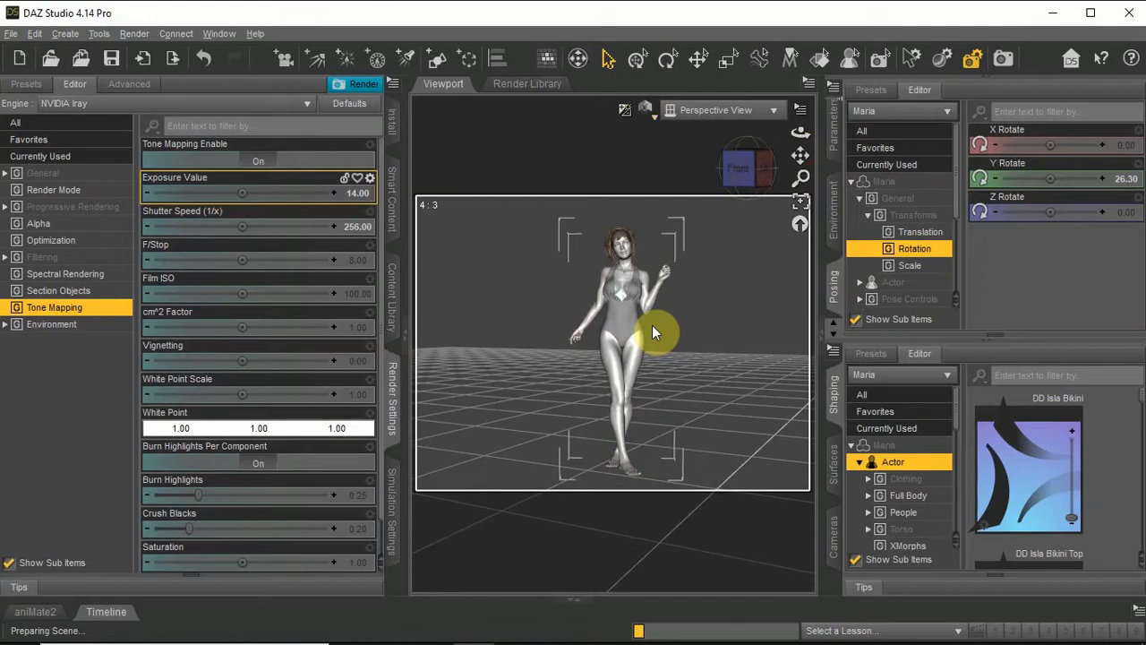
pyautogui.moveTo(394, 290)
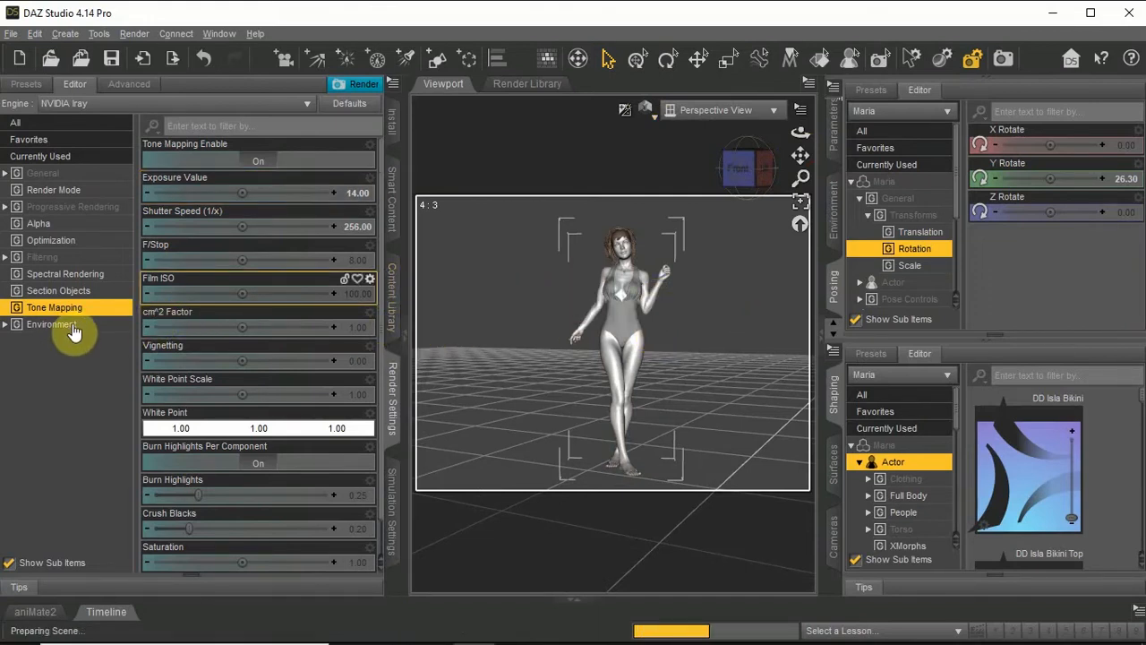
# Rotate the environment dome from 240 to 190.38, then return to Texture Shaded
pyautogui.click(51, 324)
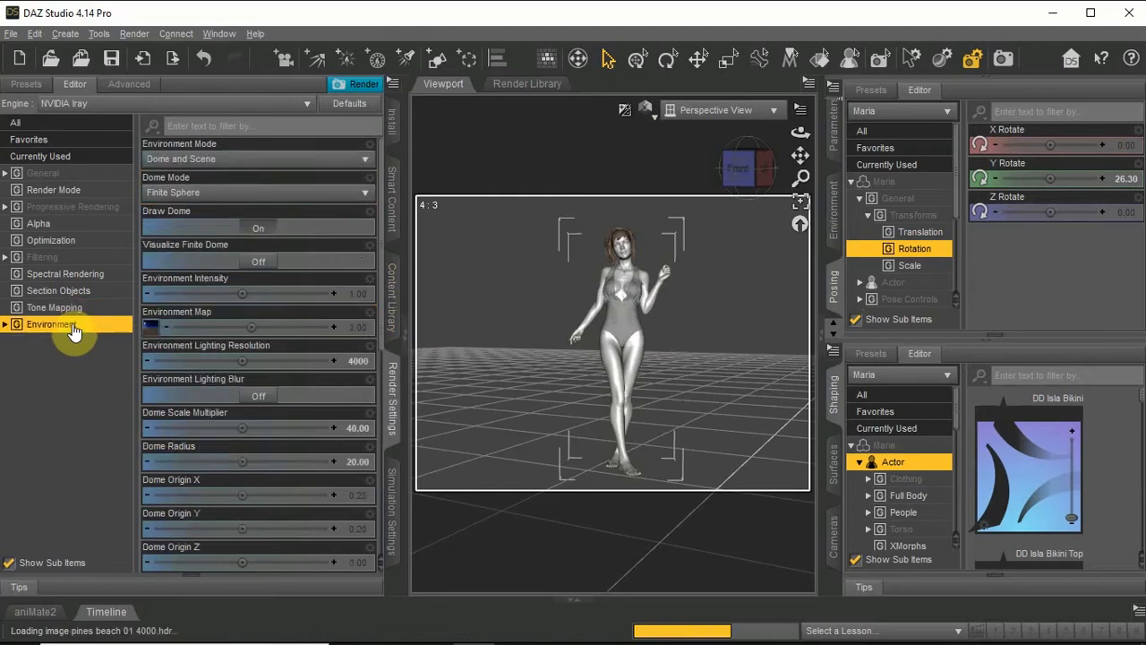
pyautogui.scroll(-3)
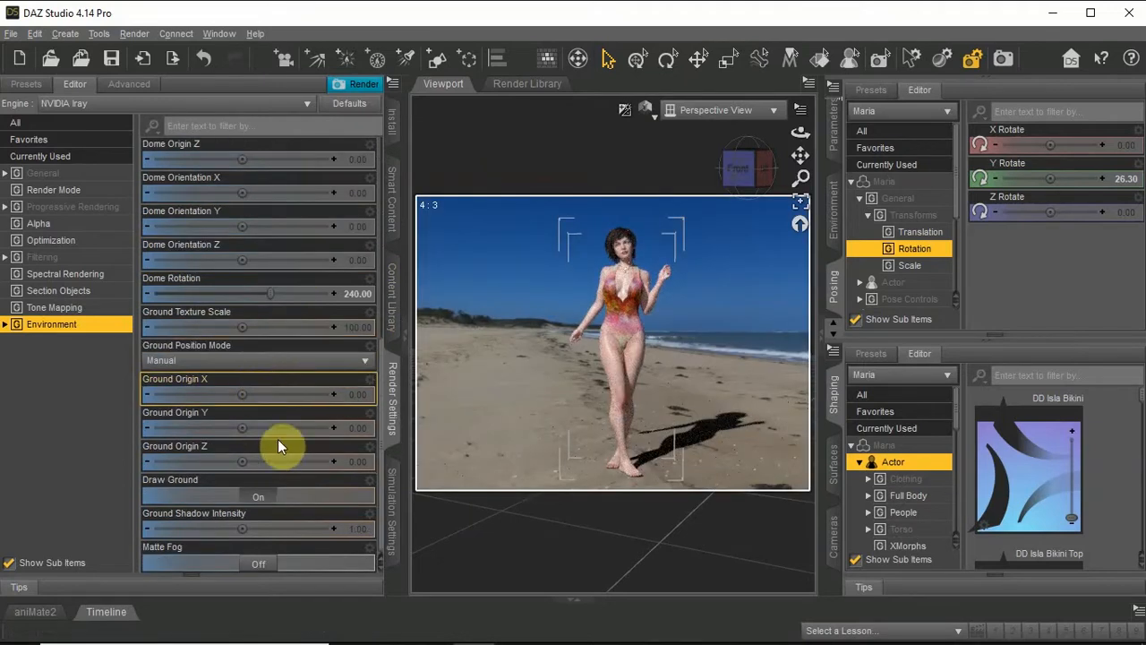
pyautogui.moveTo(320, 376)
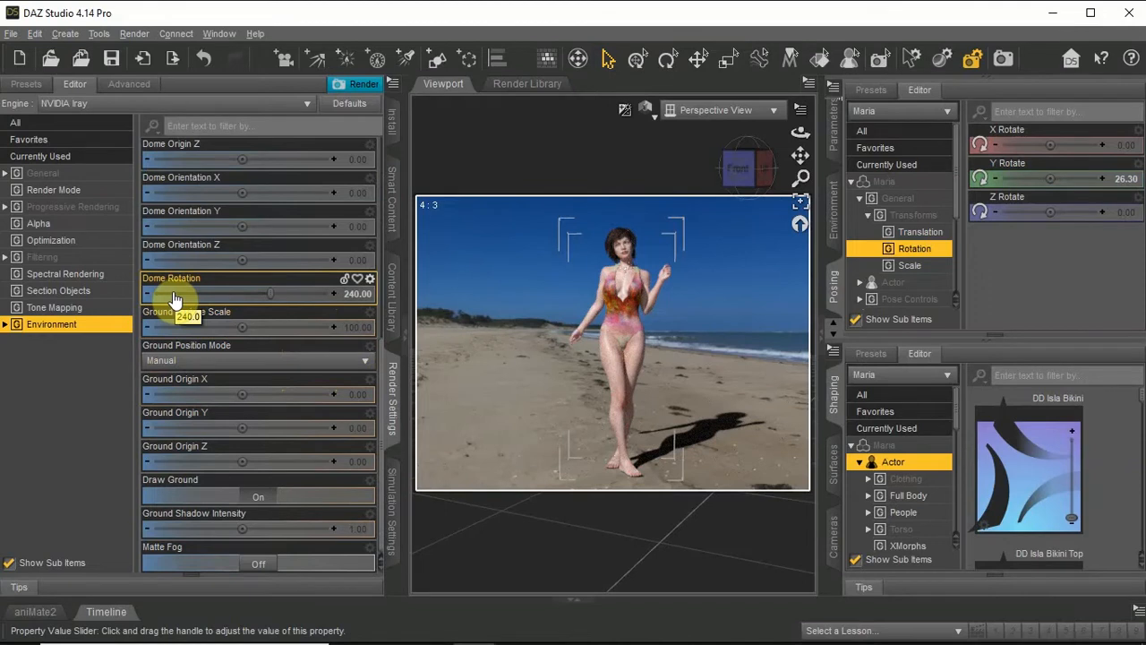
pyautogui.moveTo(271, 293); pyautogui.dragTo(157, 294)
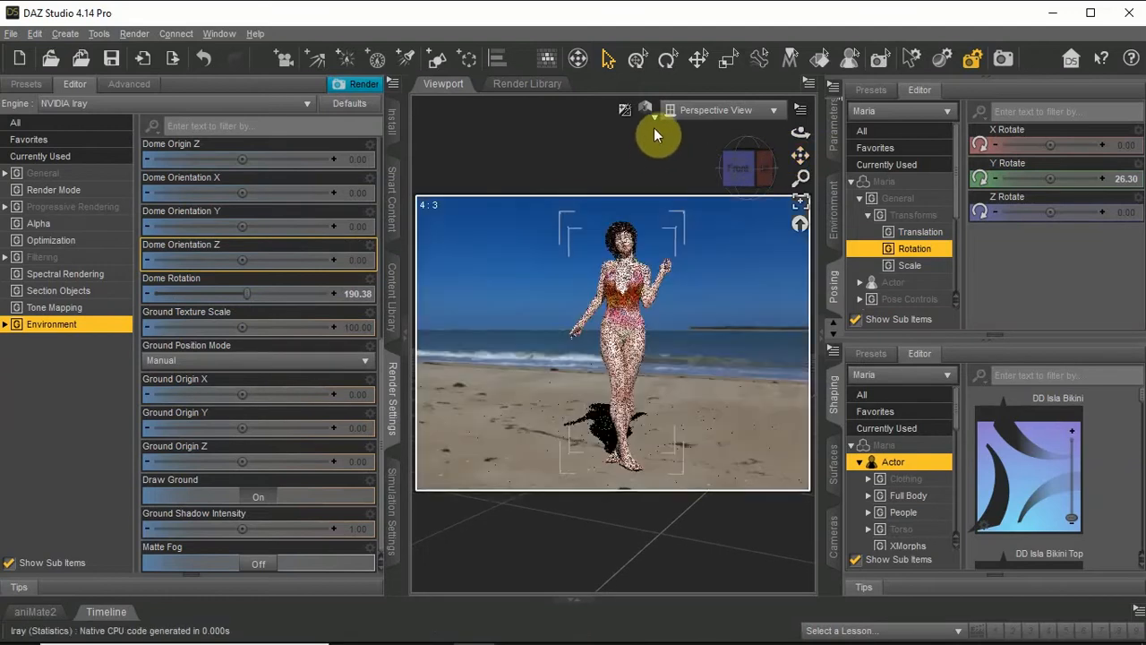
pyautogui.click(644, 110)
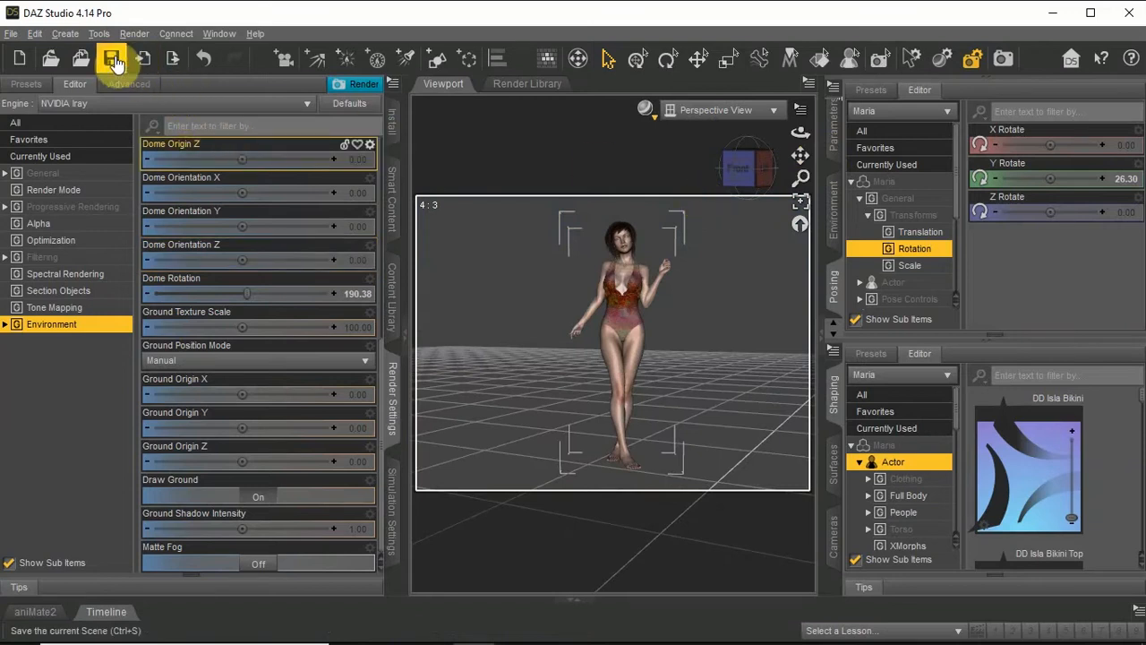
# Create a new camera using Copy Active View from the perspective view
pyautogui.click(65, 33)
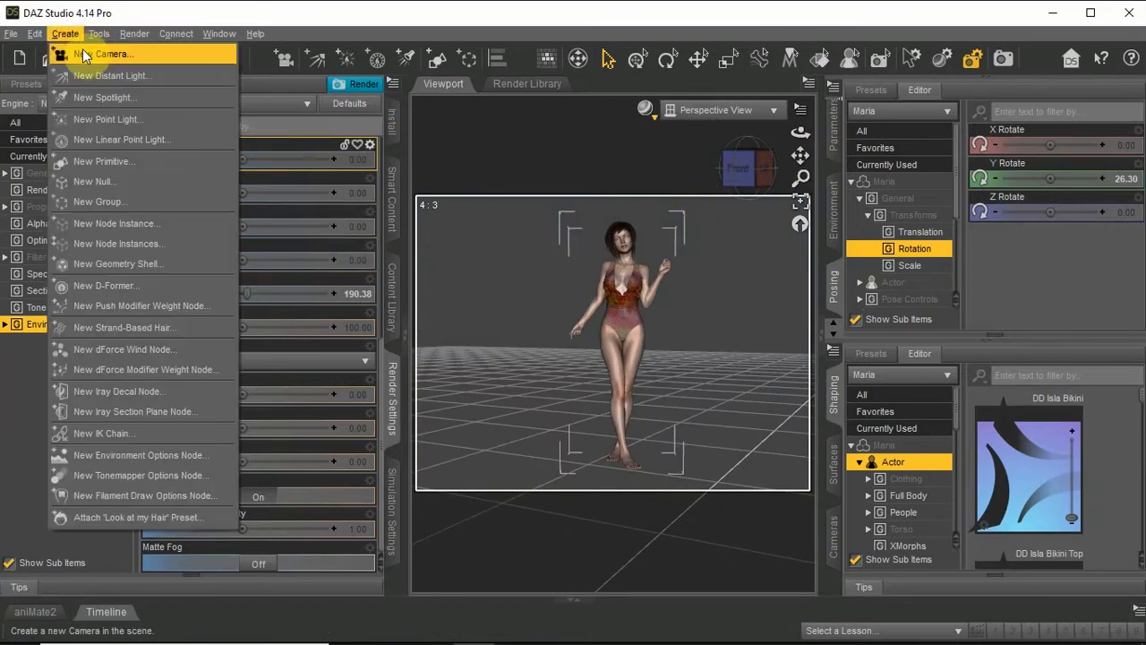
pyautogui.click(99, 53)
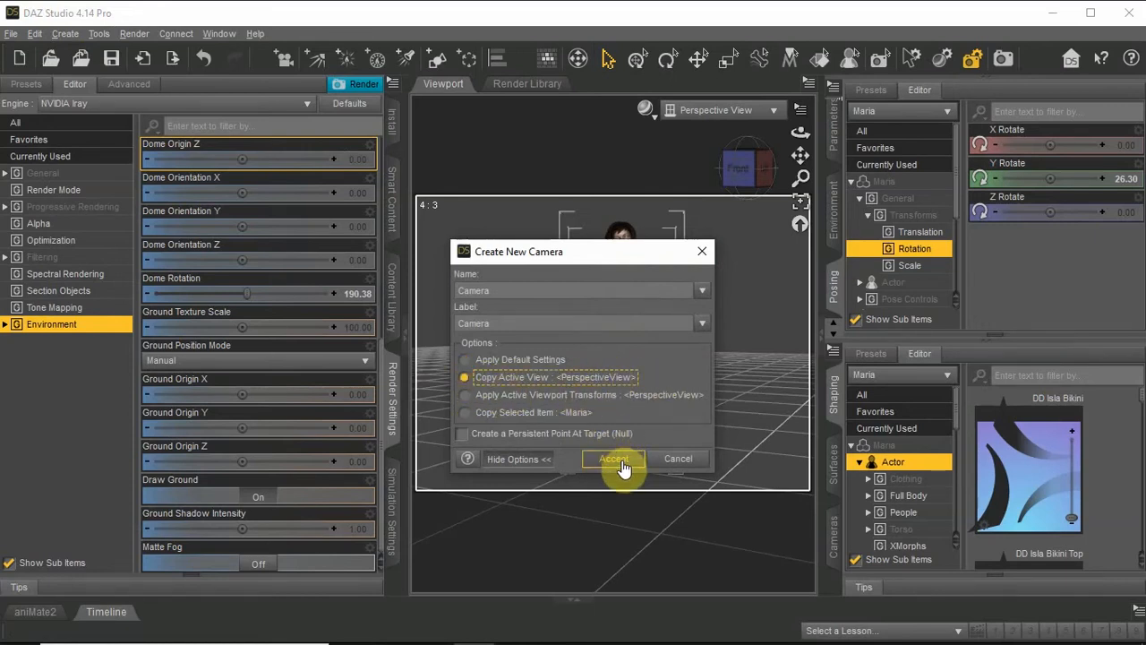
pyautogui.click(613, 459)
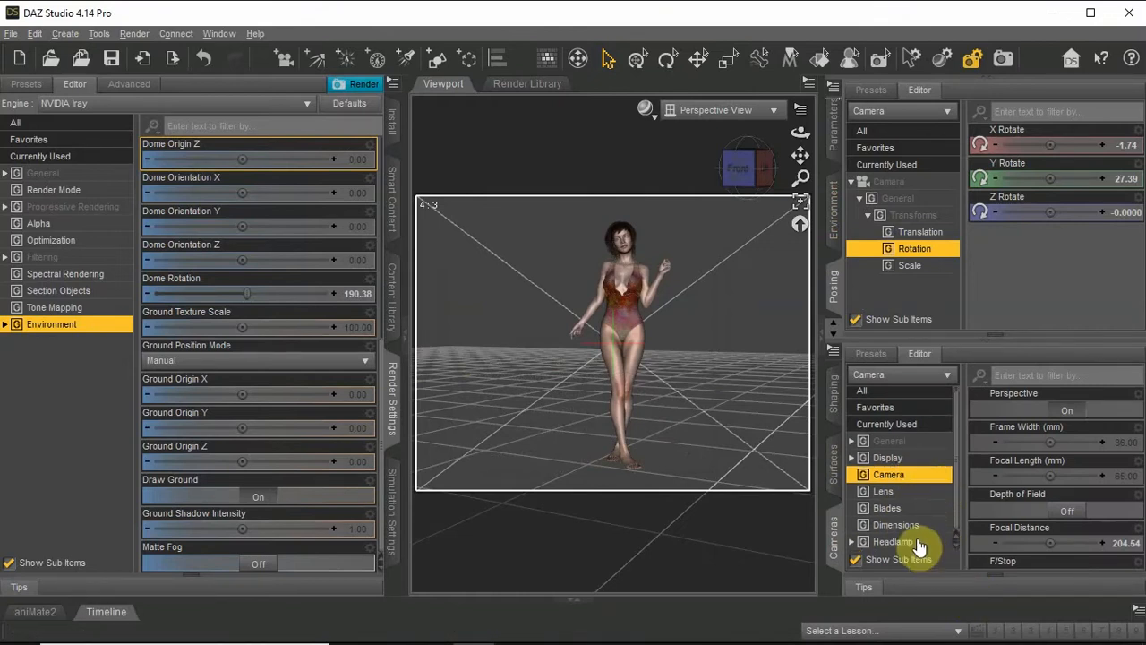
# Set the camera's Headlamp Mode to Off in the Headlamp parameter group
pyautogui.click(893, 541)
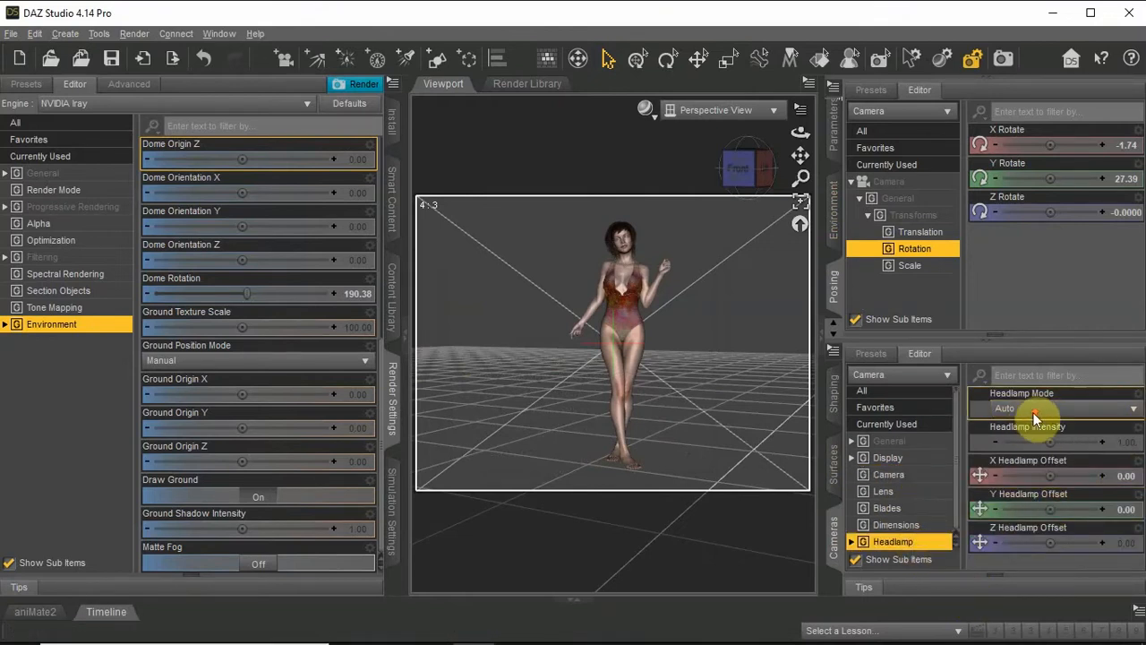
pyautogui.click(1057, 408)
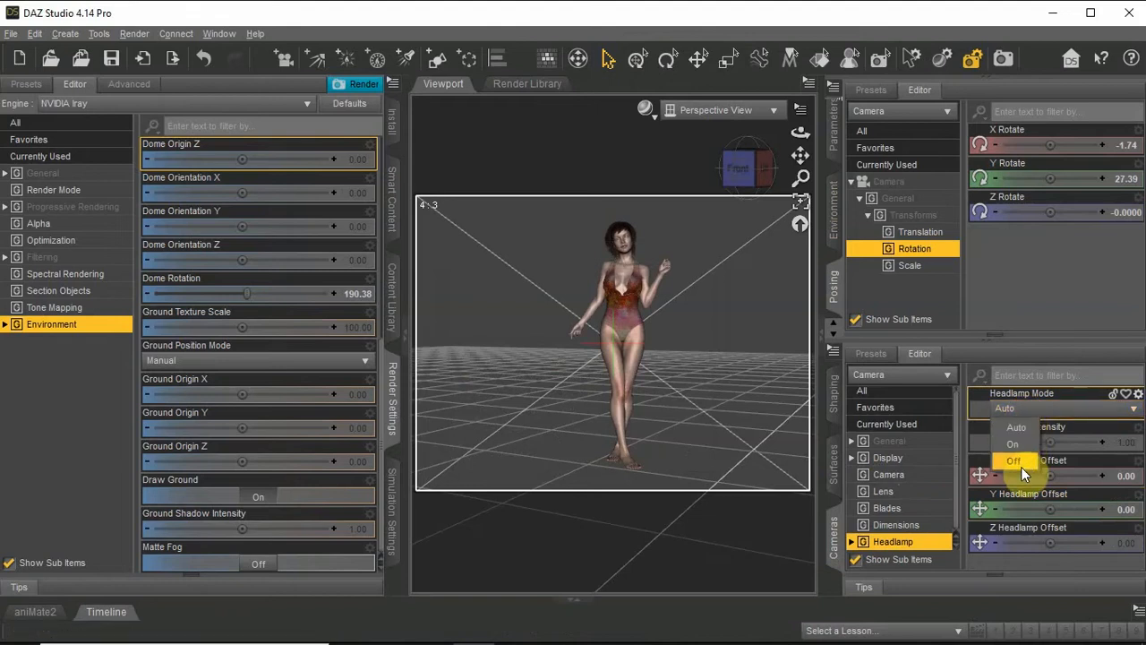
pyautogui.click(1013, 461)
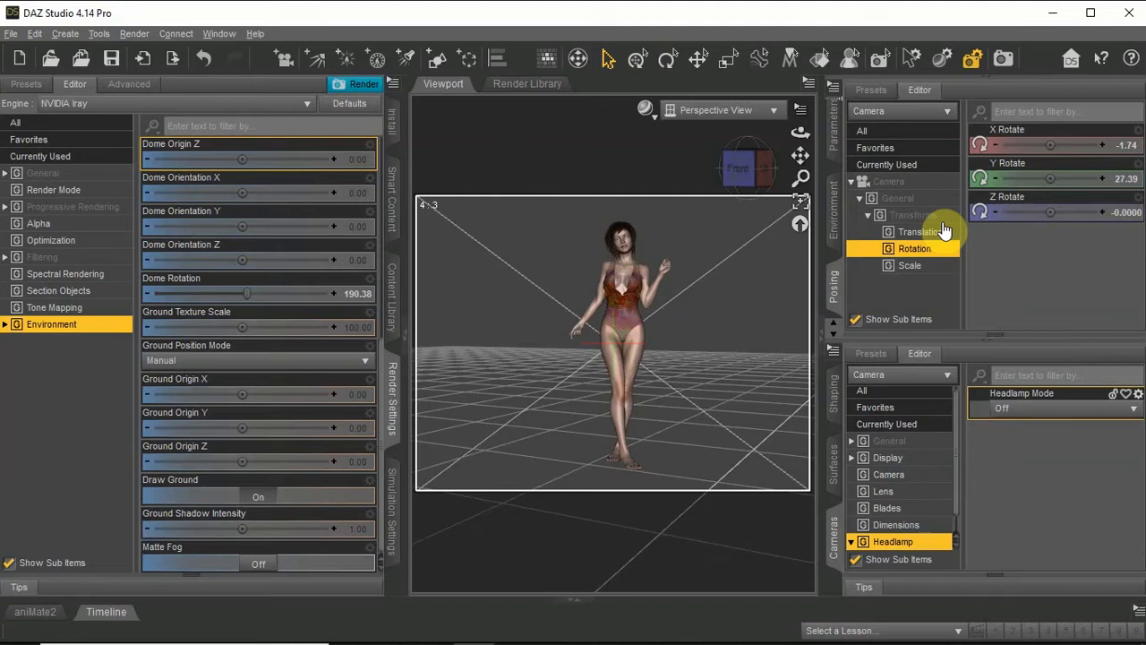
pyautogui.moveTo(676, 115)
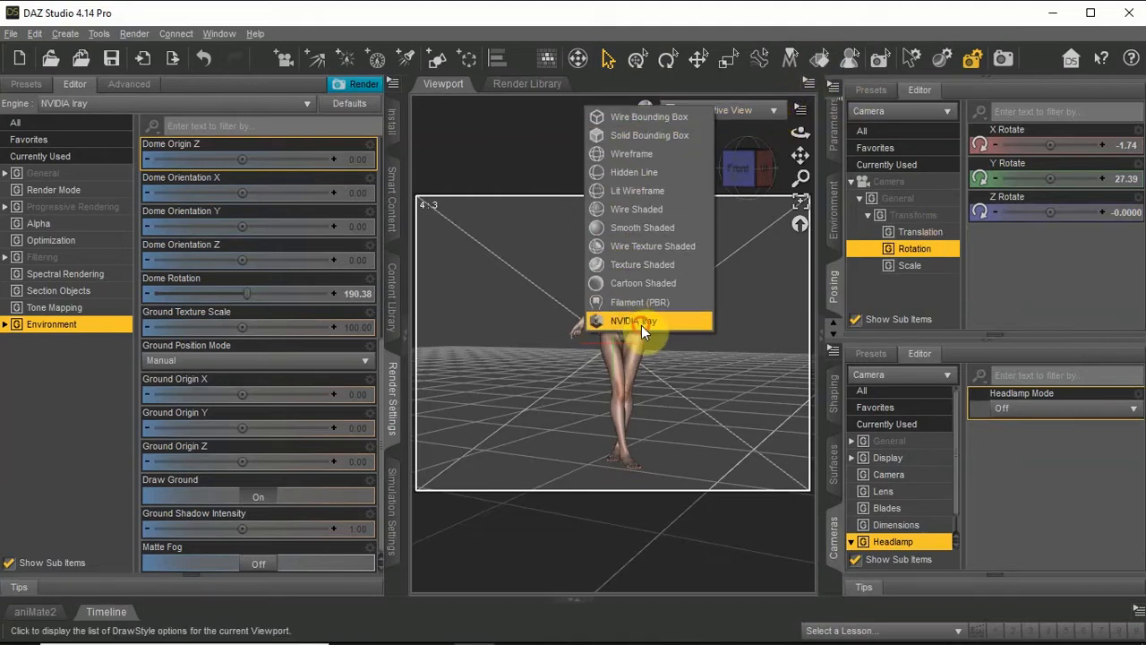
# Preview the scene in NVIDIA Iray and view it through the new Camera
pyautogui.click(633, 321)
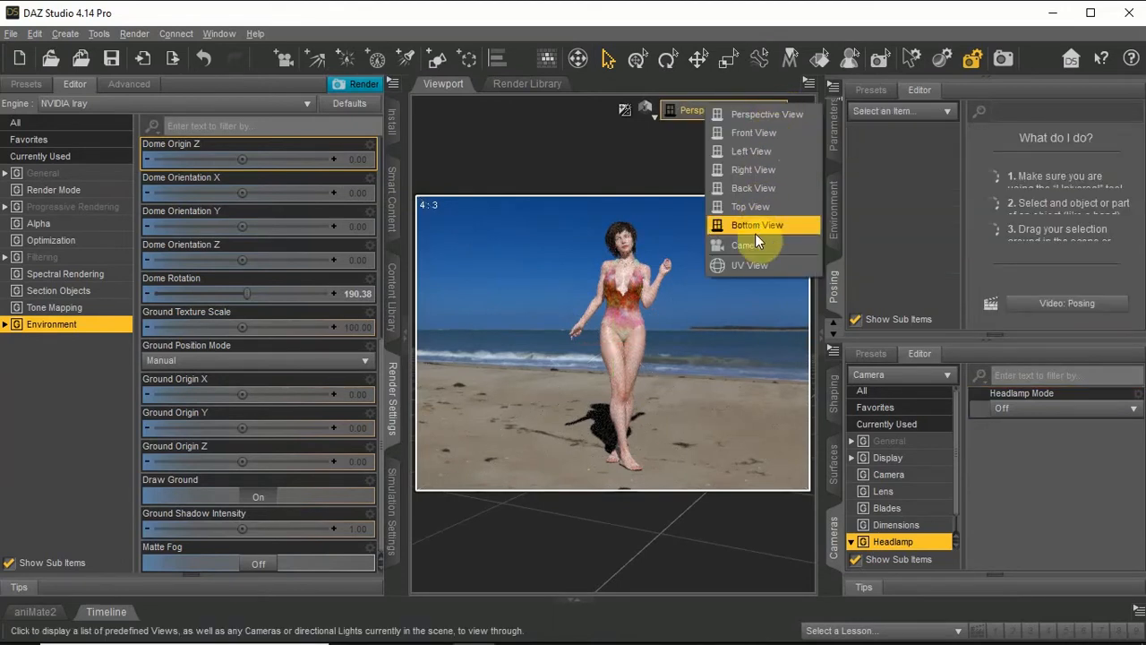
pyautogui.click(746, 244)
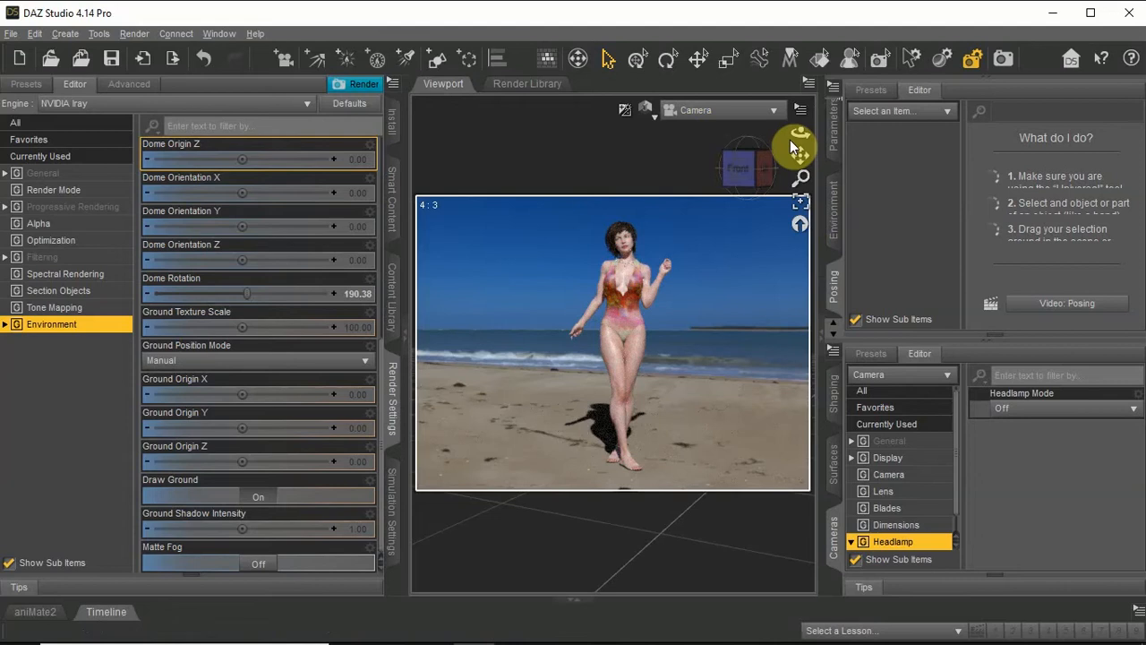
pyautogui.moveTo(660, 145)
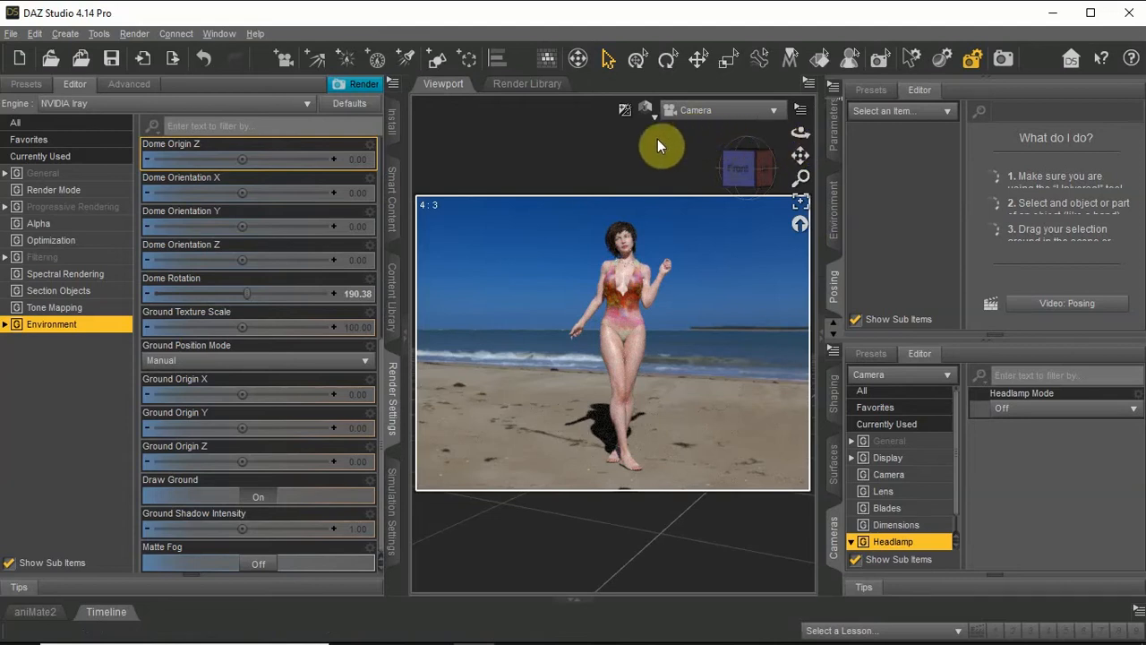
pyautogui.moveTo(656, 125)
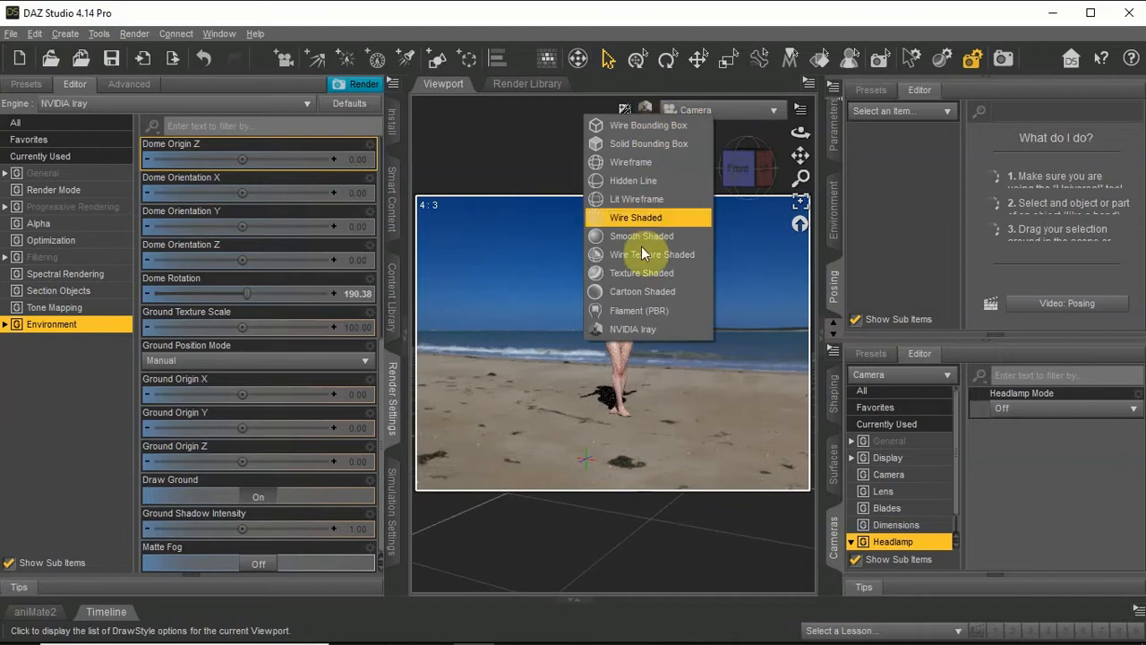
# Return to Texture Shaded and give the camera depth of field with 118.67 mm focal length
pyautogui.click(641, 236)
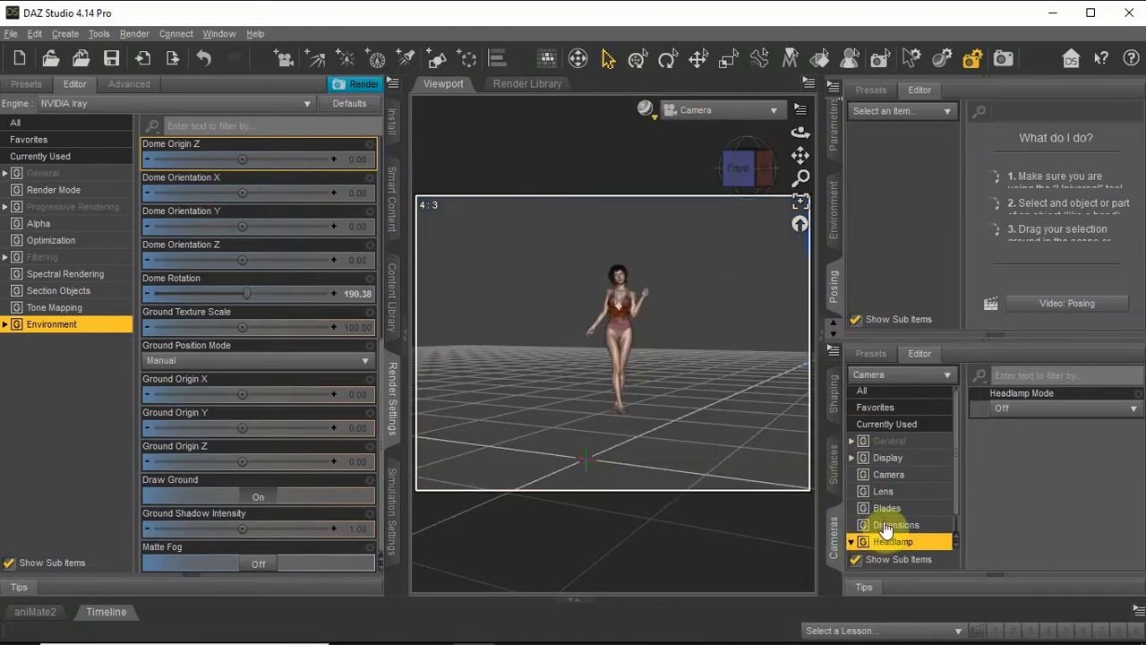
pyautogui.click(888, 474)
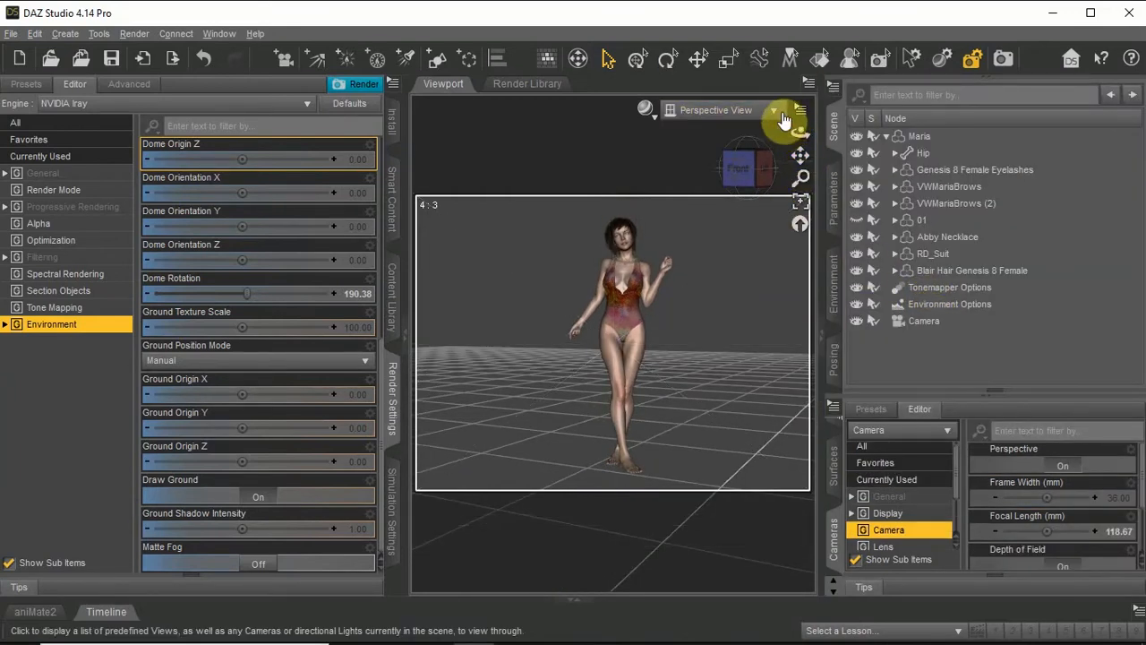
pyautogui.moveTo(772, 175)
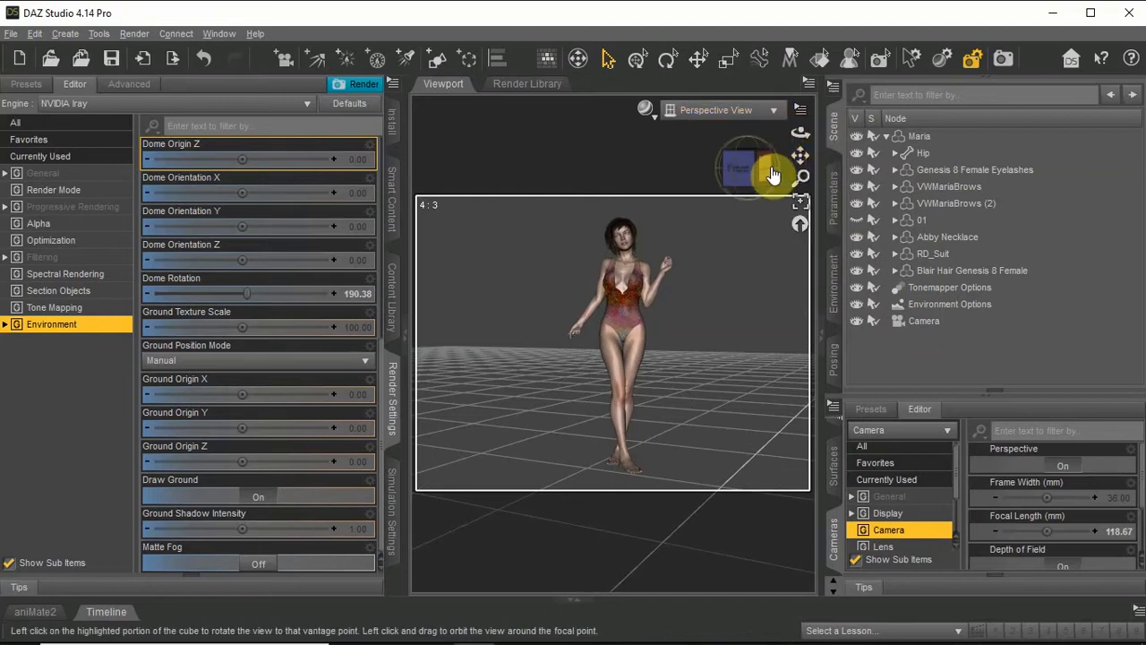
# From a side view, set the camera's Focal Distance to 664.45 and F/Stop to 16.16
pyautogui.click(924, 321)
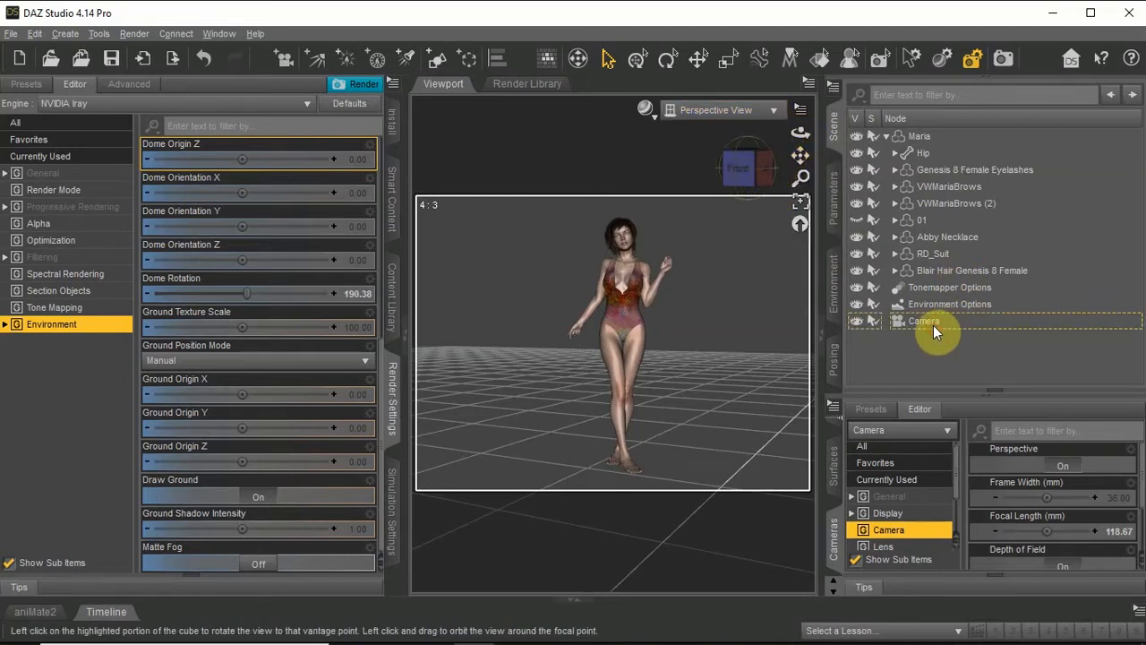
pyautogui.click(923, 321)
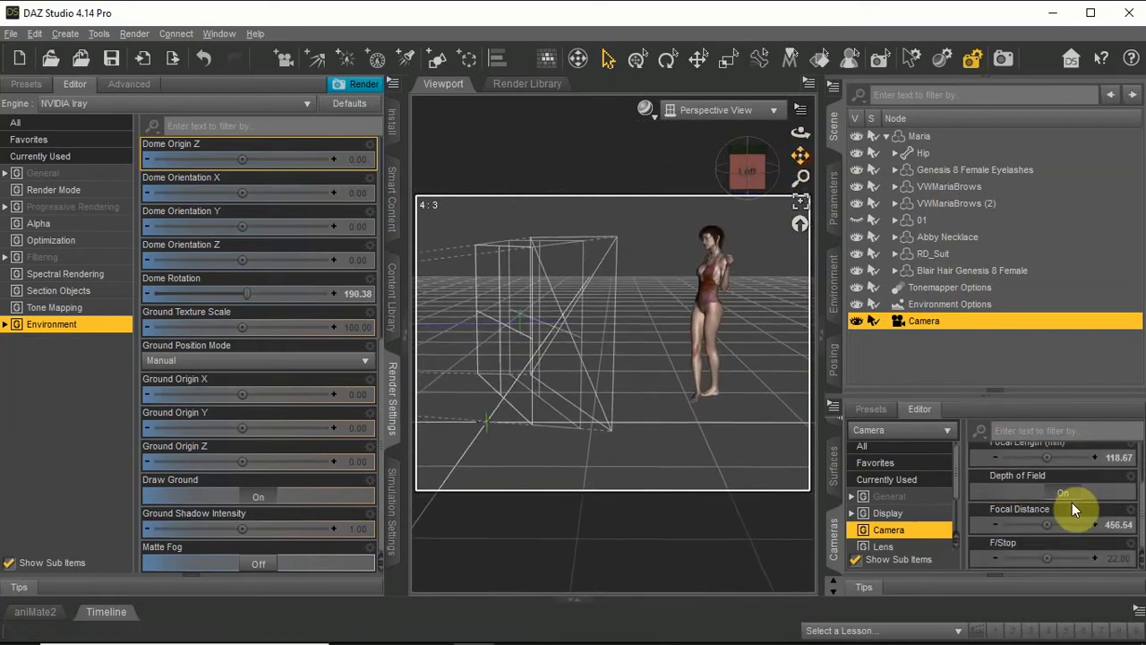
pyautogui.moveTo(1043, 524); pyautogui.dragTo(1056, 524)
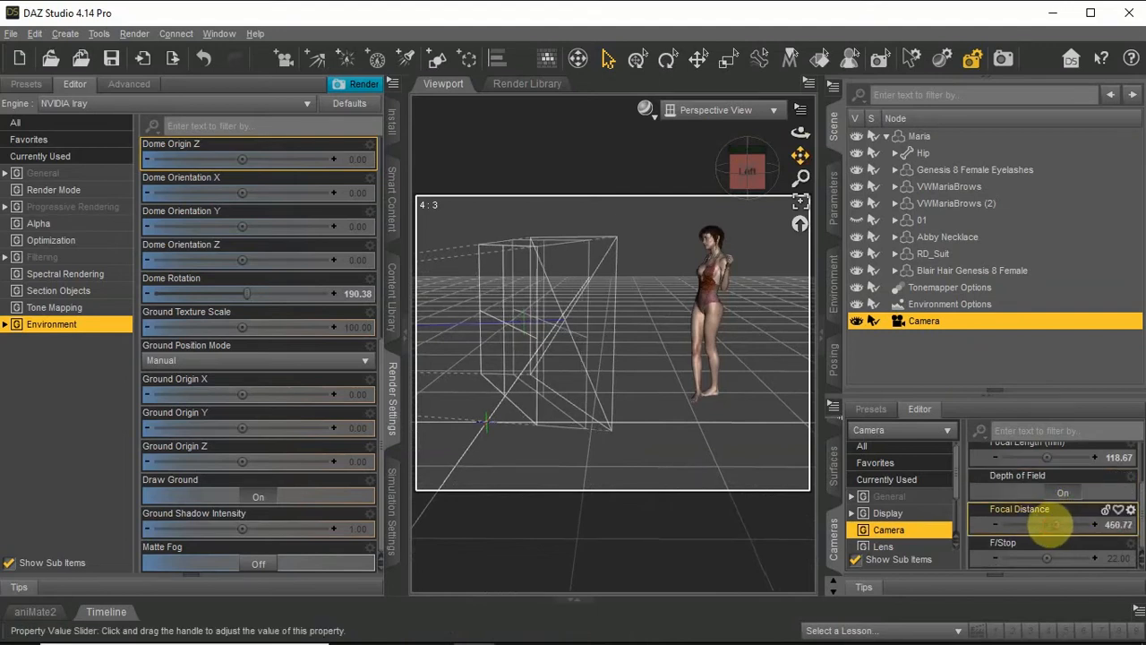
pyautogui.moveTo(1047, 523); pyautogui.dragTo(1066, 524)
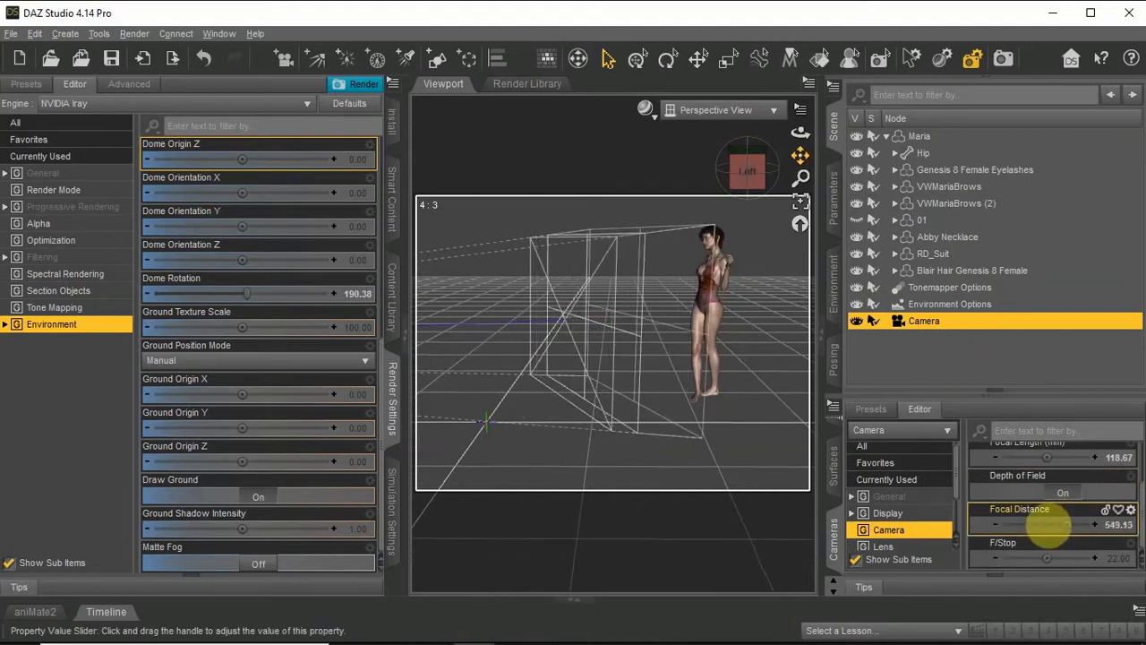
pyautogui.moveTo(1048, 523); pyautogui.dragTo(1061, 523)
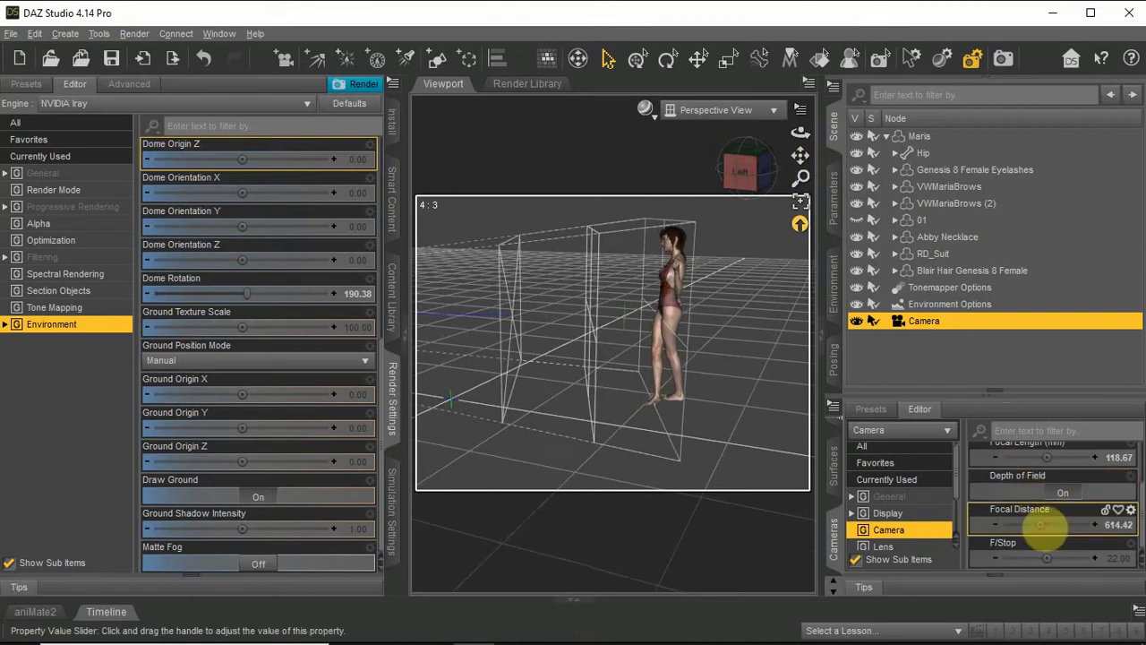
pyautogui.moveTo(1029, 528); pyautogui.dragTo(1052, 528)
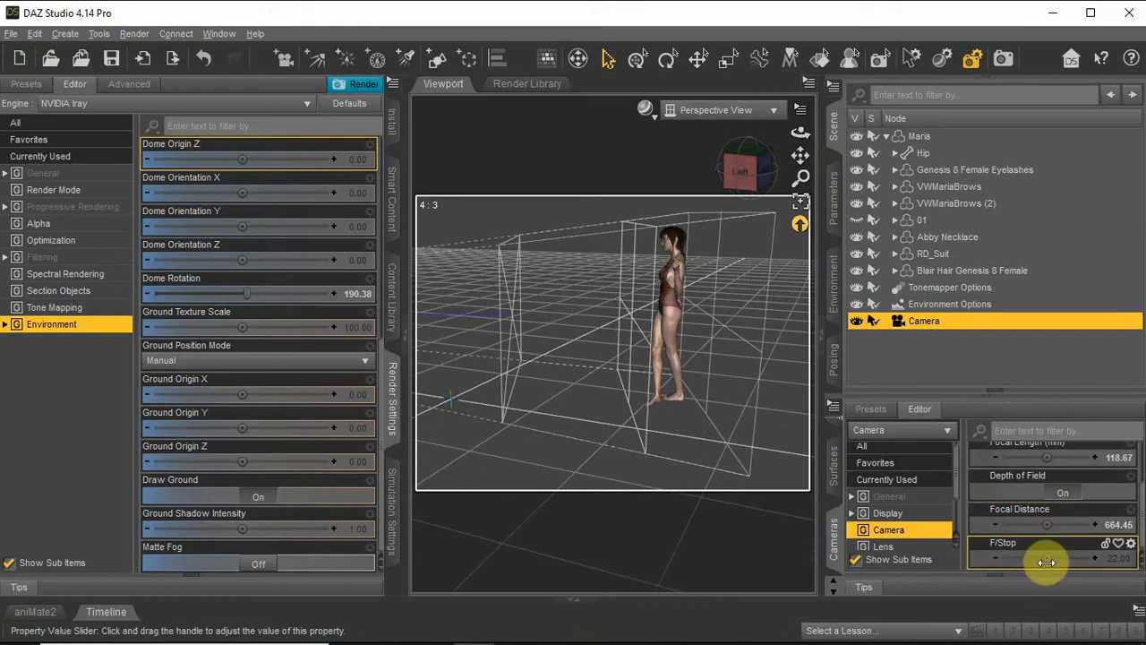
pyautogui.moveTo(1061, 557); pyautogui.dragTo(1038, 557)
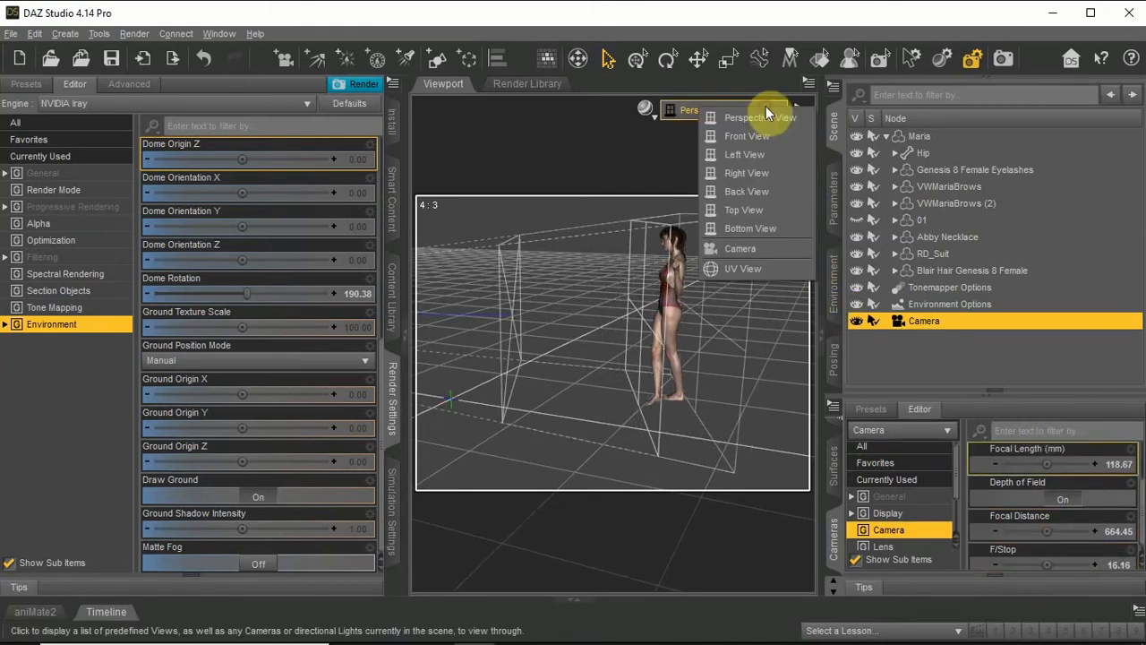
# View the scene through the camera with the NVIDIA Iray draw style
pyautogui.click(740, 248)
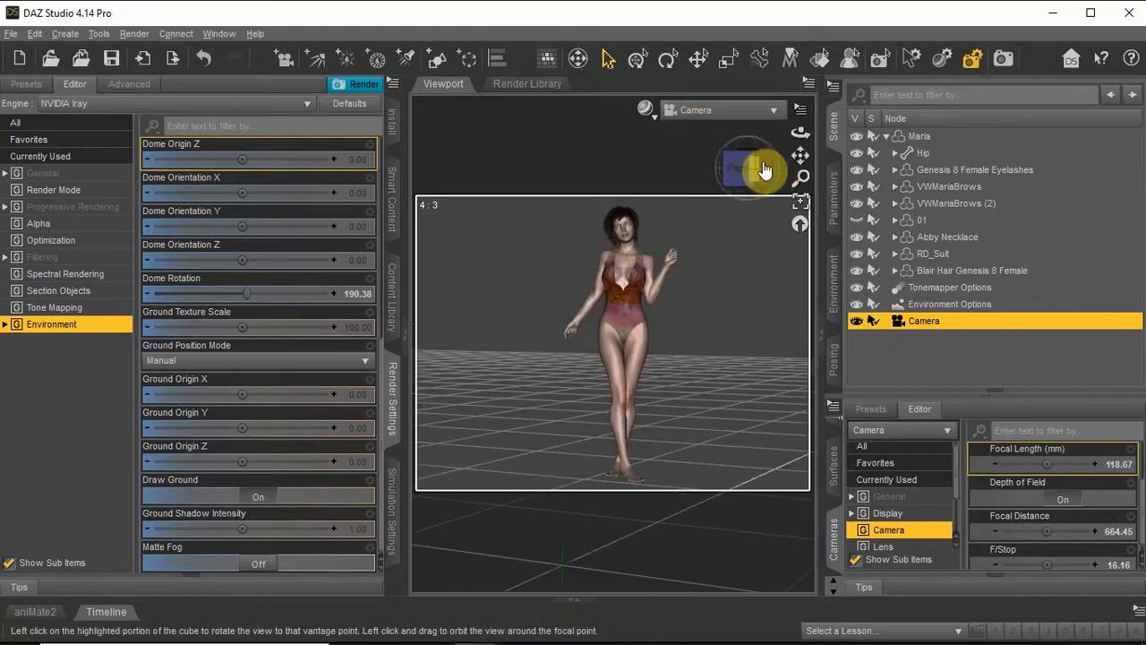
pyautogui.moveTo(658, 125)
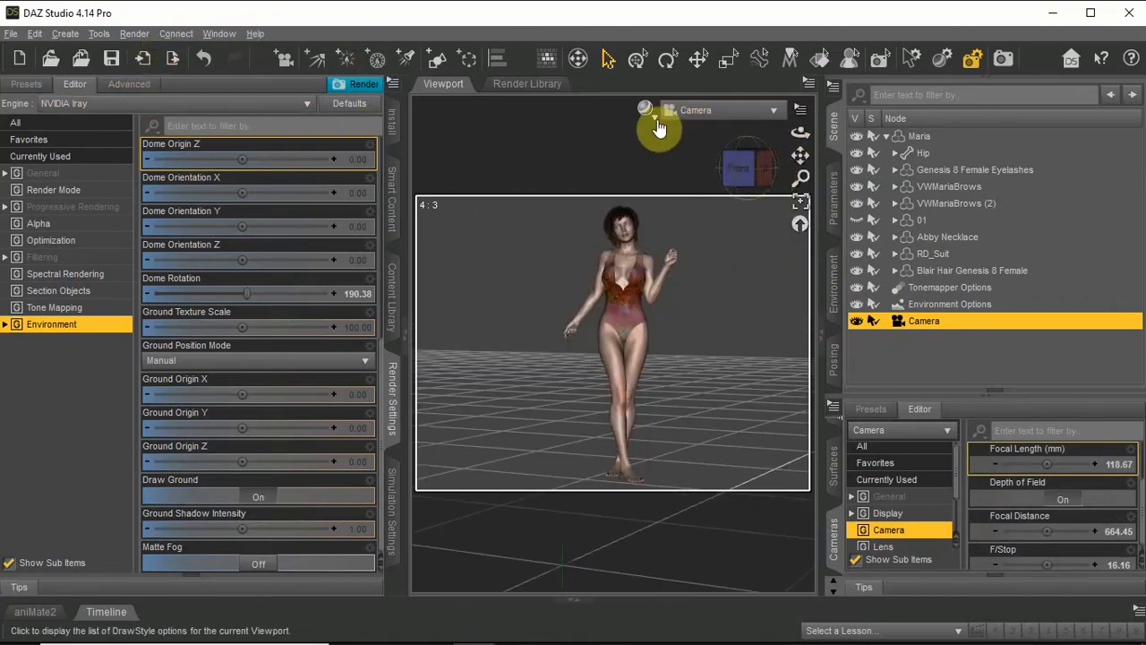
pyautogui.click(660, 125)
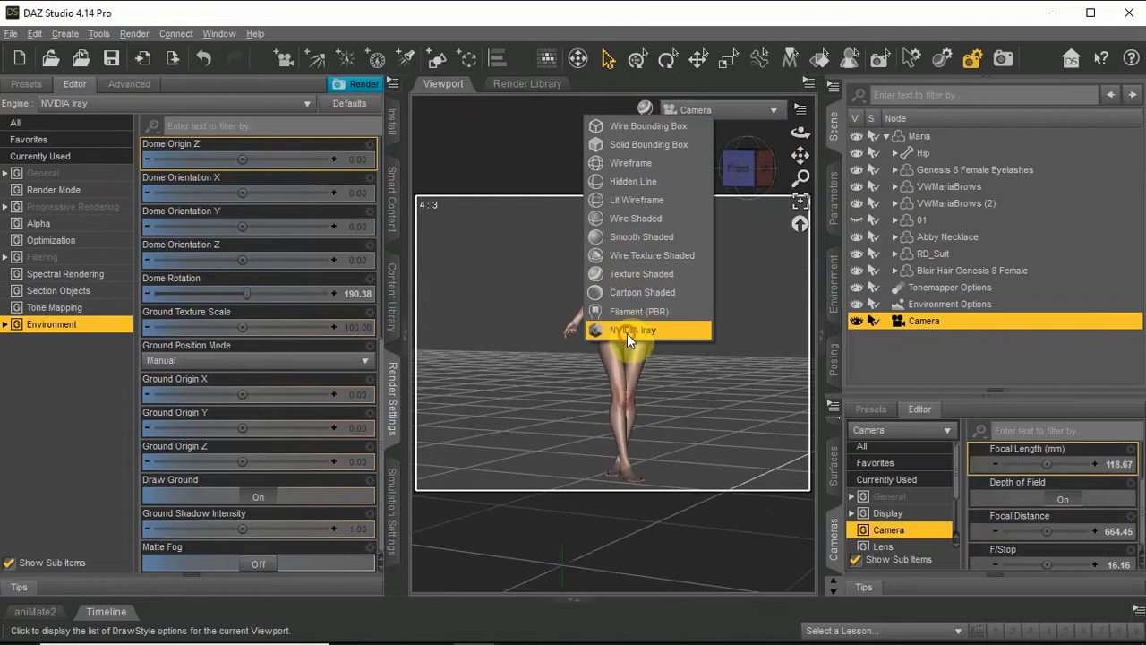
pyautogui.click(632, 330)
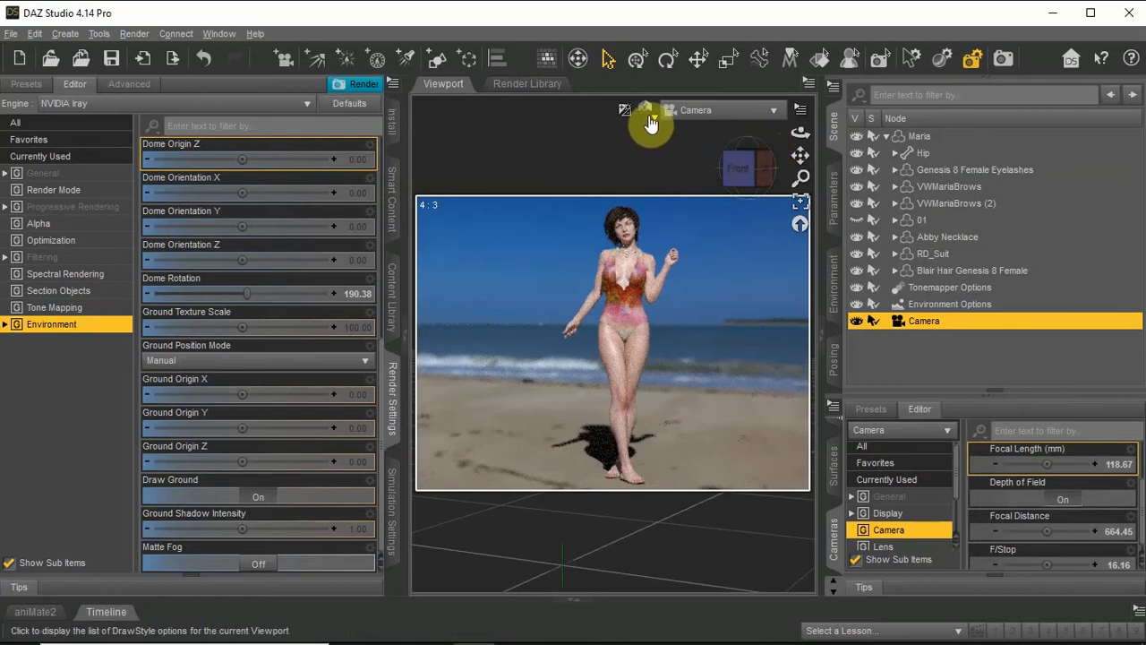
pyautogui.moveTo(800, 130)
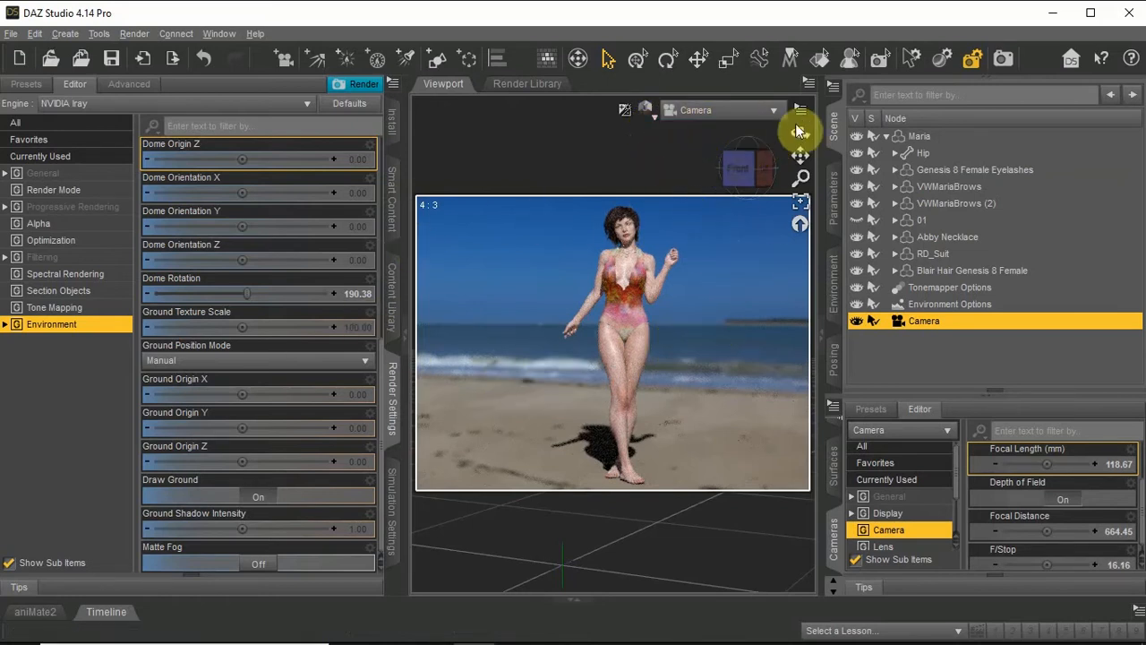
pyautogui.click(779, 109)
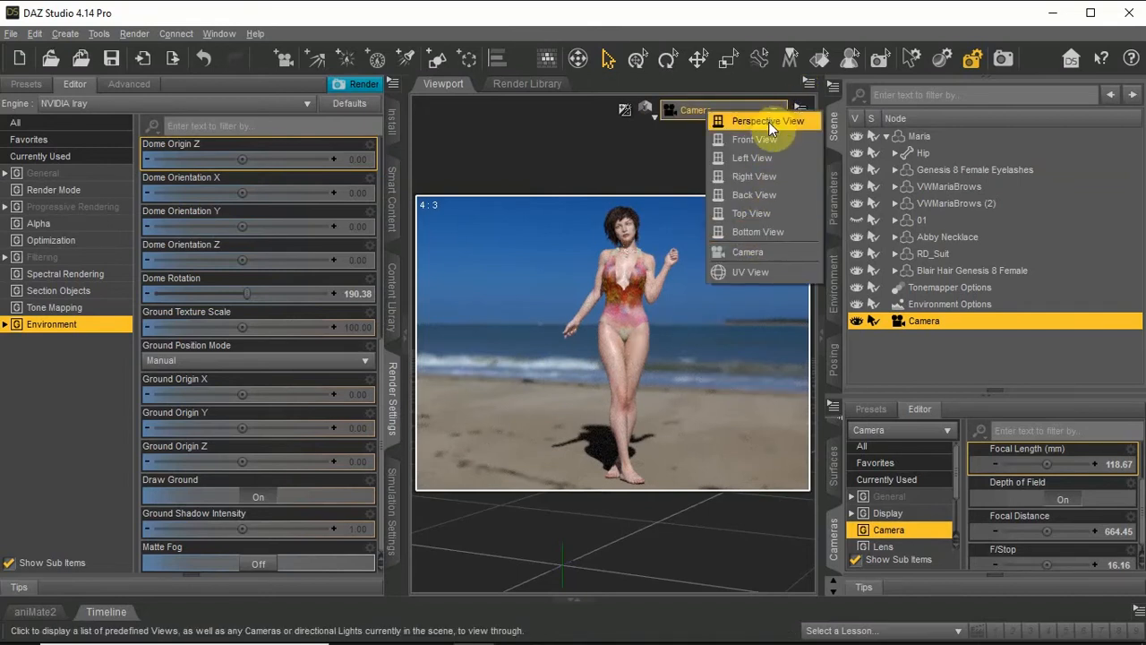
# In Perspective View, set focal distance 683.19 and f-stop 31.29, then return to Camera view
pyautogui.click(766, 121)
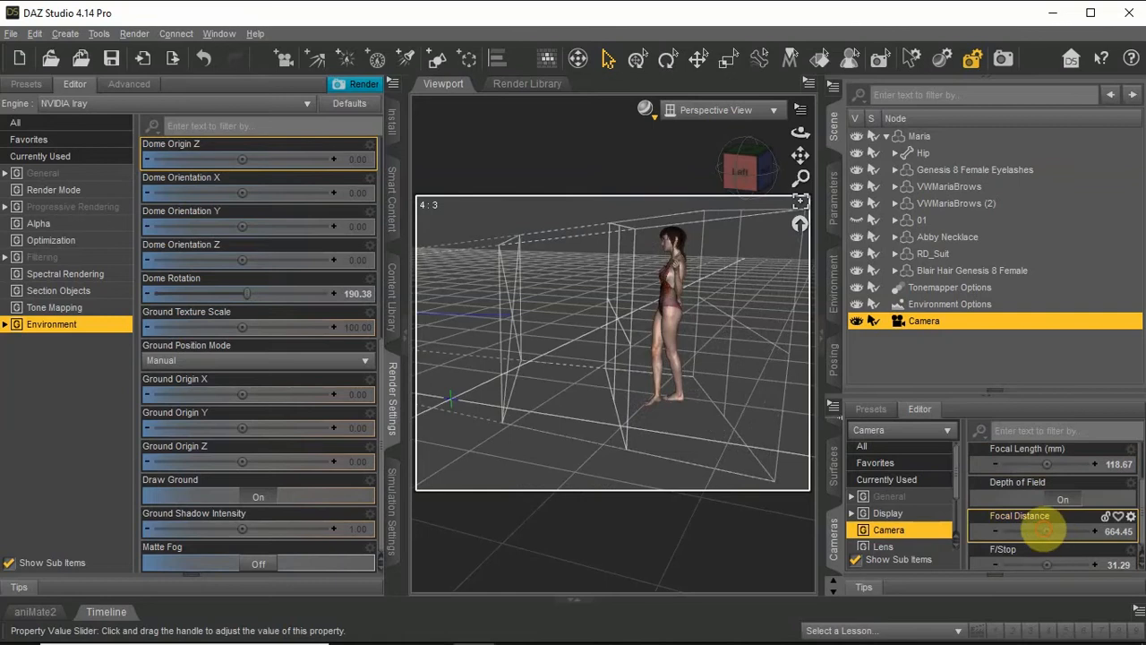
pyautogui.moveTo(1038, 530); pyautogui.dragTo(1052, 530)
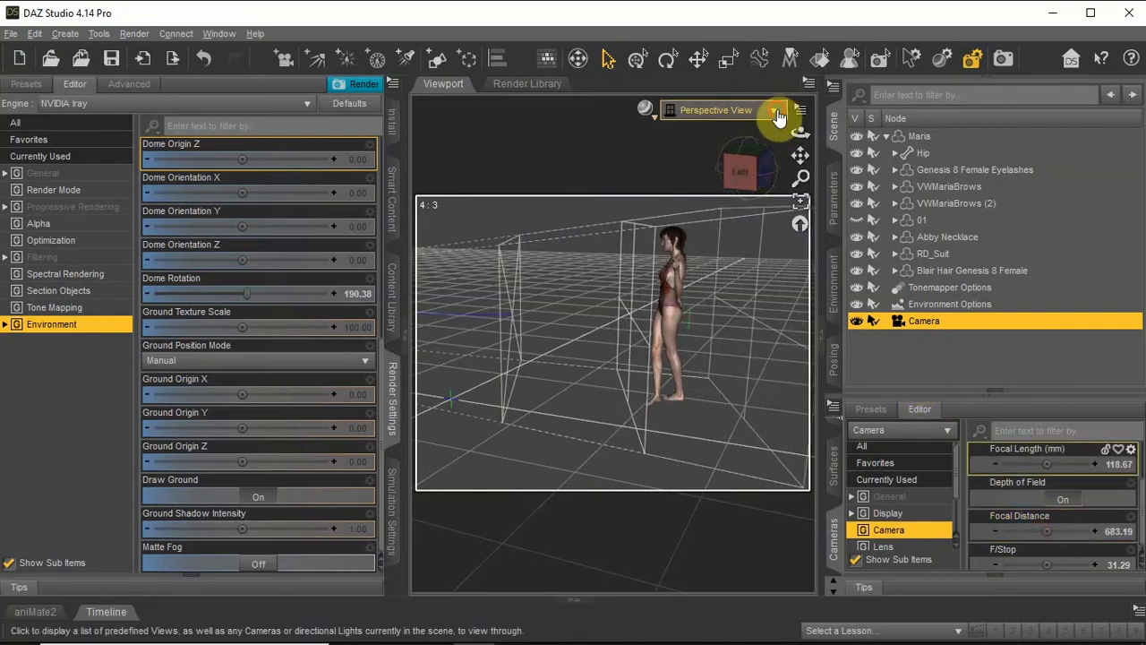
pyautogui.click(777, 109)
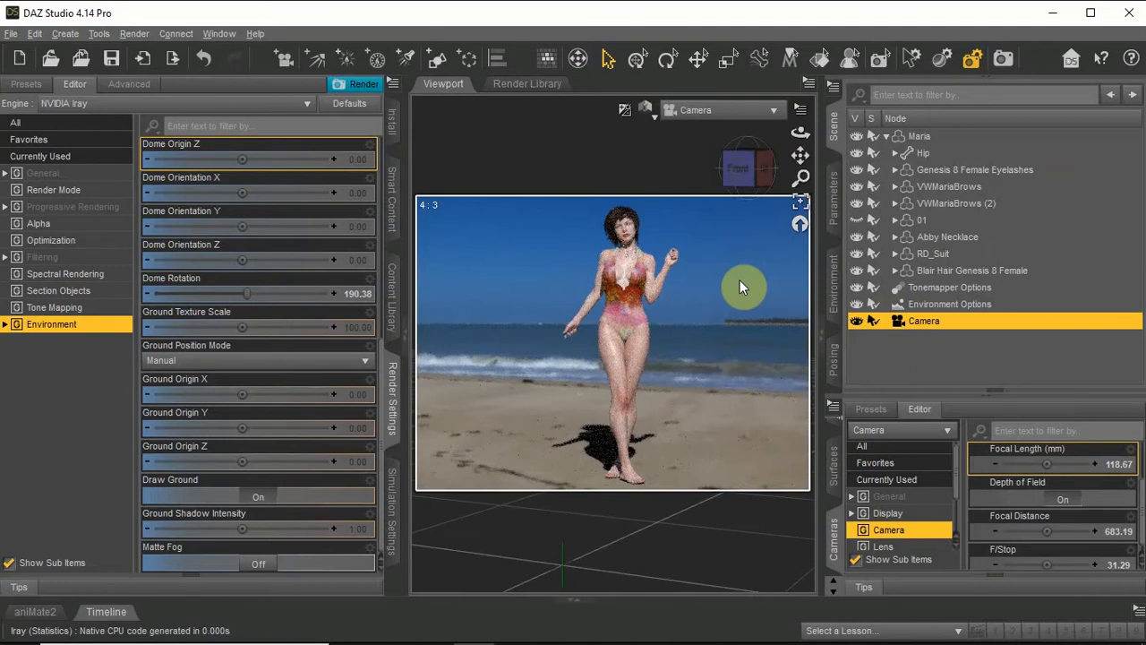
pyautogui.moveTo(744, 308)
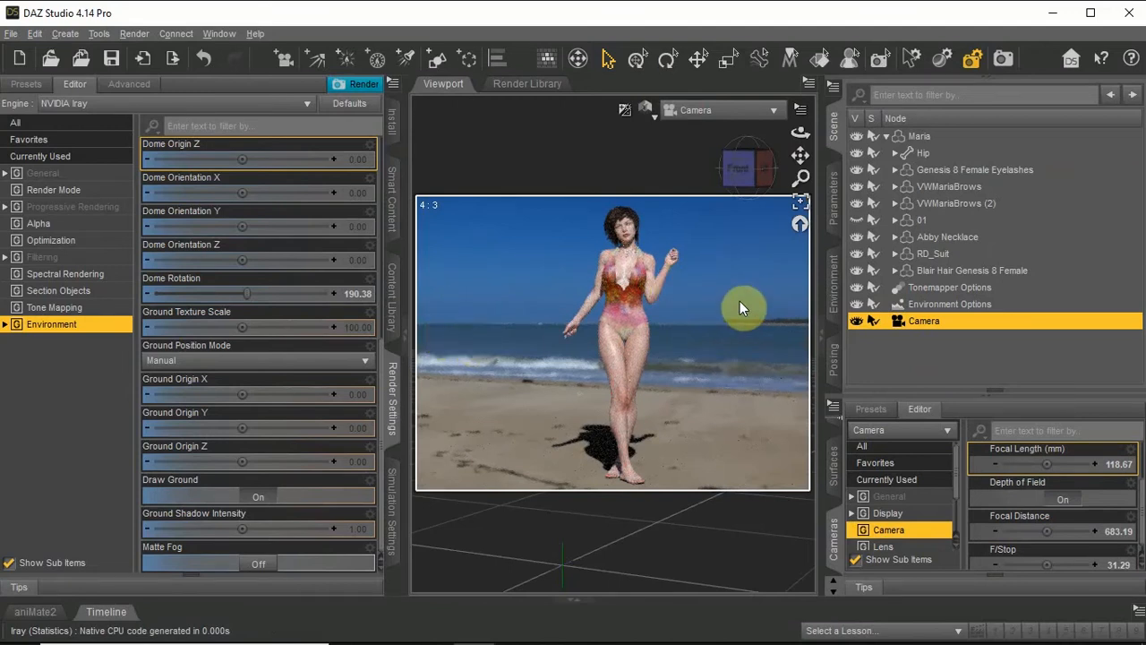
pyautogui.moveTo(698, 258)
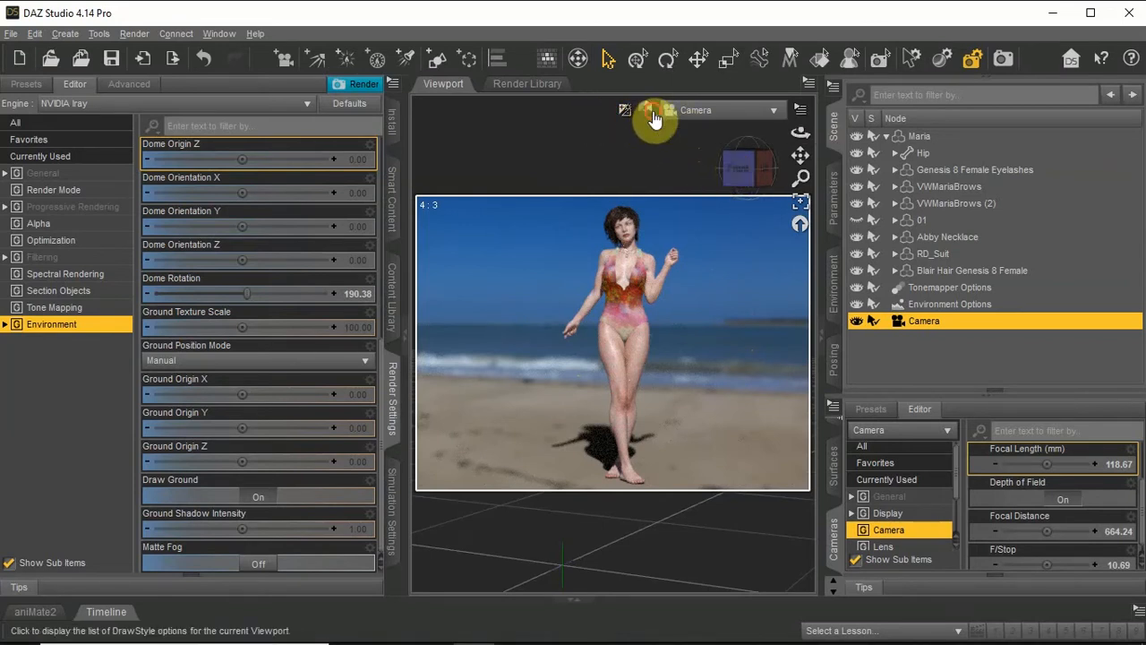
# Toggle the viewport between Texture Shaded and NVIDIA Iray, selecting the figure along the way
pyautogui.click(625, 110)
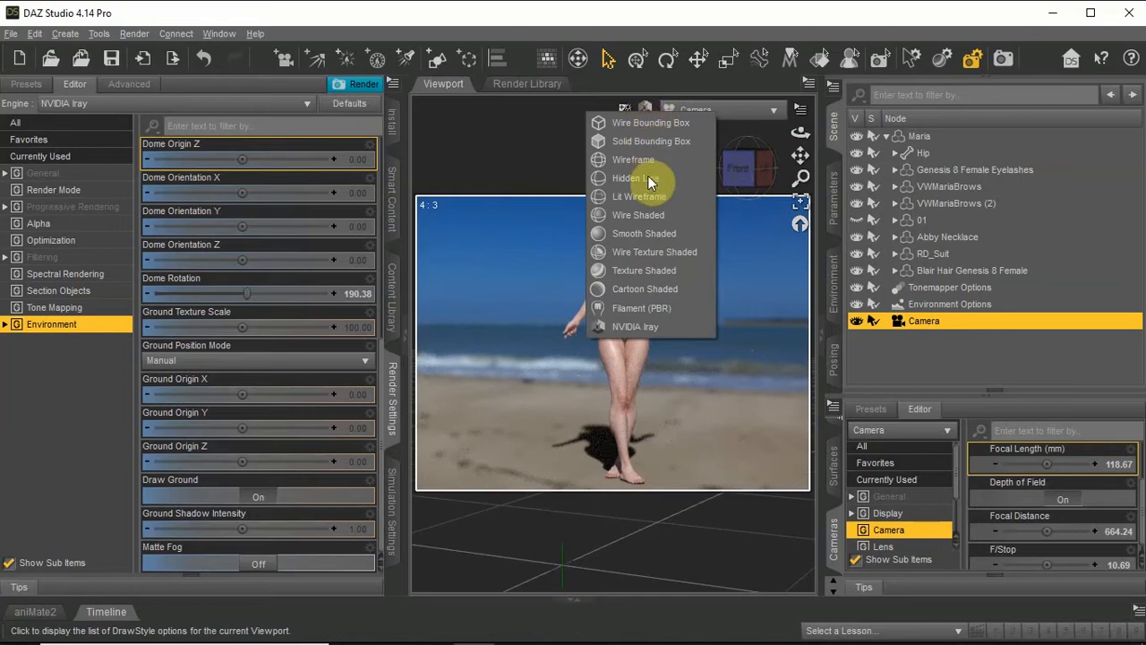
pyautogui.moveTo(558, 145)
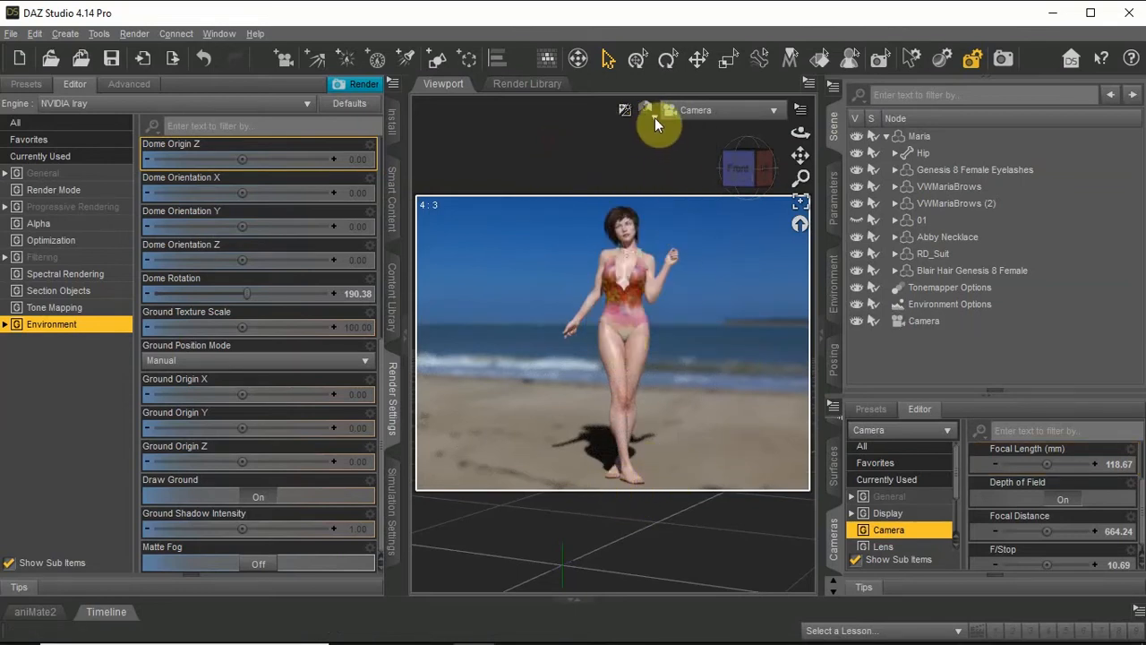
pyautogui.click(644, 110)
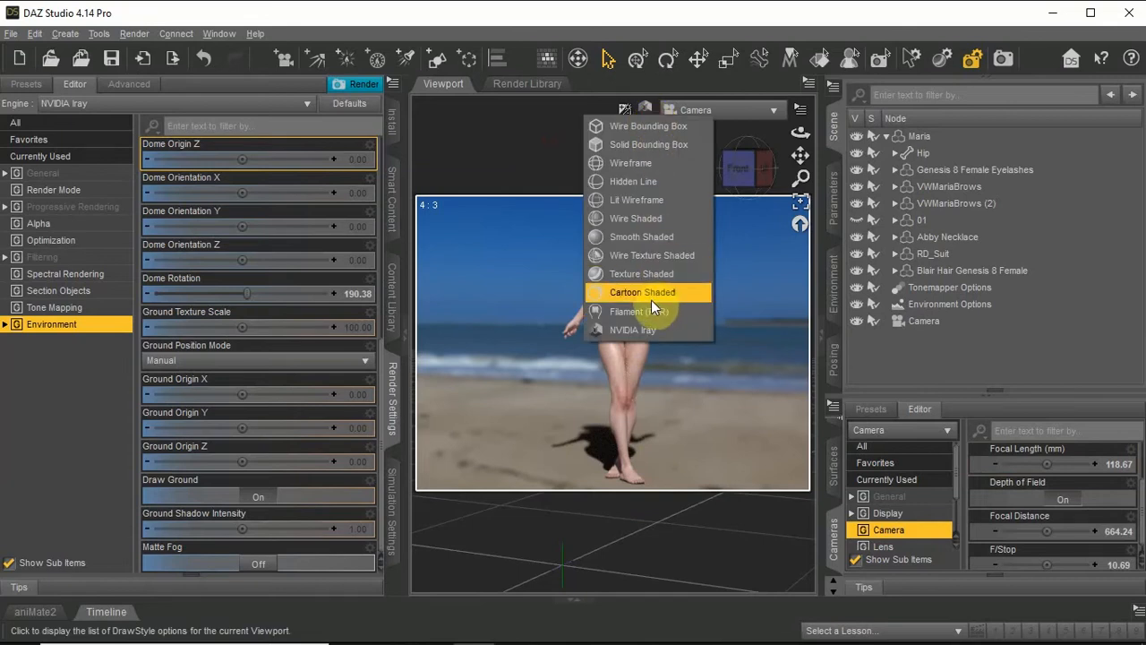
pyautogui.click(642, 292)
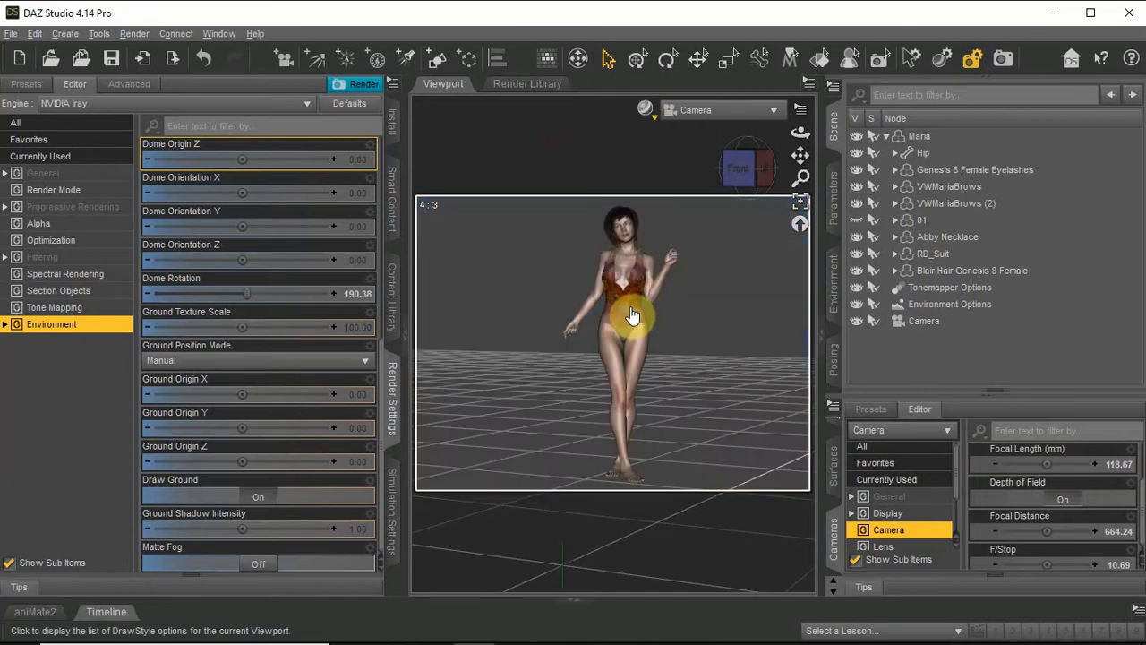
pyautogui.rightClick(633, 315)
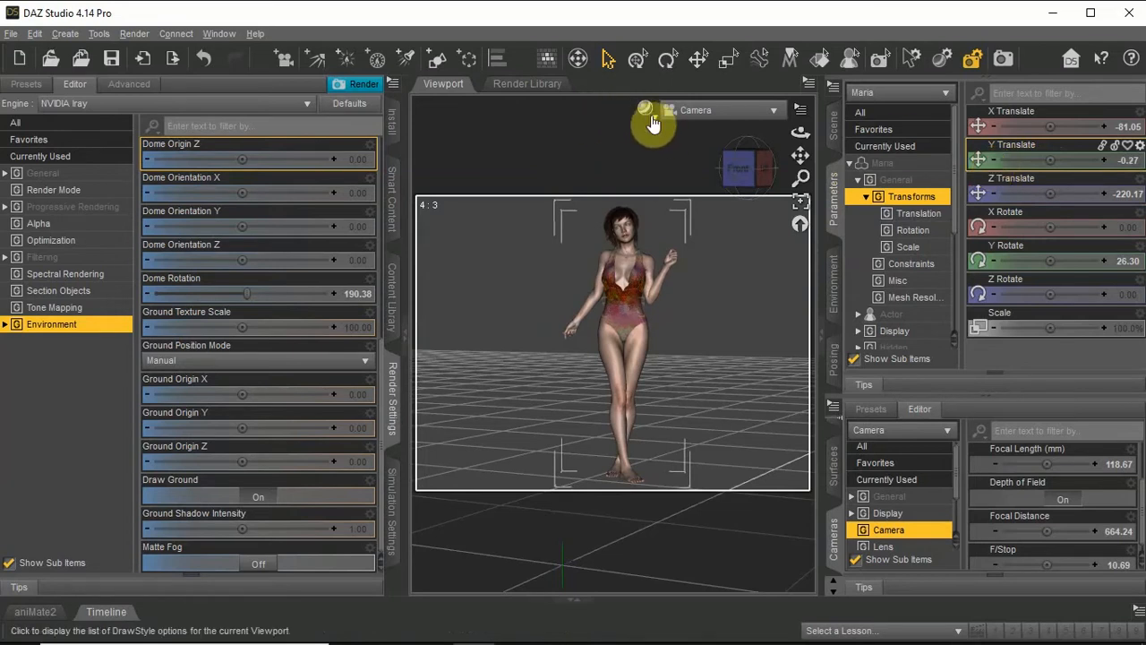
pyautogui.click(645, 109)
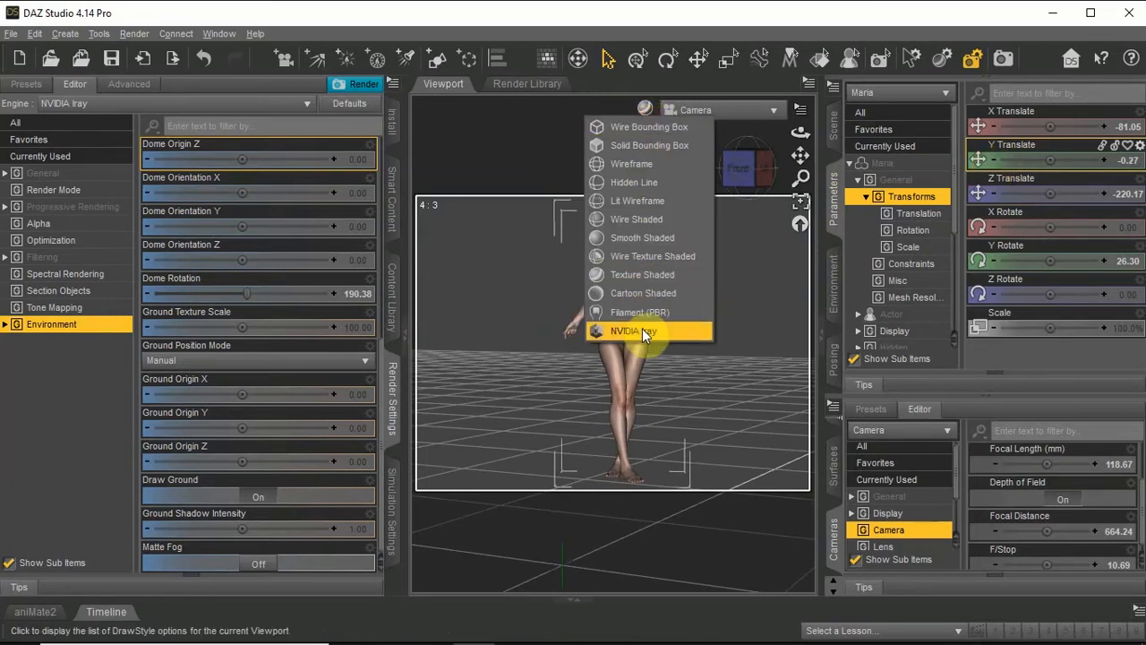
pyautogui.click(631, 331)
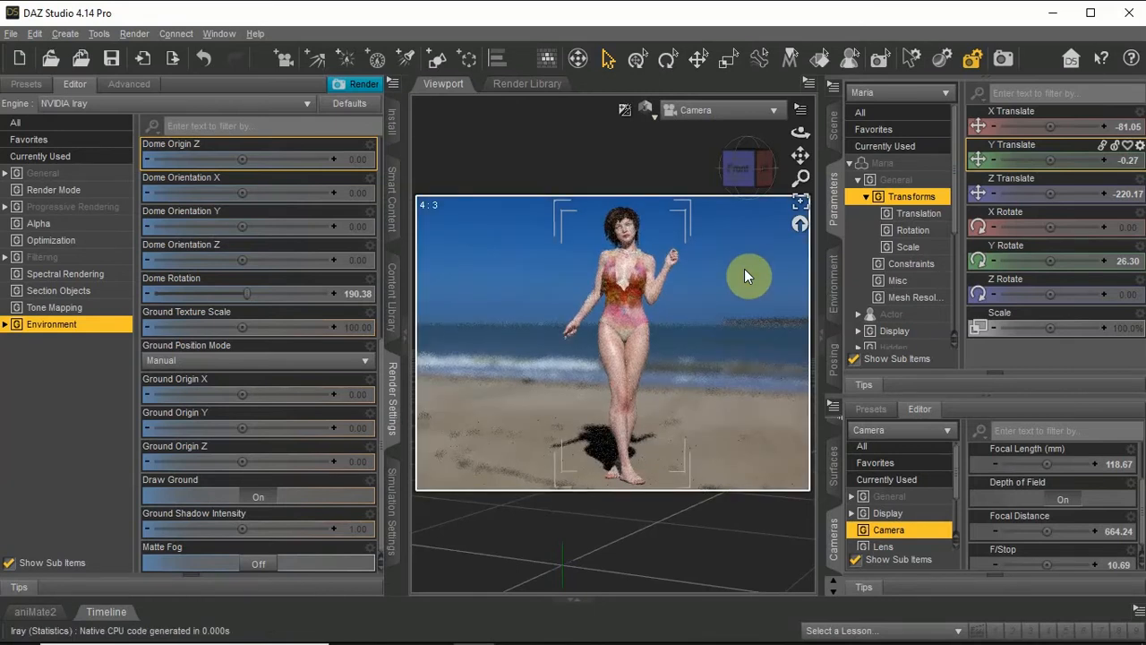
pyautogui.moveTo(654, 116)
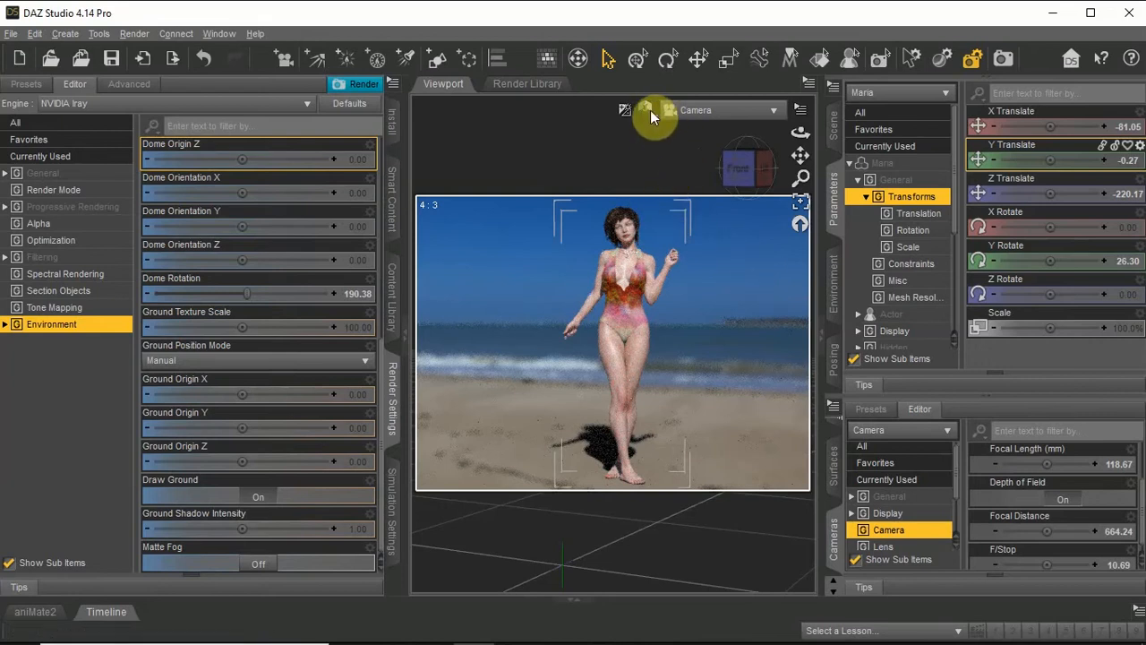
pyautogui.click(645, 109)
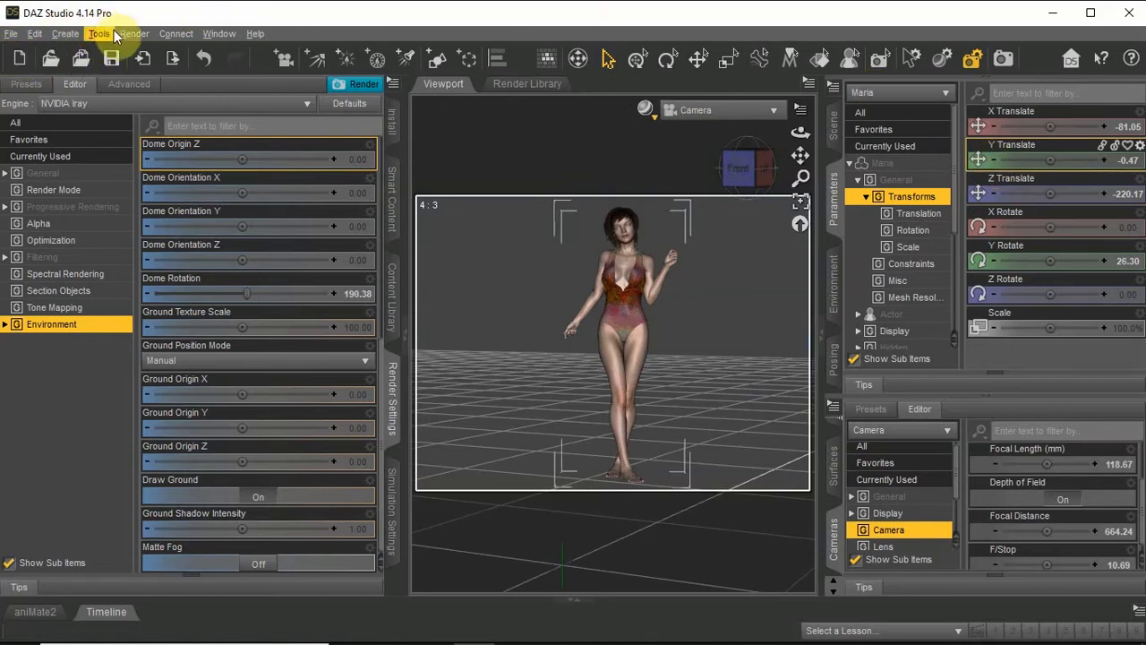
# Render the beach scene in Iray and close the finished render window
pyautogui.click(133, 34)
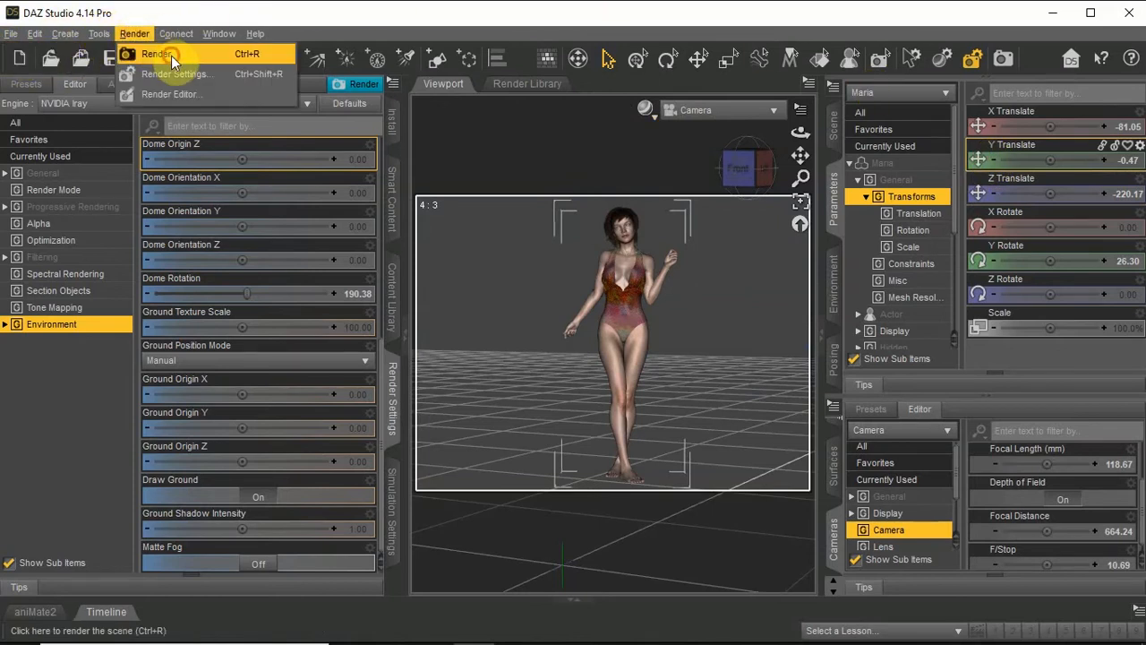
pyautogui.click(156, 54)
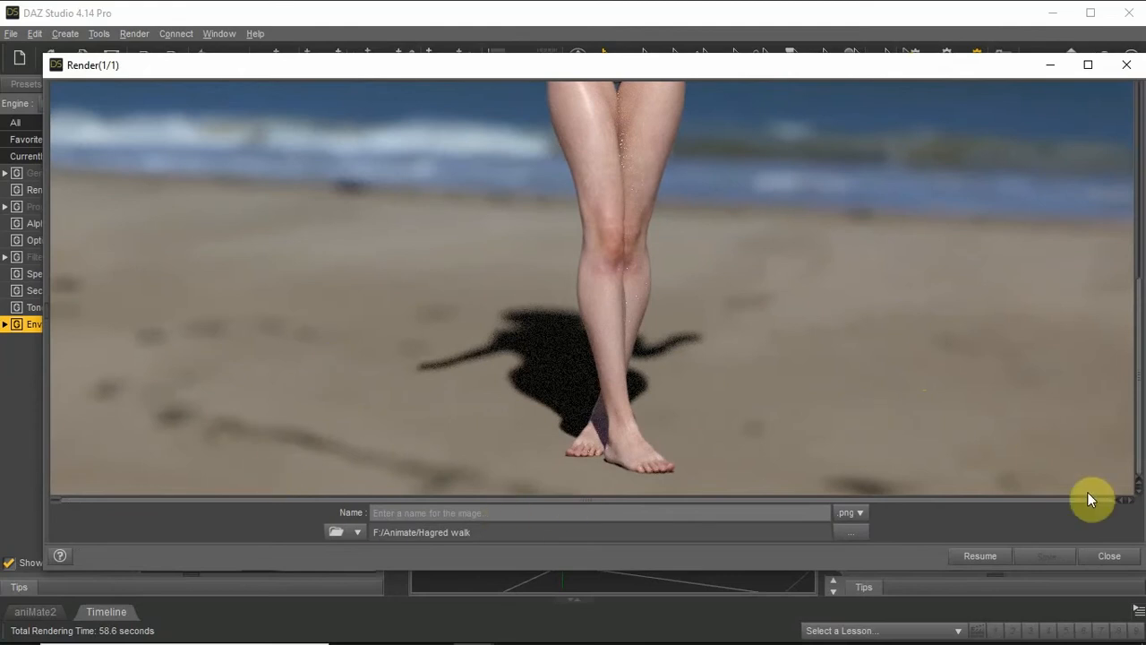
pyautogui.click(1108, 555)
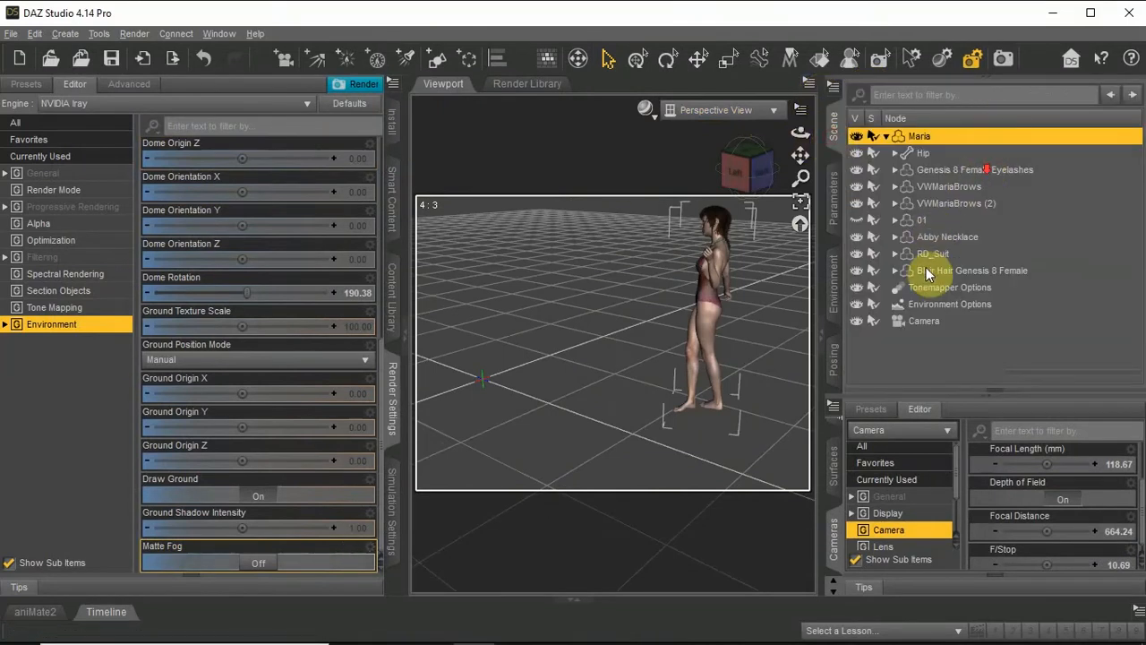
# Raise the camera f-stop to 51.91 and adjust focal distance in a perspective Iray preview
pyautogui.click(924, 321)
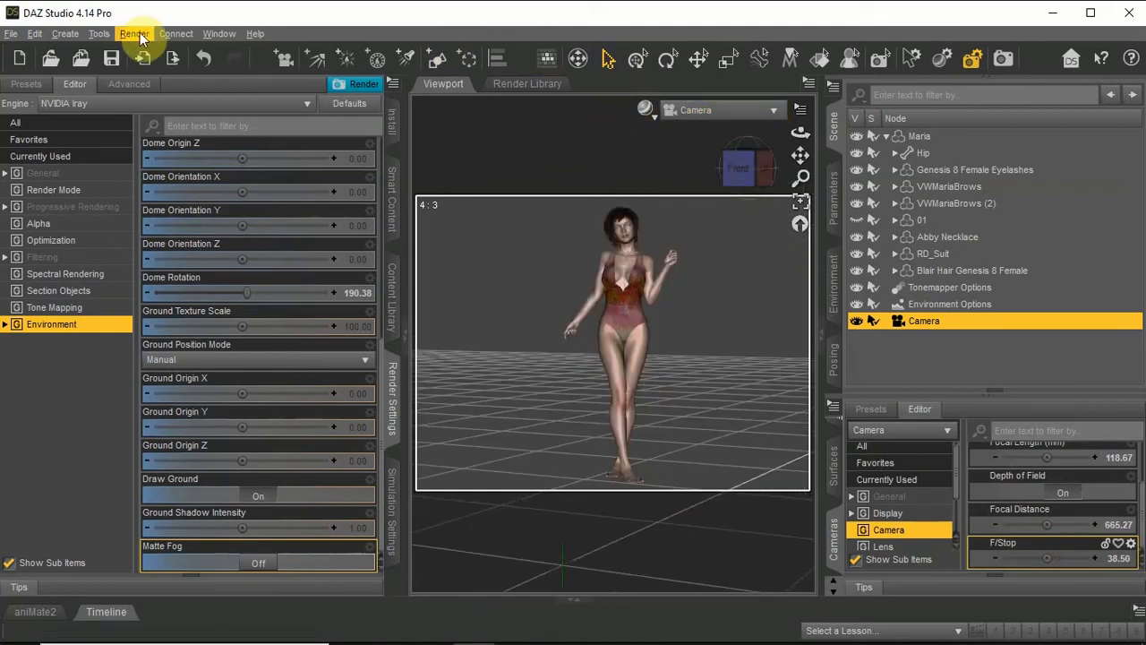
pyautogui.click(645, 109)
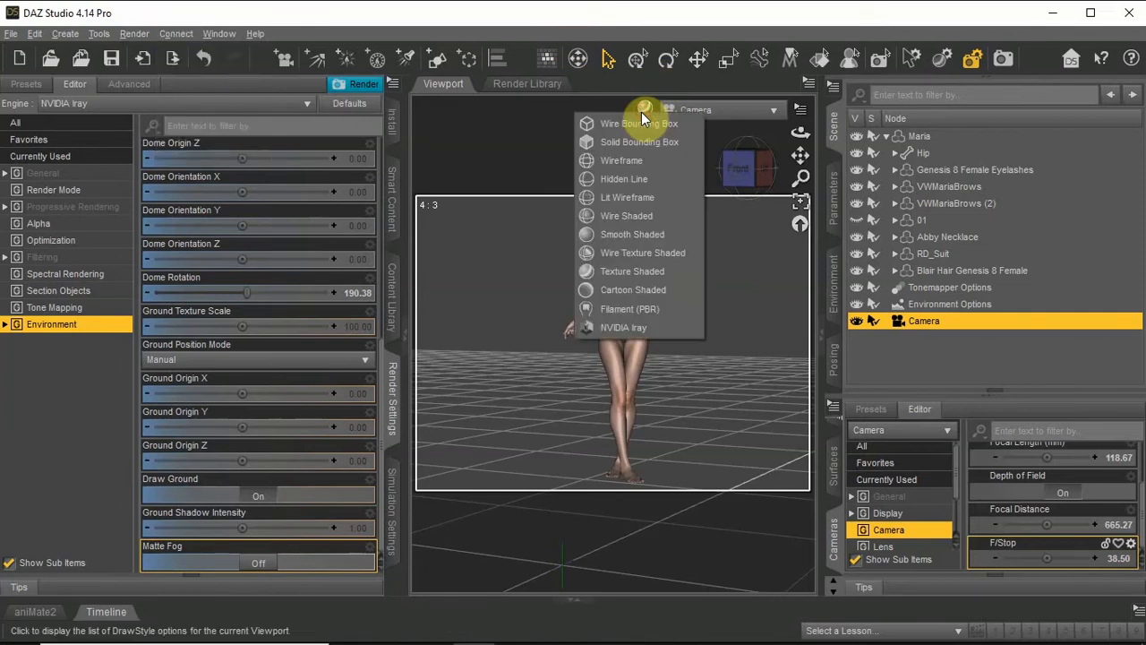
pyautogui.click(624, 327)
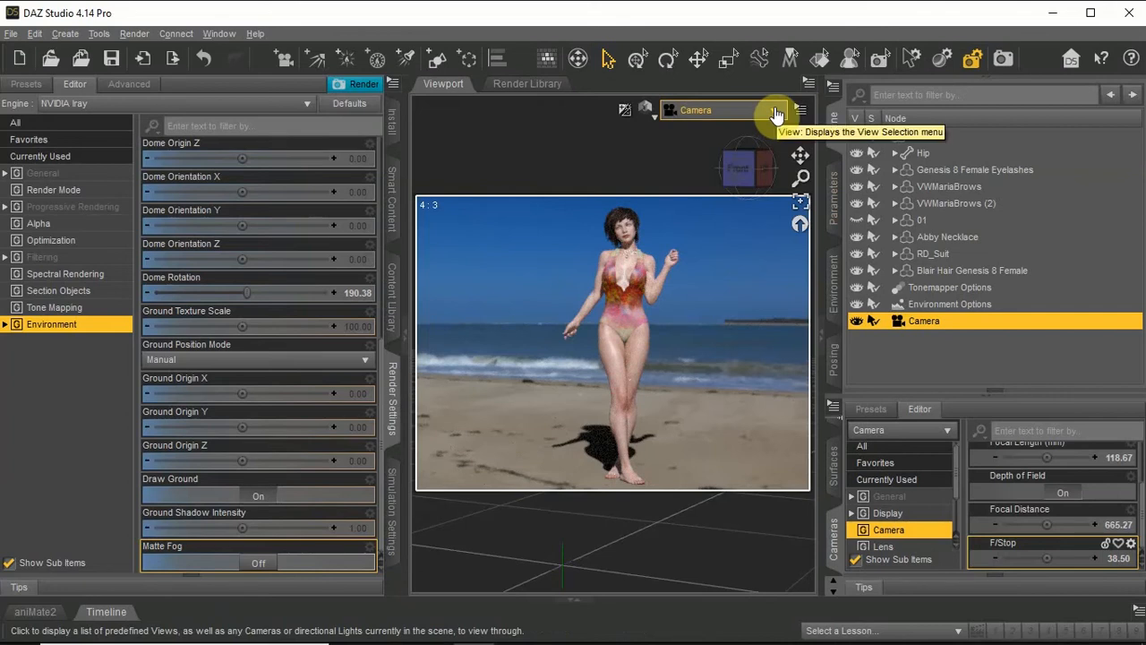
pyautogui.click(777, 114)
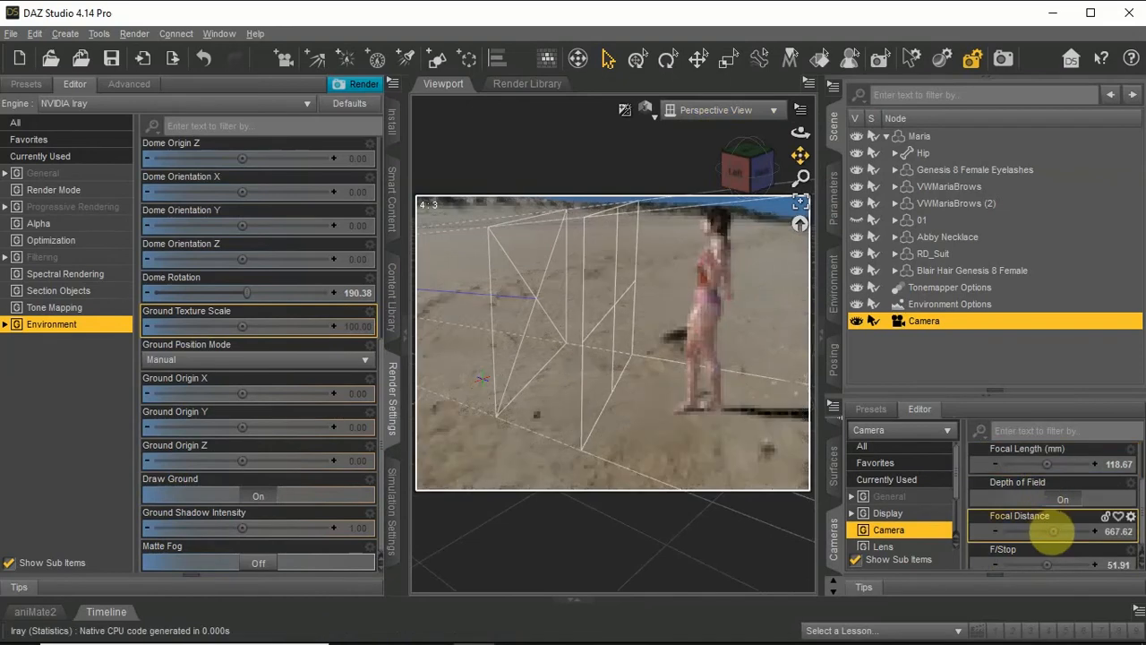
pyautogui.click(626, 109)
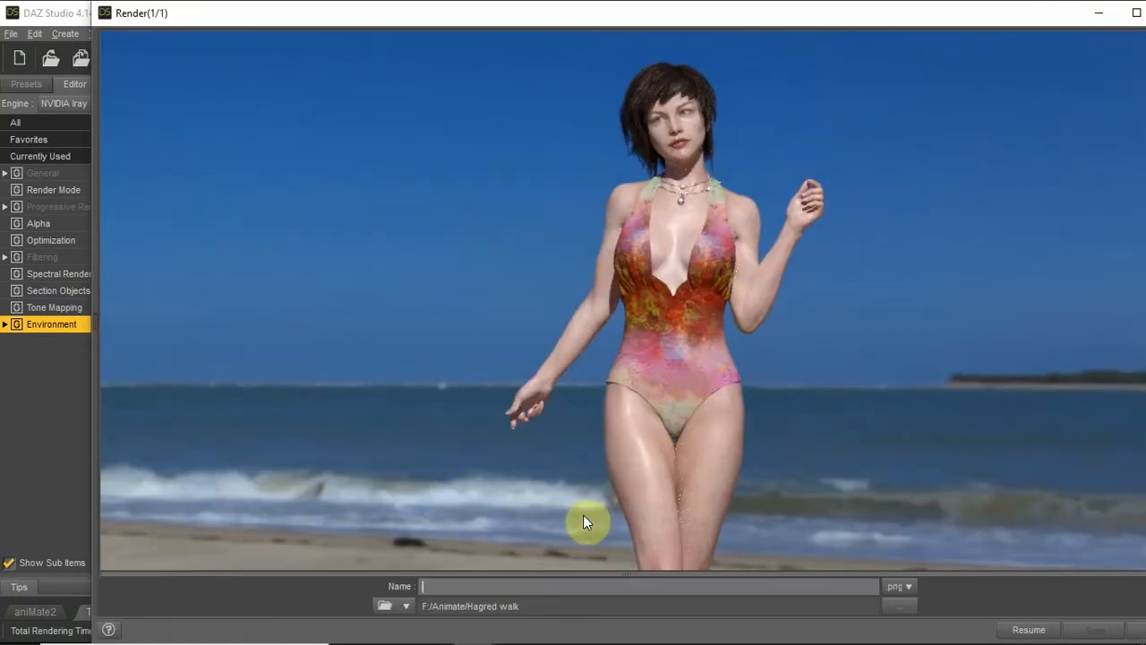
pyautogui.moveTo(473, 627)
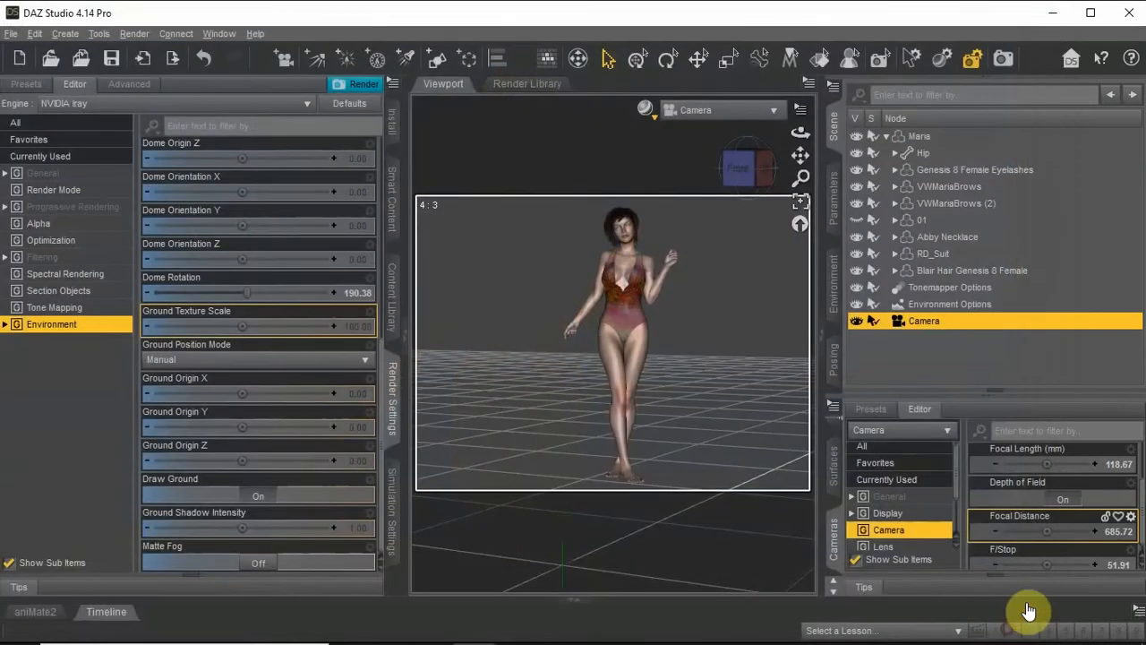
pyautogui.moveTo(759, 130)
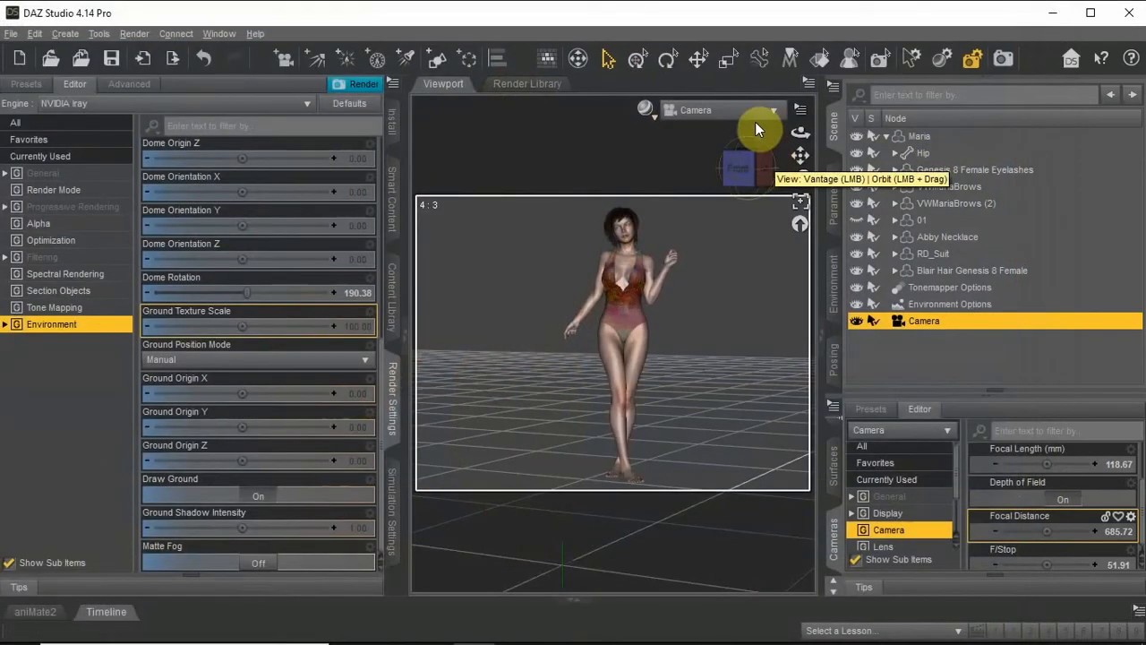
# Lengthen the camera focal length to 333.28 for a close-up
pyautogui.click(763, 109)
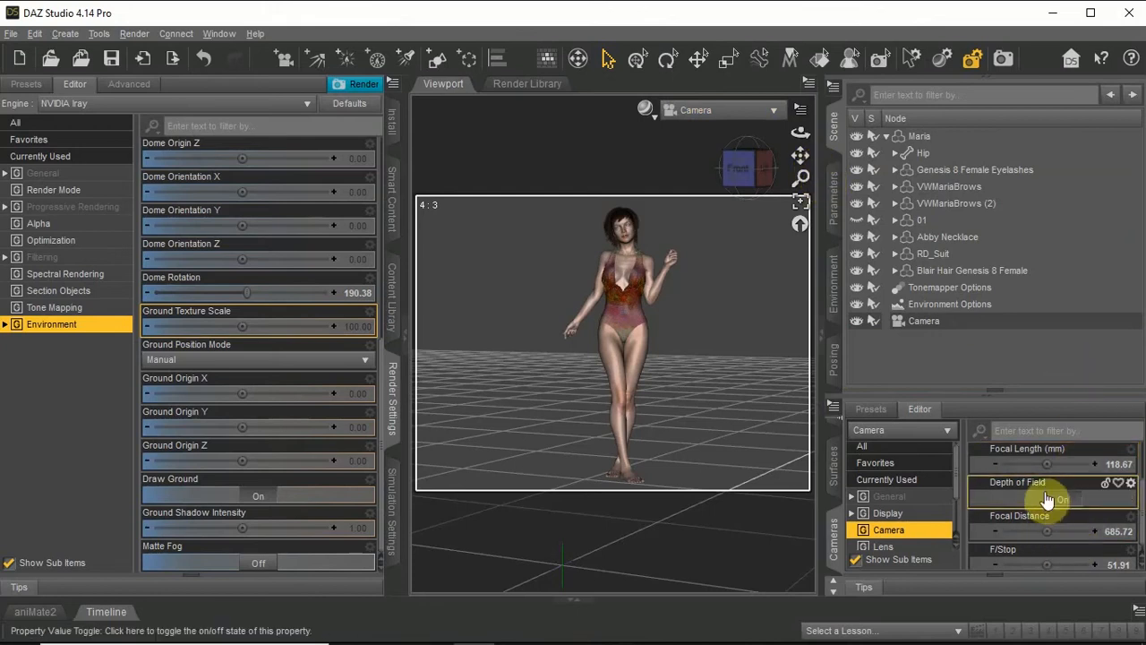
pyautogui.moveTo(1048, 500); pyautogui.dragTo(1074, 464)
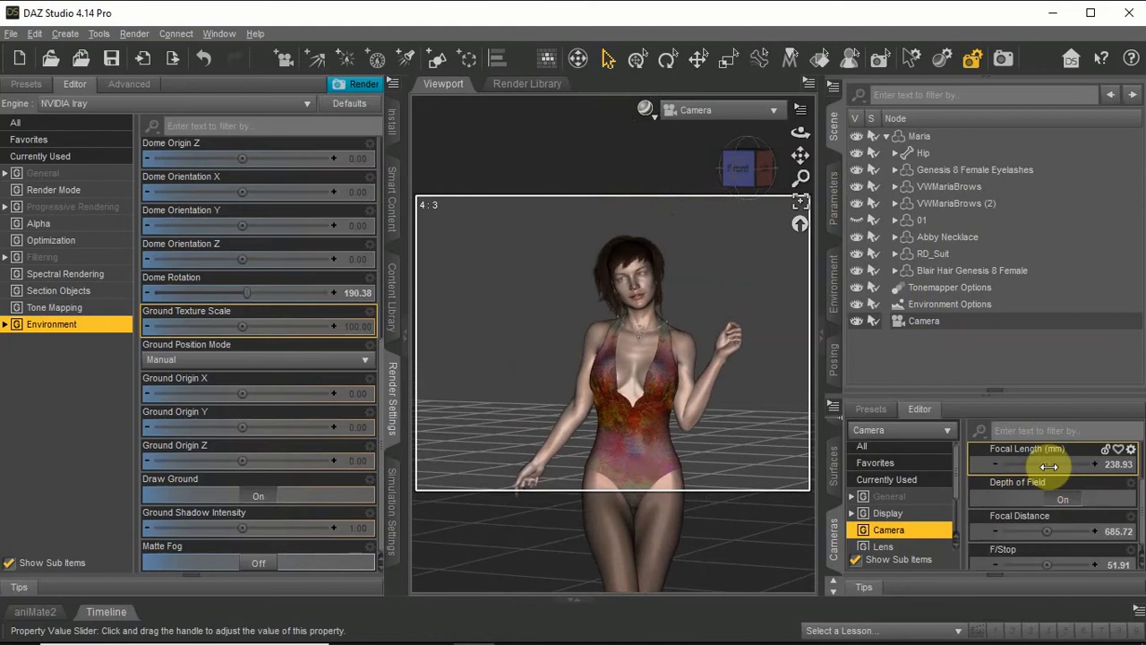
pyautogui.moveTo(1048, 464); pyautogui.dragTo(1066, 464)
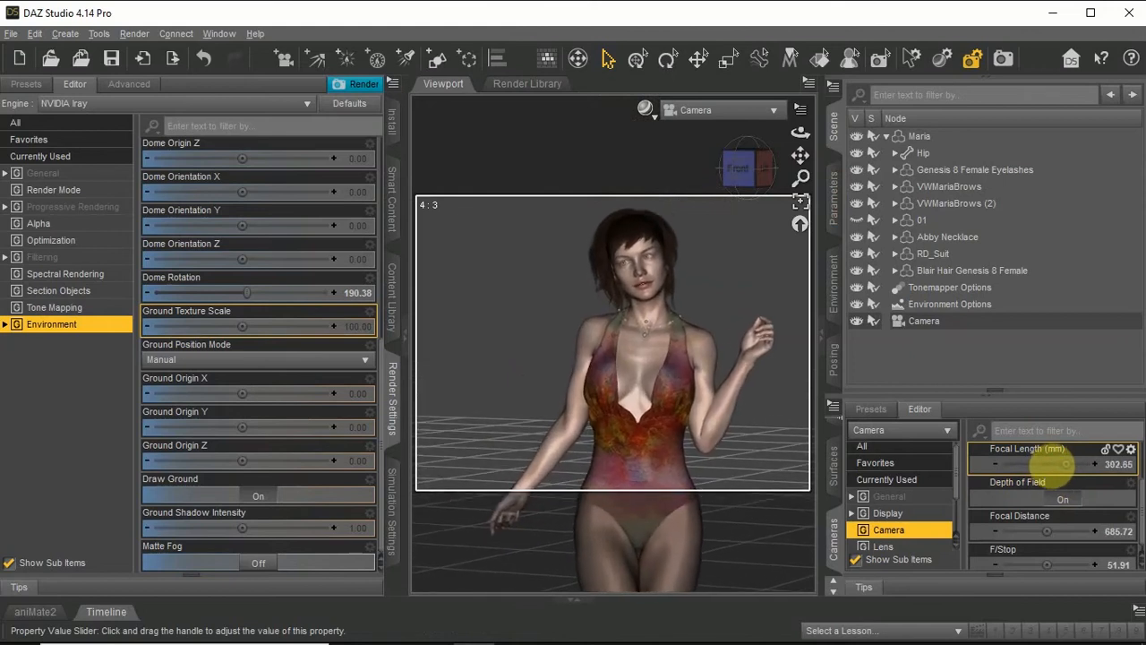
pyautogui.moveTo(1047, 464); pyautogui.dragTo(1061, 464)
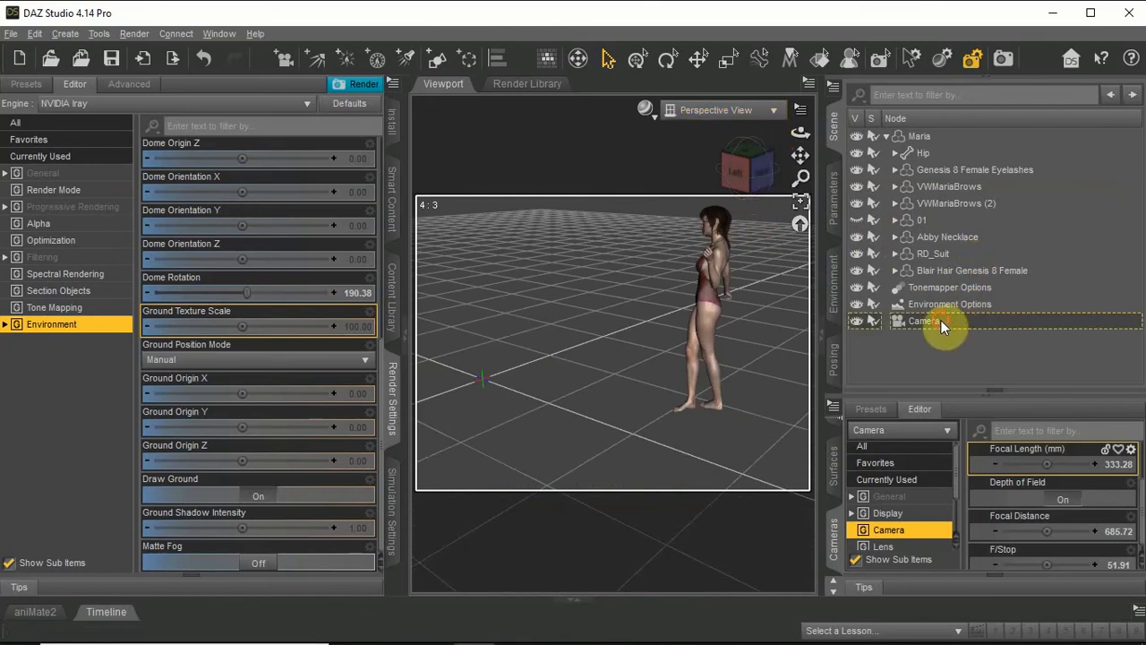
# Set the camera focal distance to 659.34 and F/Stop to 90.66
pyautogui.click(923, 320)
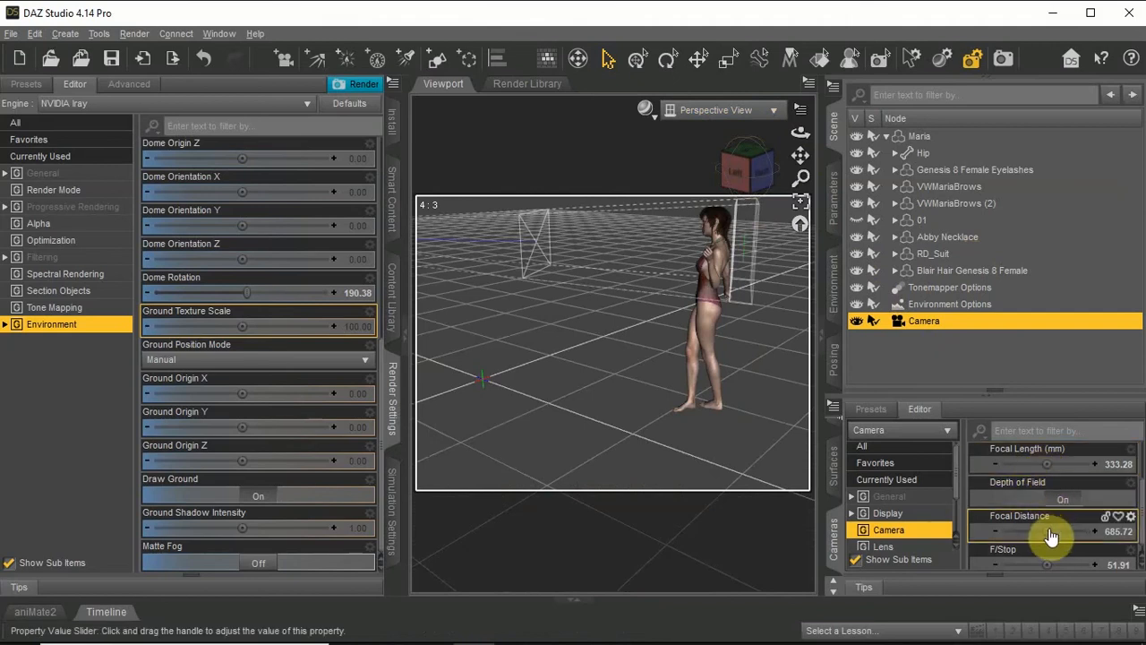
pyautogui.moveTo(1053, 530); pyautogui.dragTo(1039, 530)
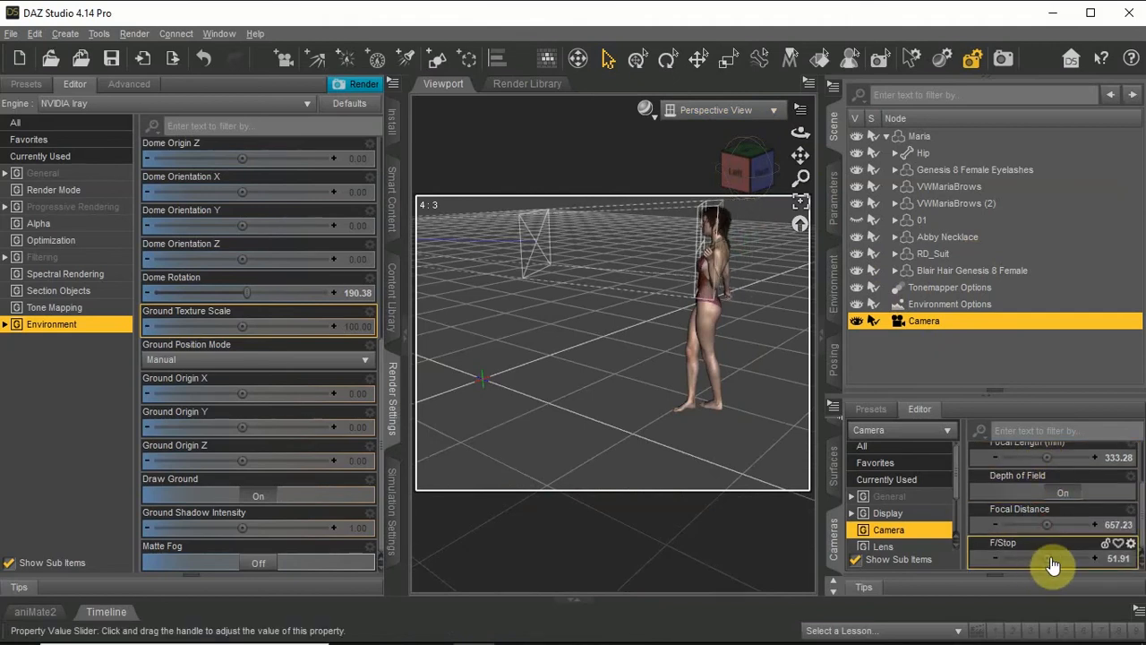
pyautogui.moveTo(1030, 558); pyautogui.dragTo(1075, 558)
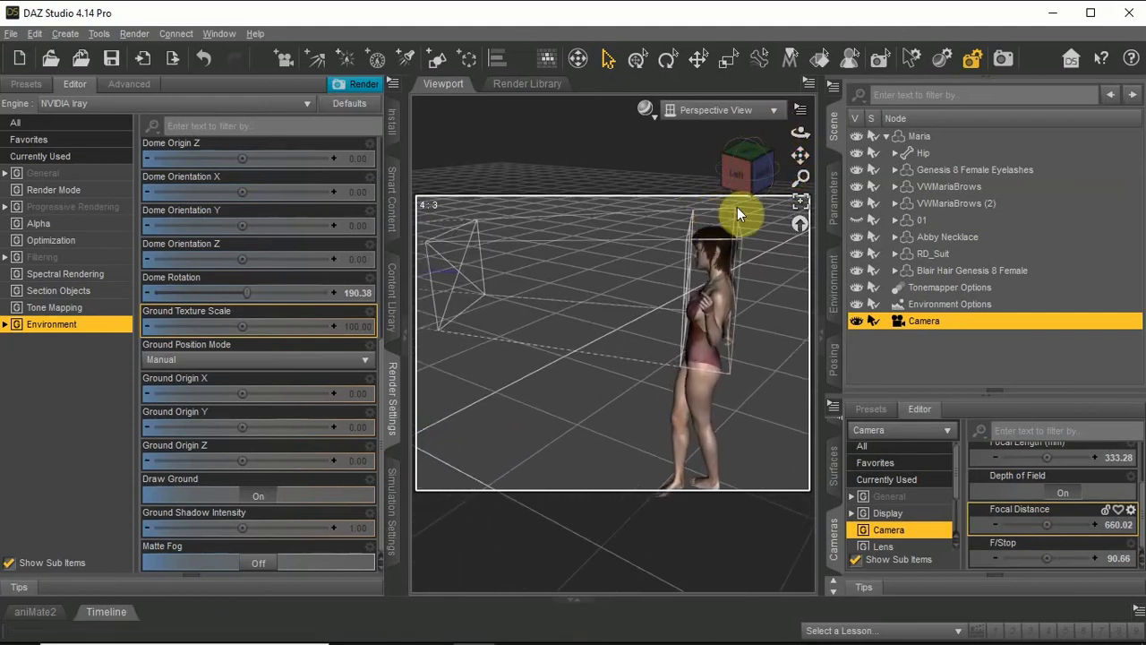
pyautogui.click(1065, 493)
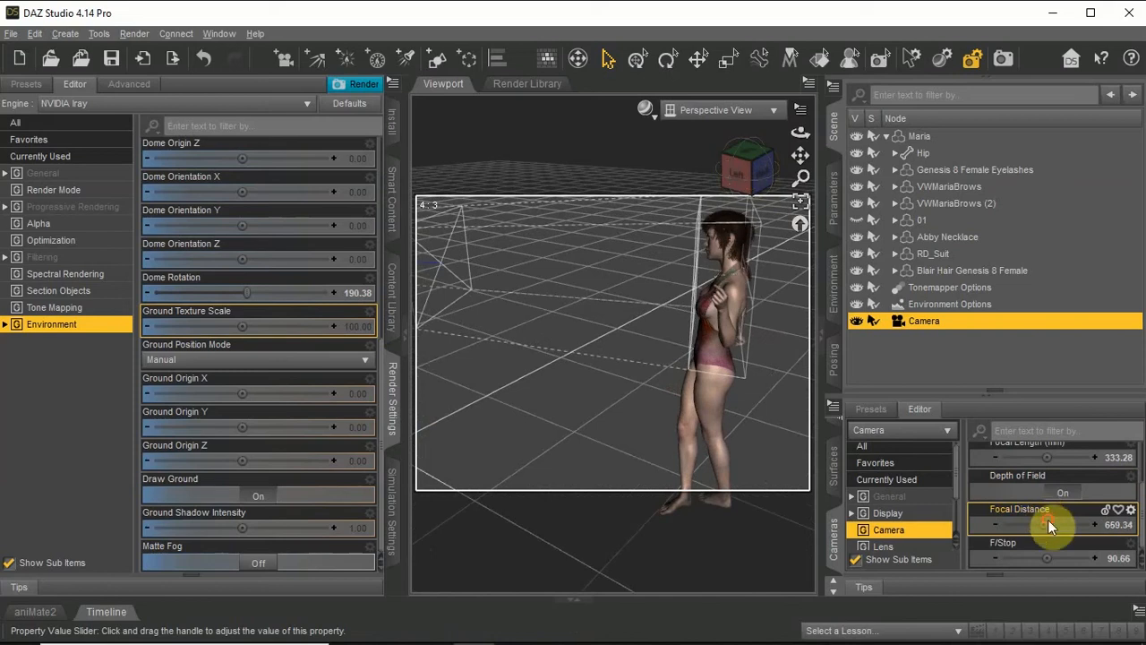
pyautogui.click(725, 109)
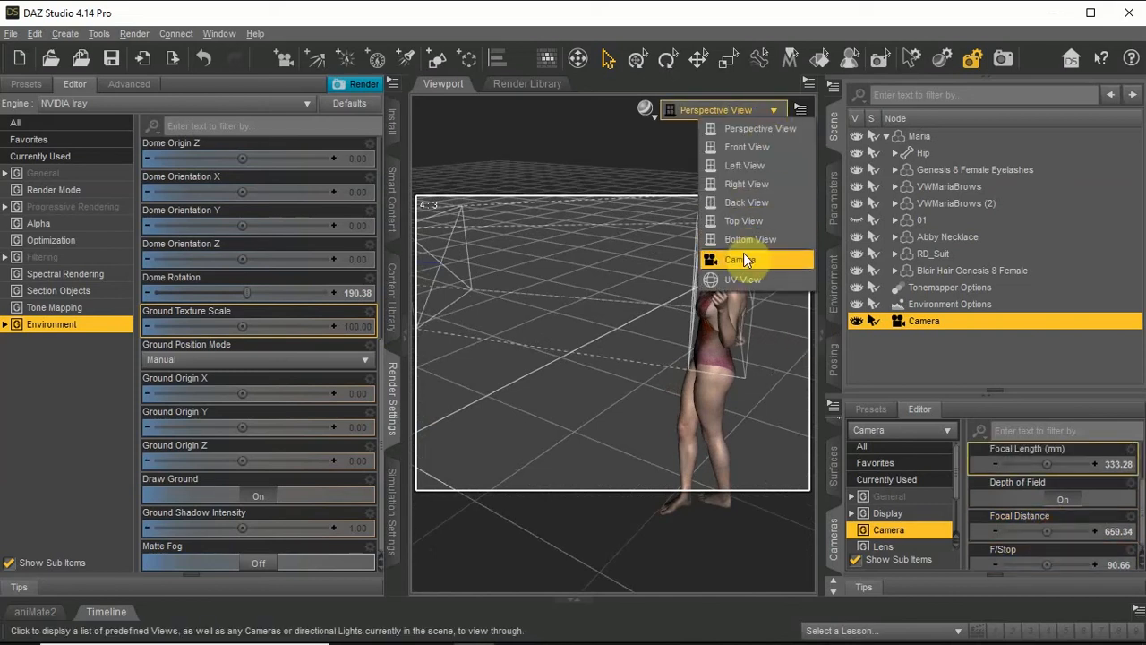
# Looking through the camera, rotate the environment dome to 254.42 so the beach shows behind
pyautogui.click(734, 258)
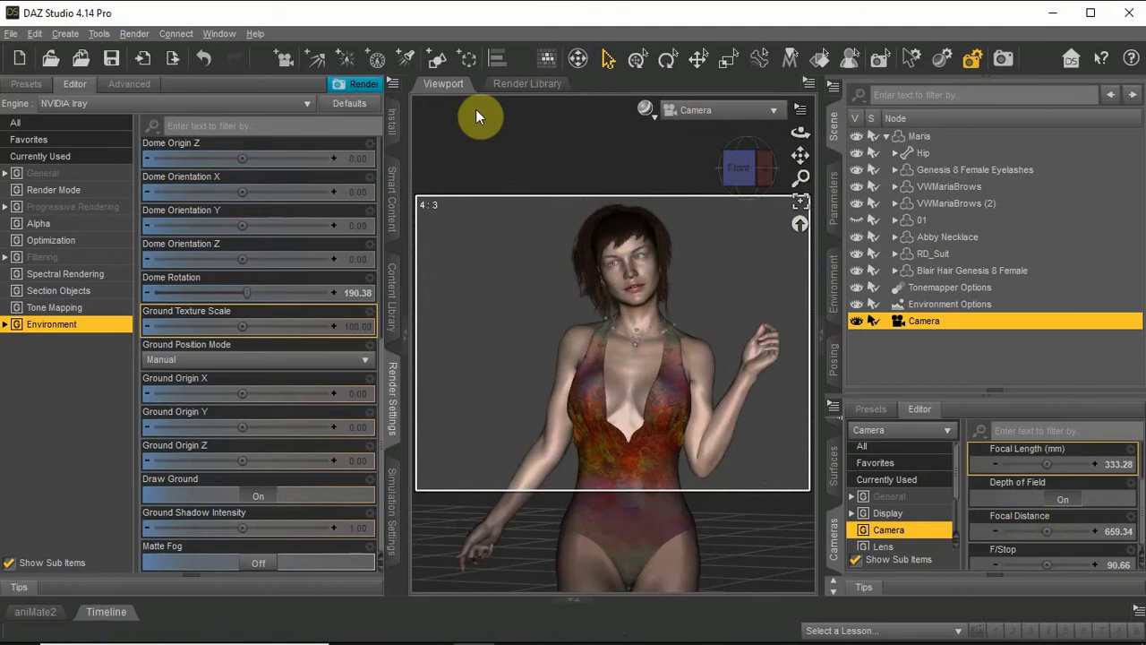
pyautogui.moveTo(647, 116)
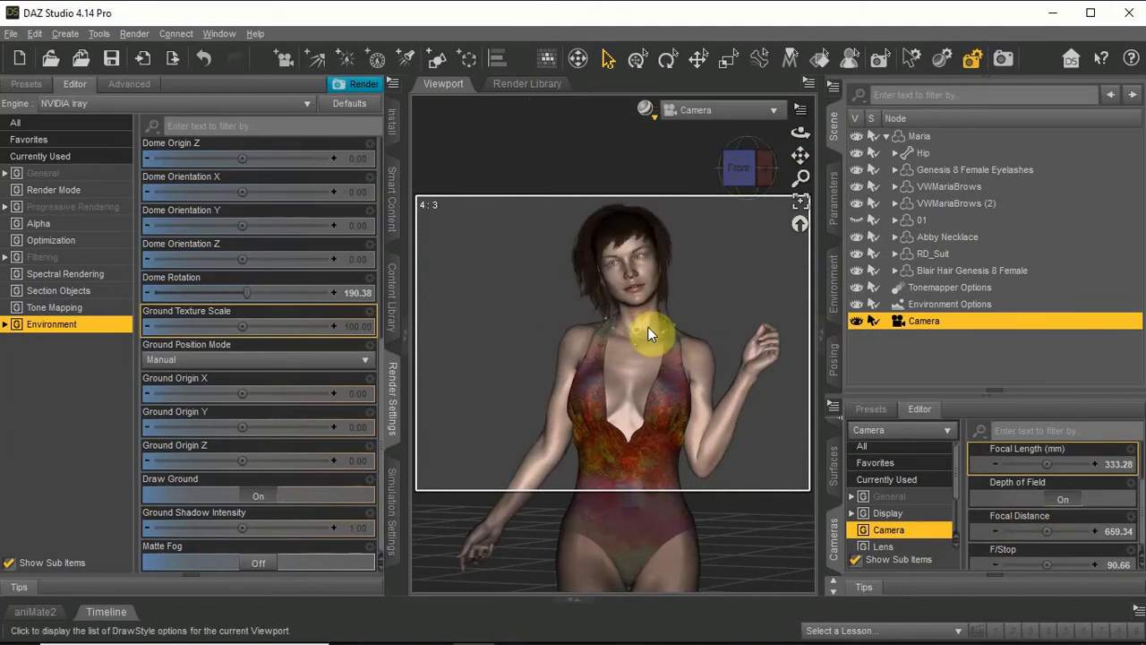
pyautogui.moveTo(922, 87)
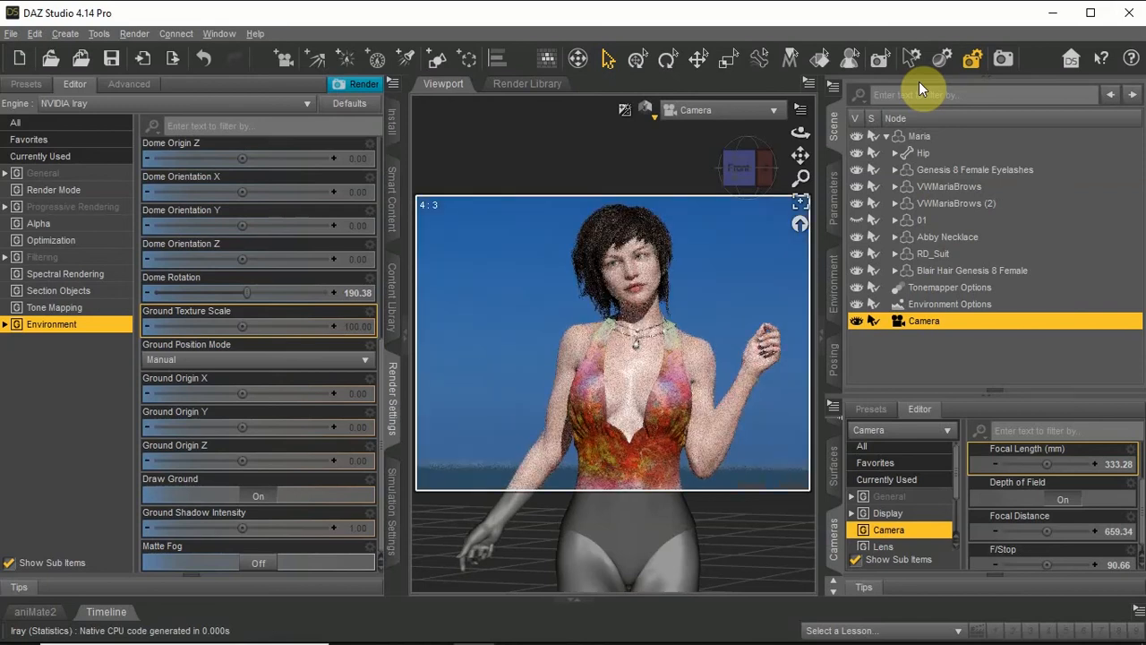
pyautogui.moveTo(800, 171)
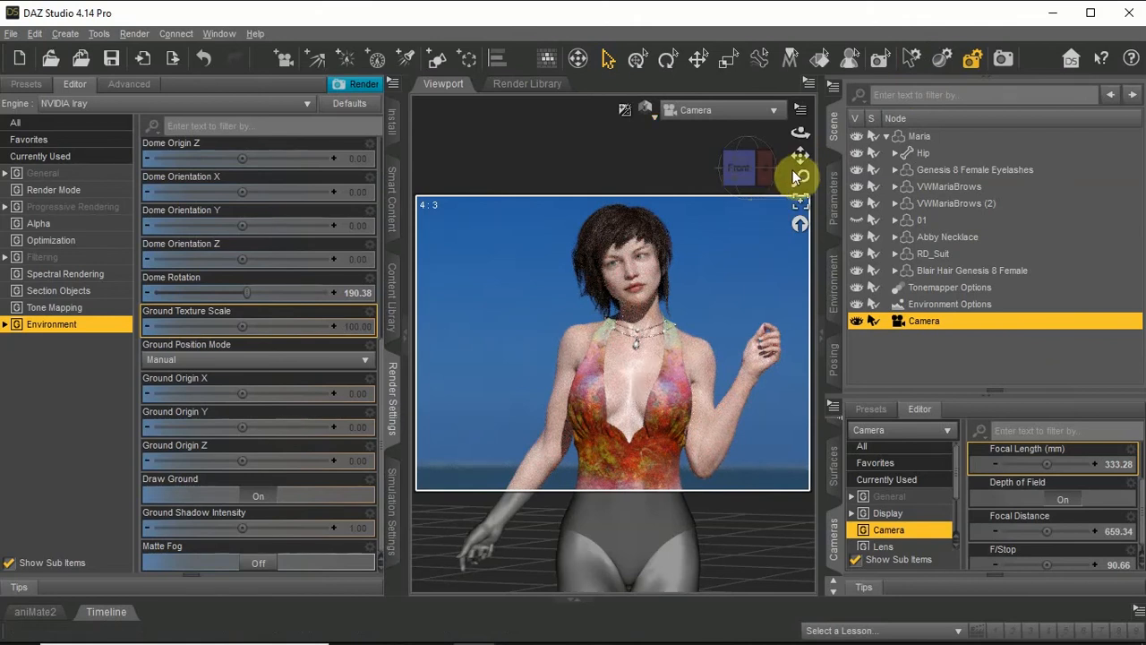
pyautogui.moveTo(797, 170)
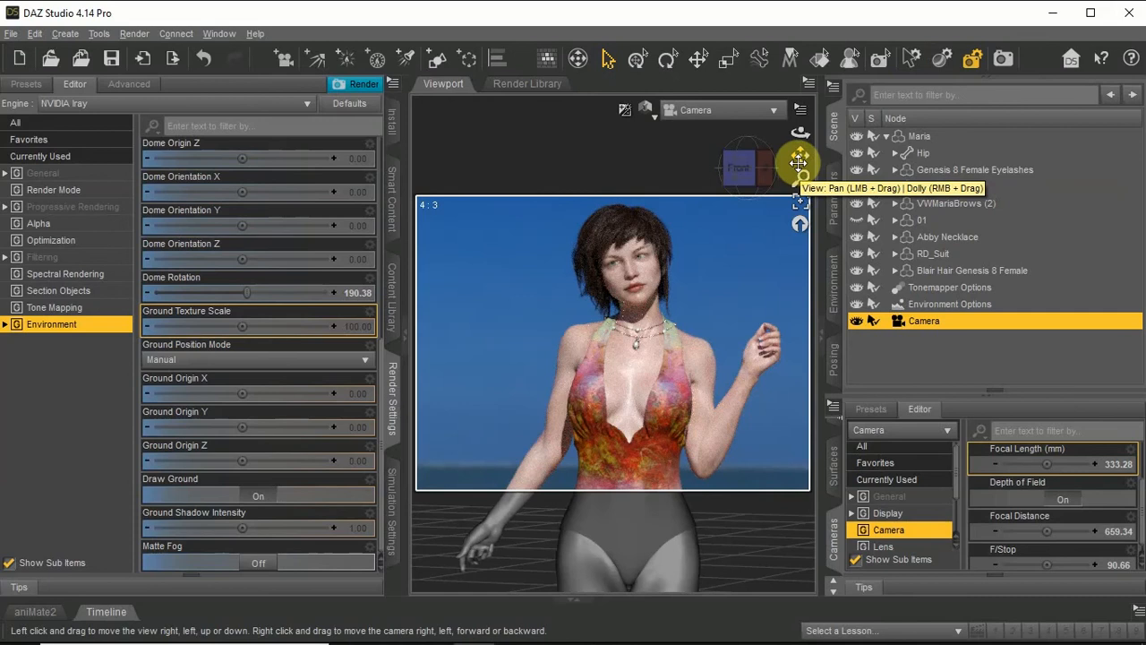
pyautogui.moveTo(652, 112)
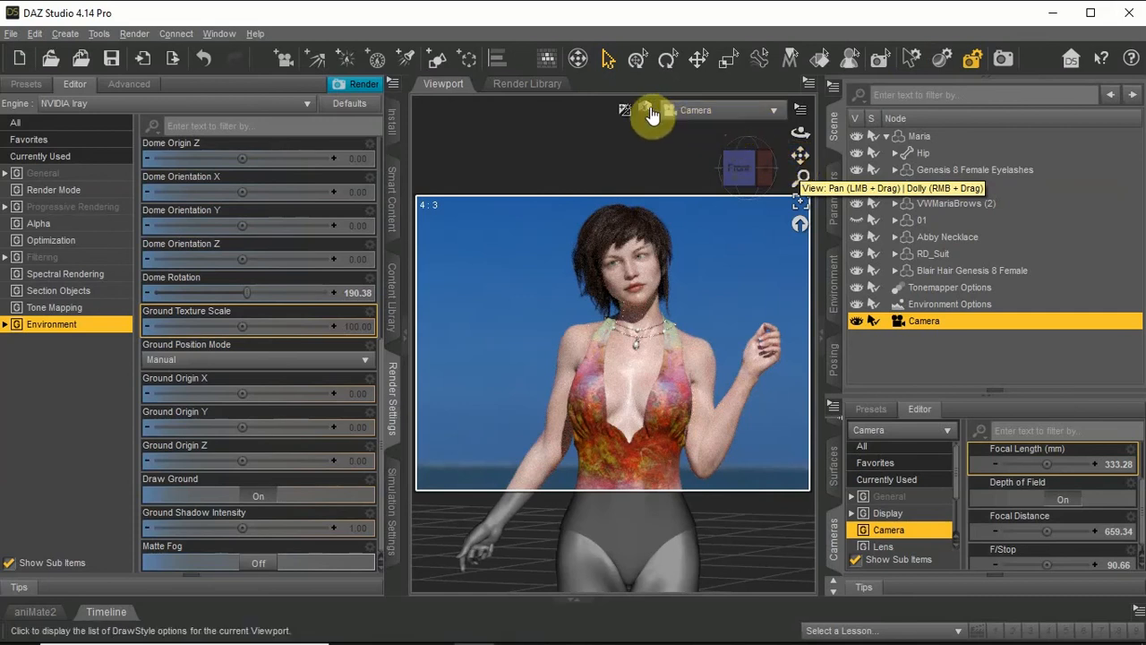
pyautogui.moveTo(215, 459)
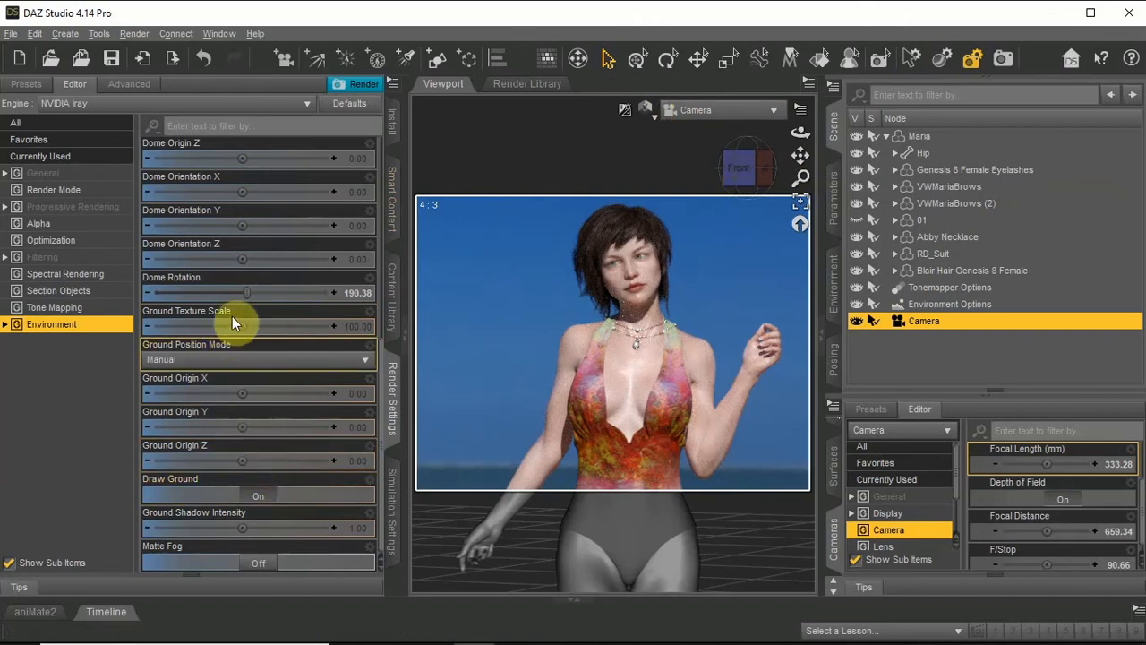
pyautogui.moveTo(246, 292); pyautogui.dragTo(278, 293)
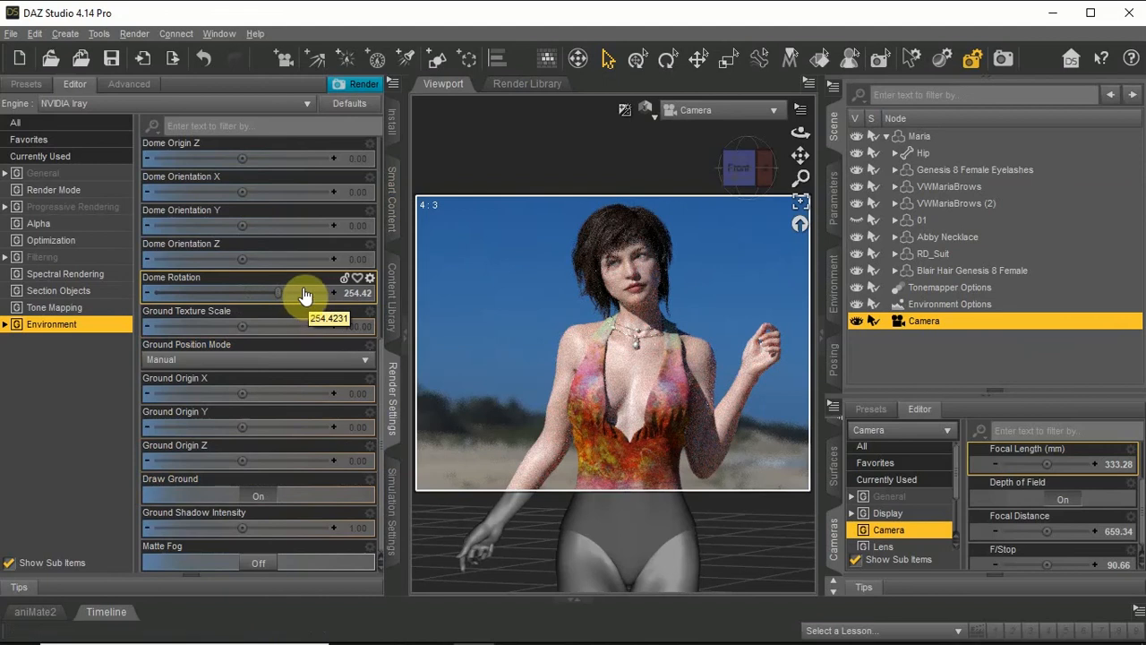
pyautogui.moveTo(646, 114)
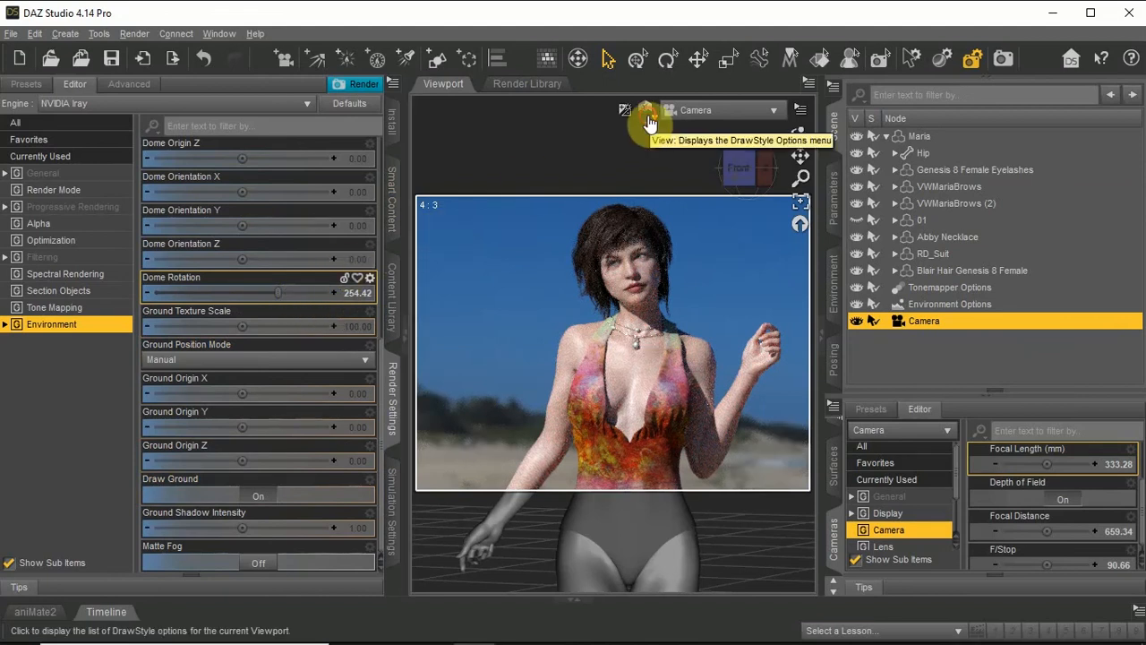
pyautogui.moveTo(743, 194)
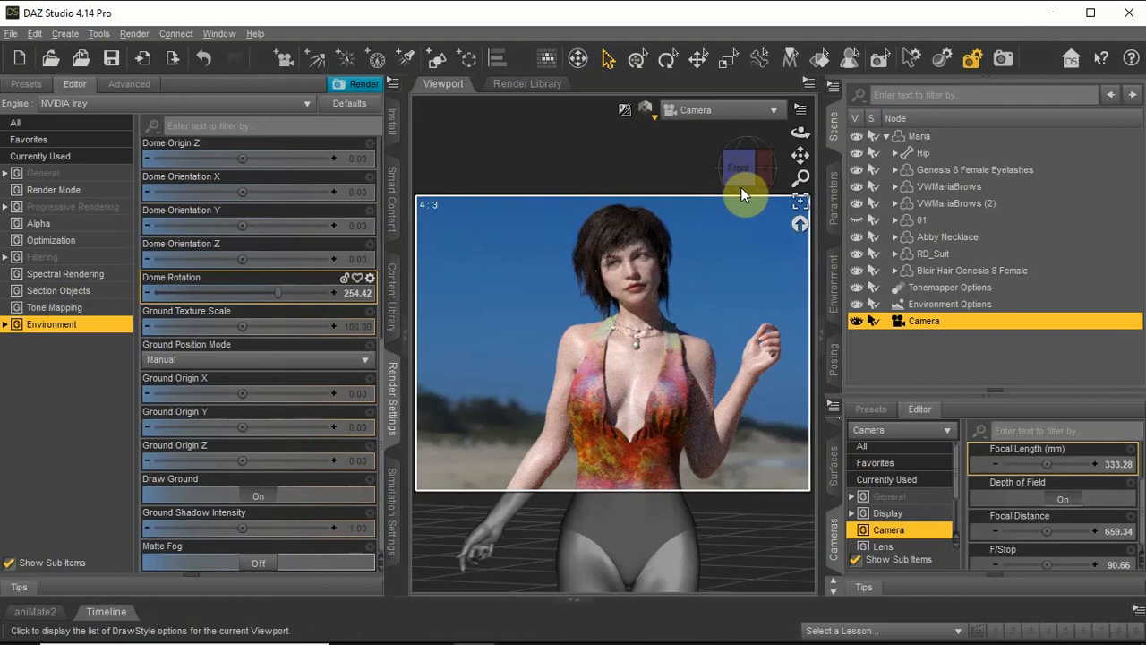
pyautogui.click(134, 33)
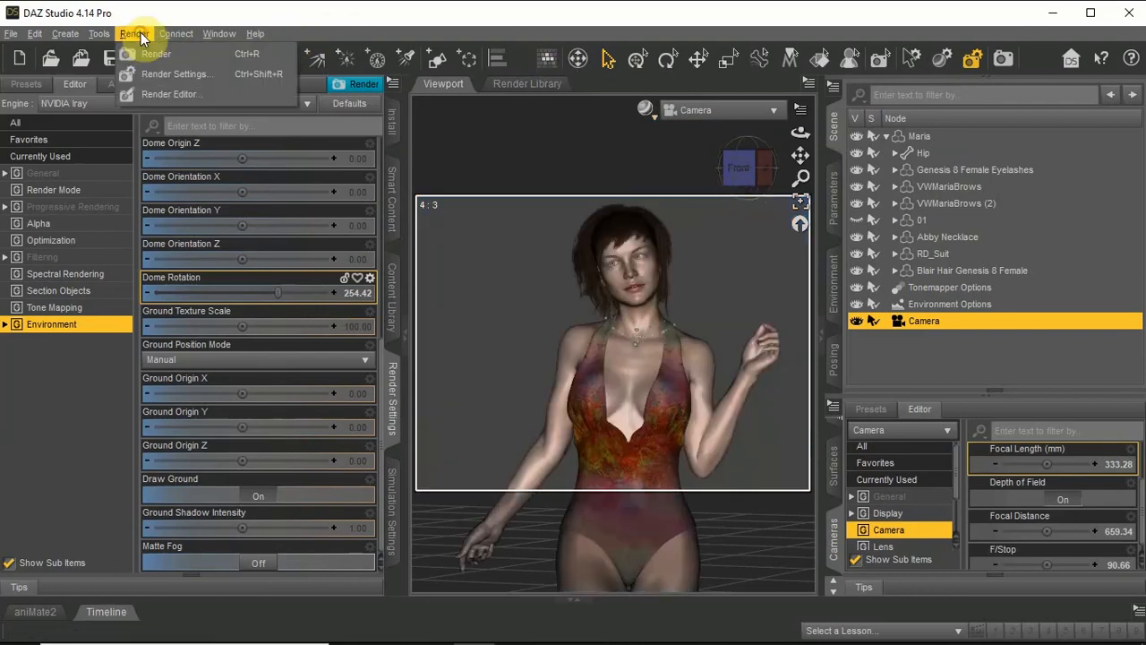
# Render the close-up camera shot in Iray against the beach and blue sky
pyautogui.click(156, 54)
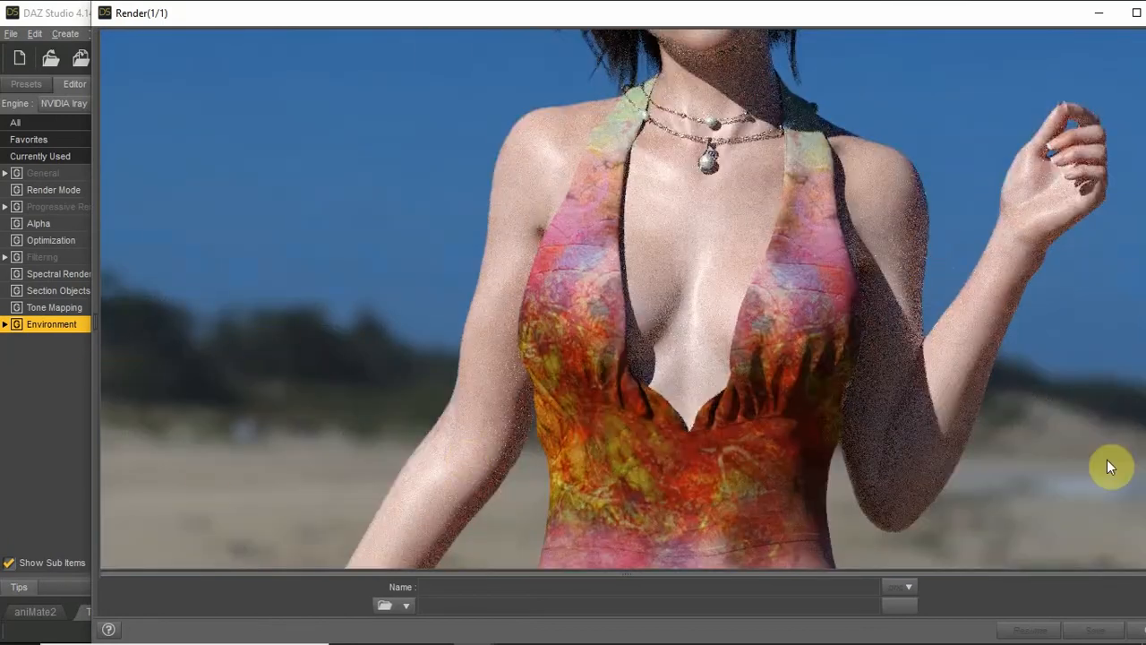
pyautogui.moveTo(432, 294)
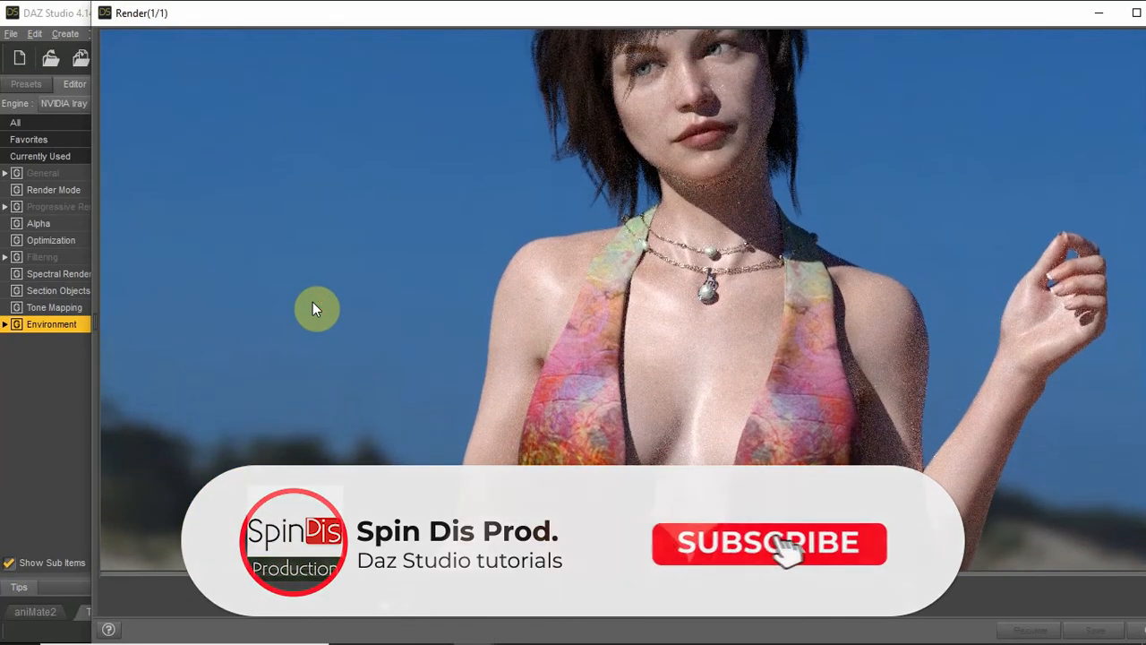
pyautogui.click(768, 543)
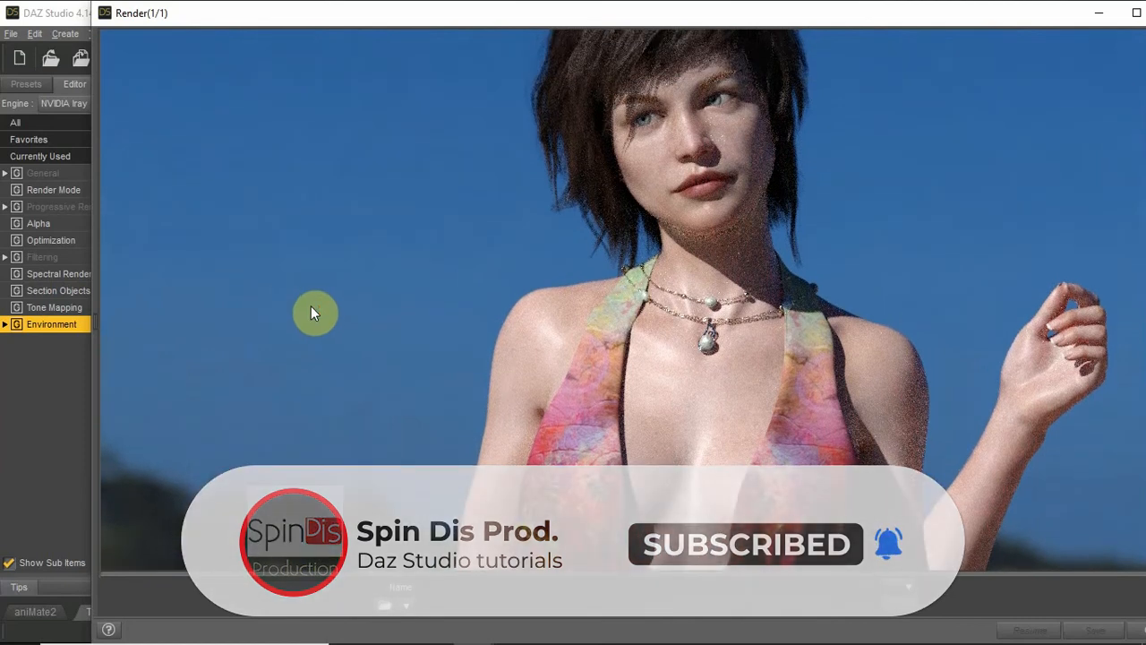